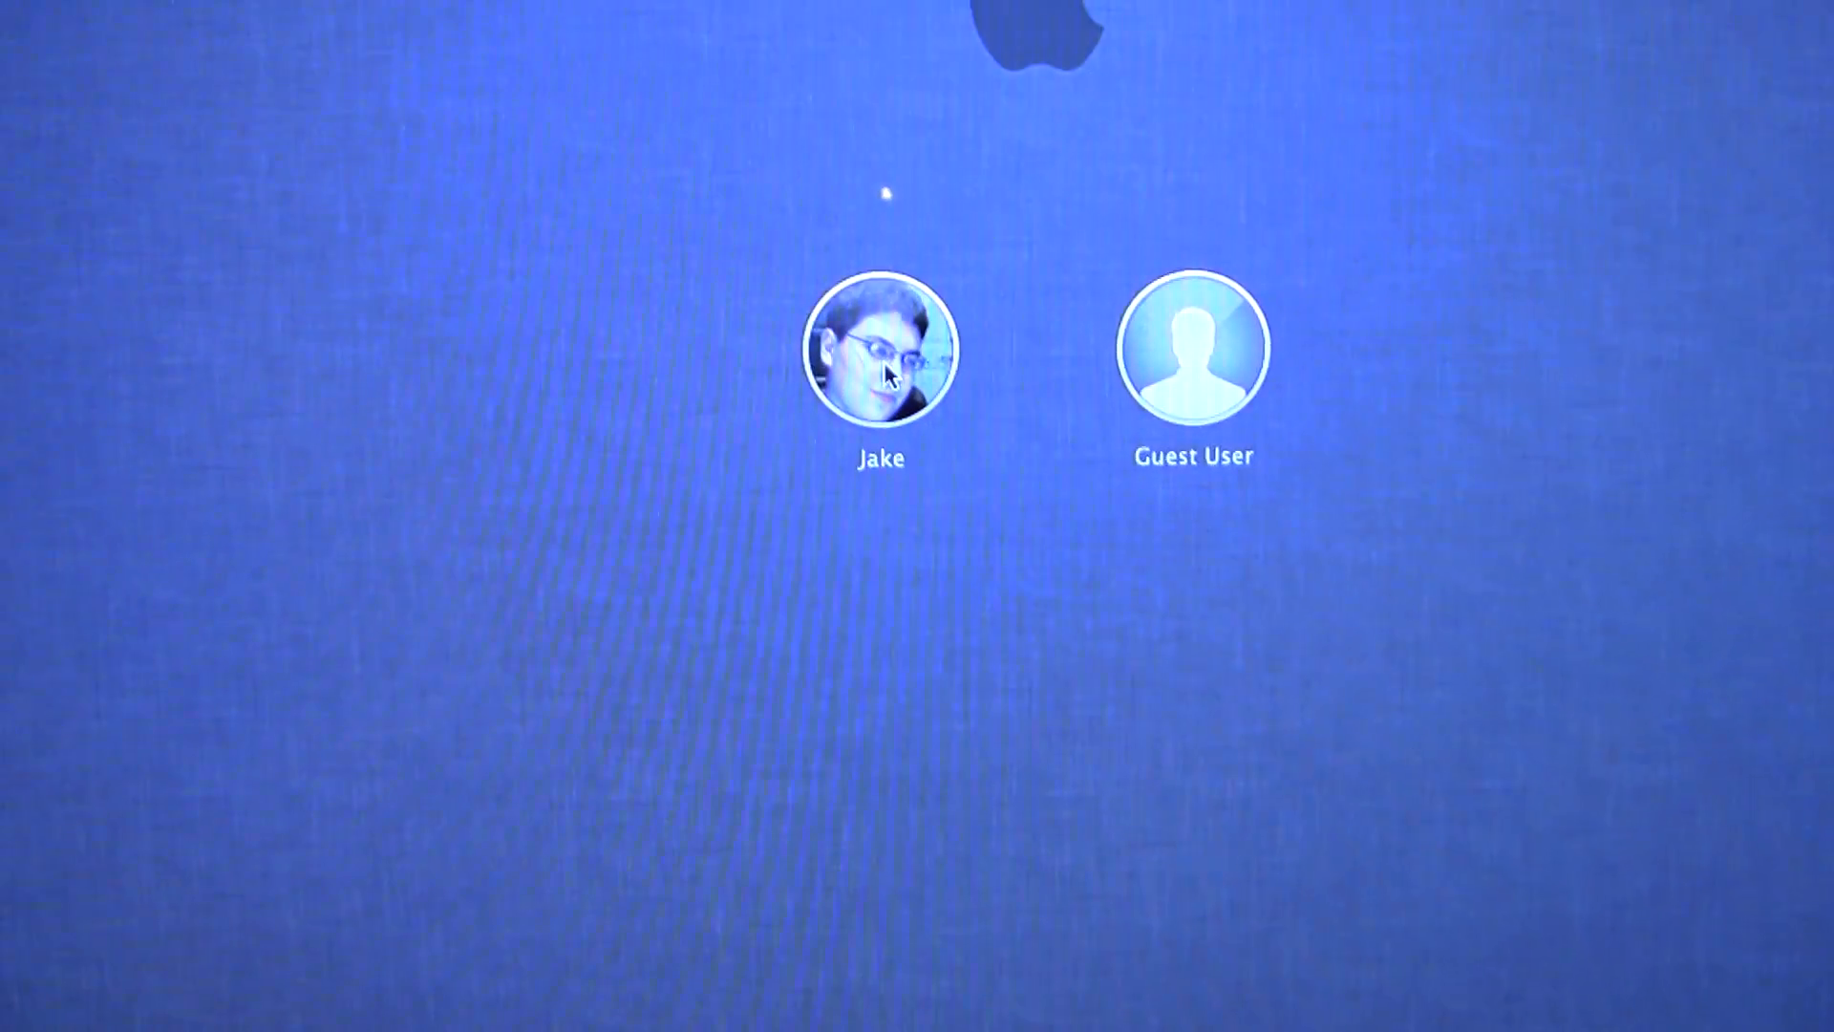
Log in to the main user account from the login screen.
left_click(880, 348)
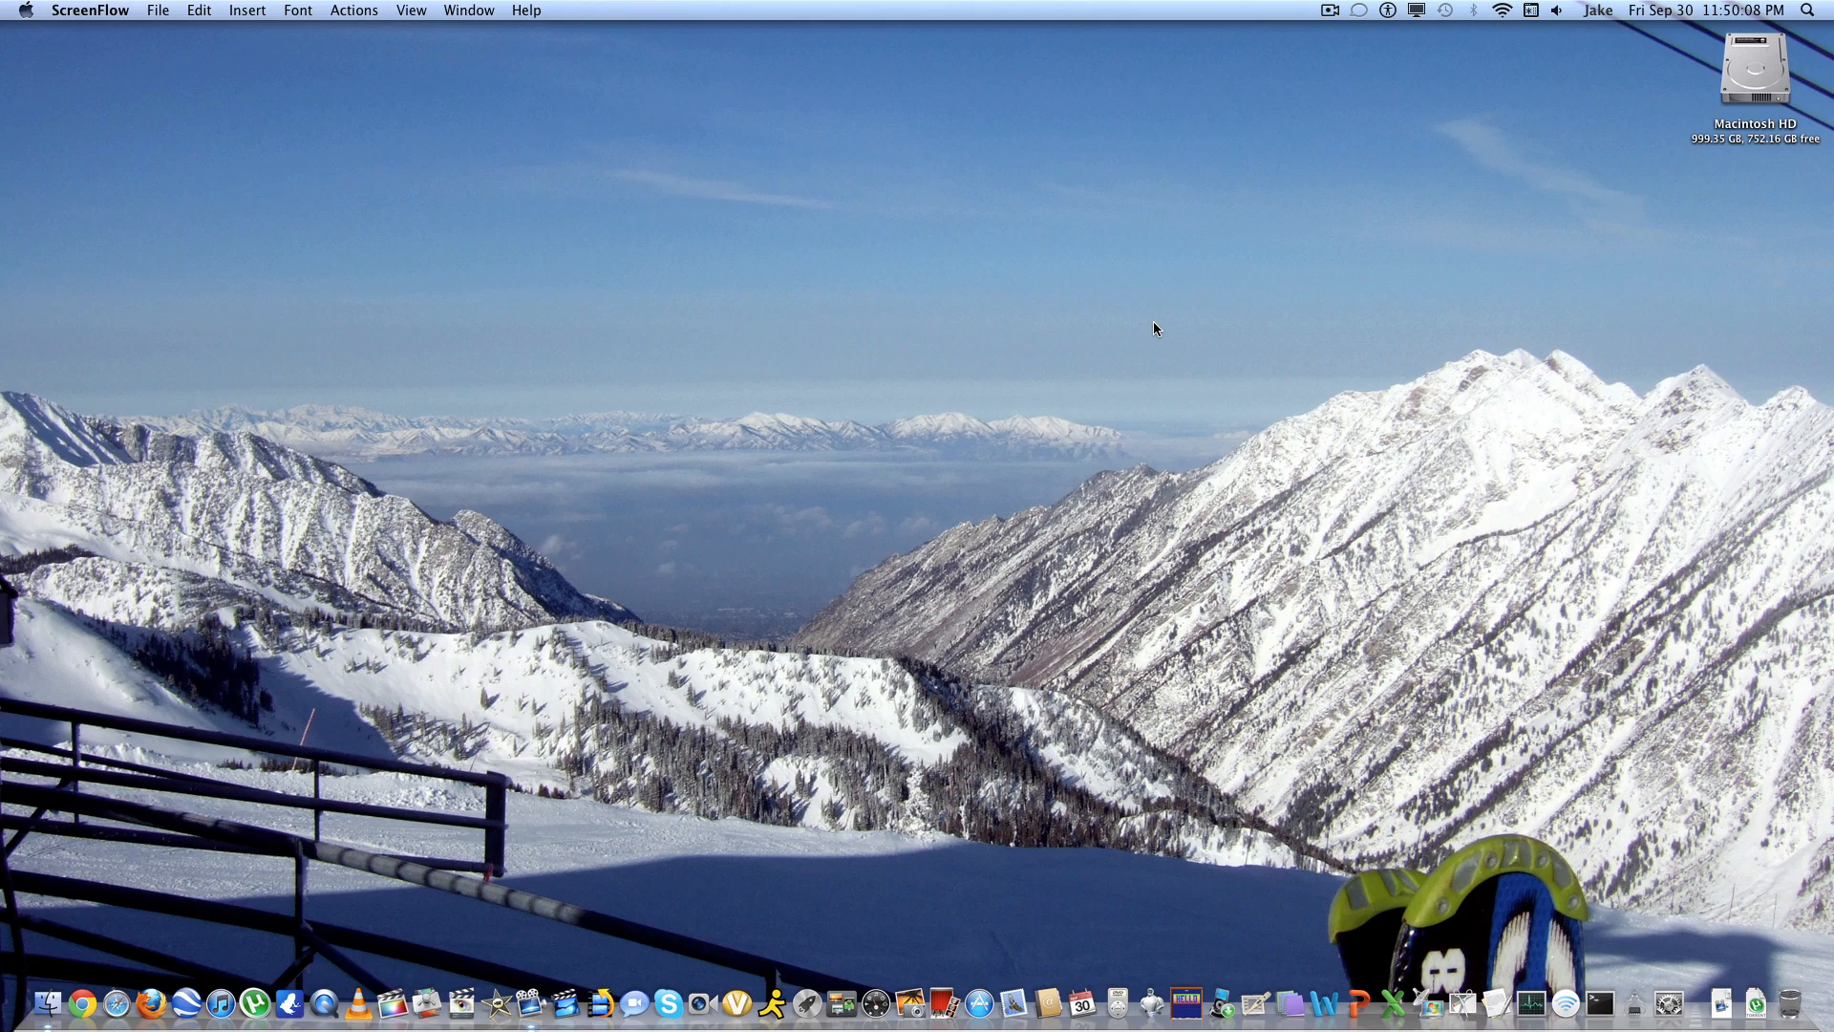
mouse_move(1056, 333)
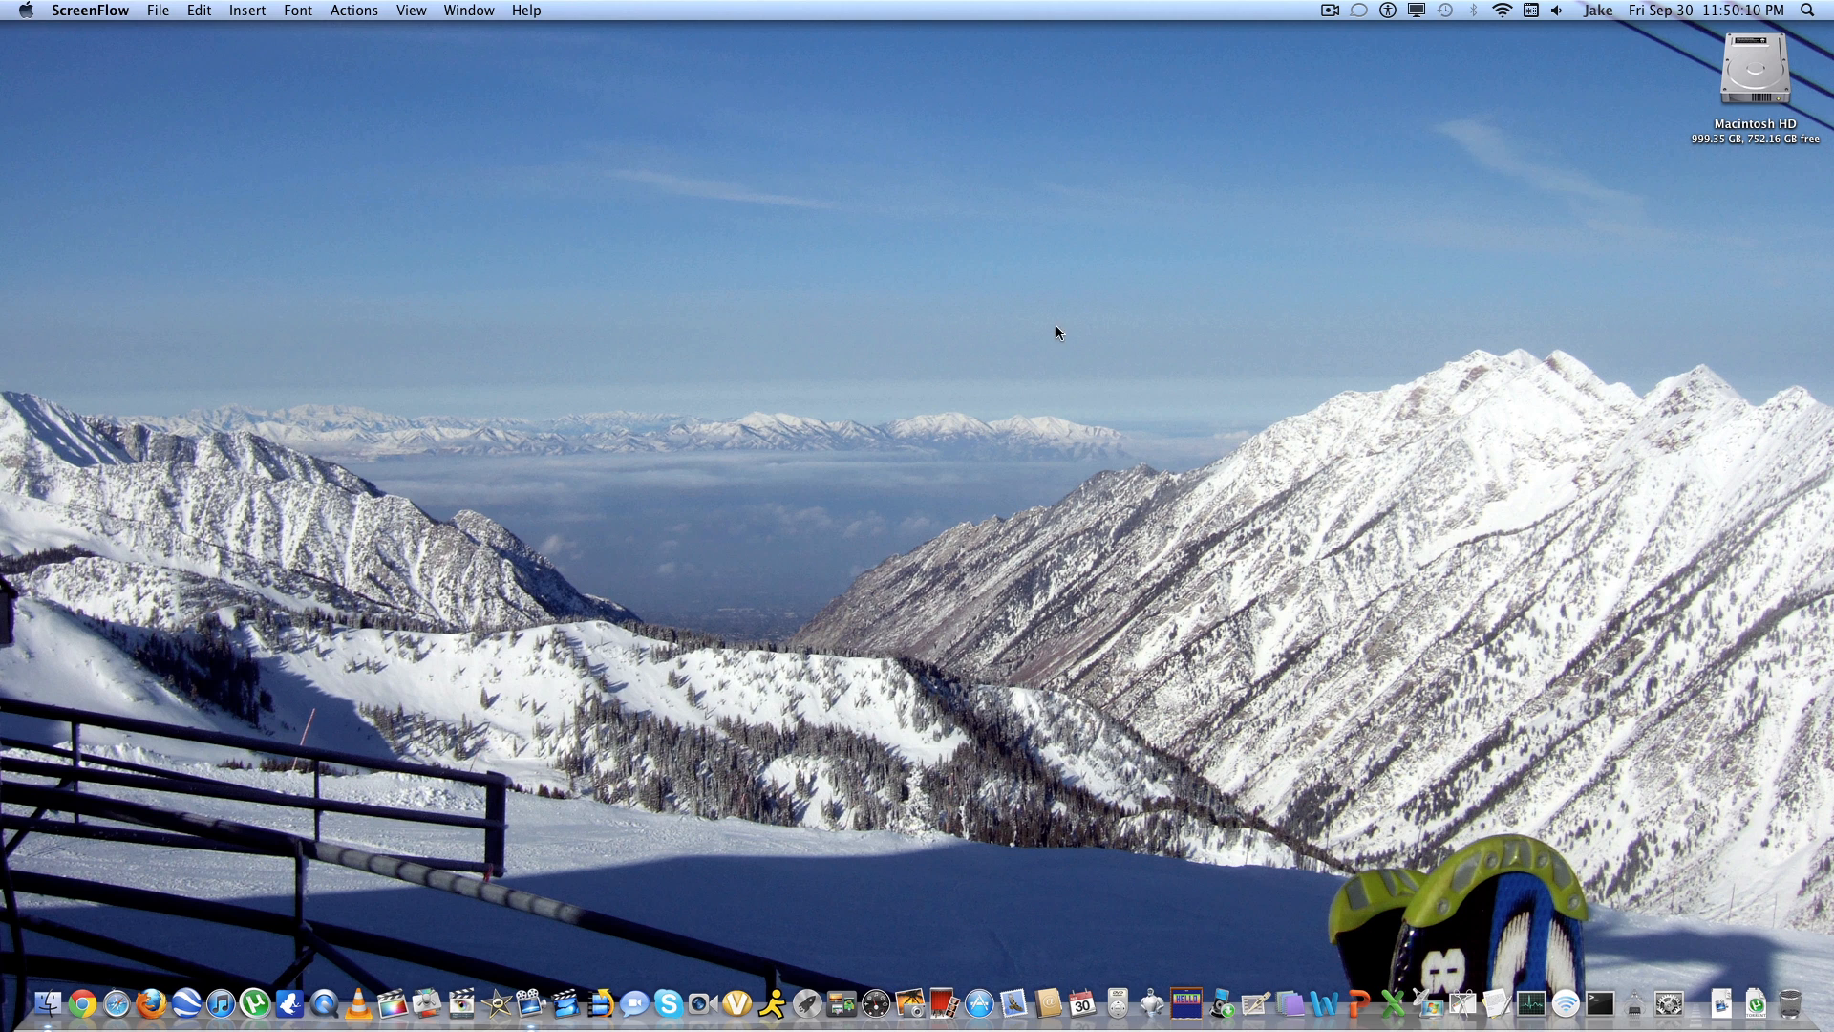
mouse_move(901, 369)
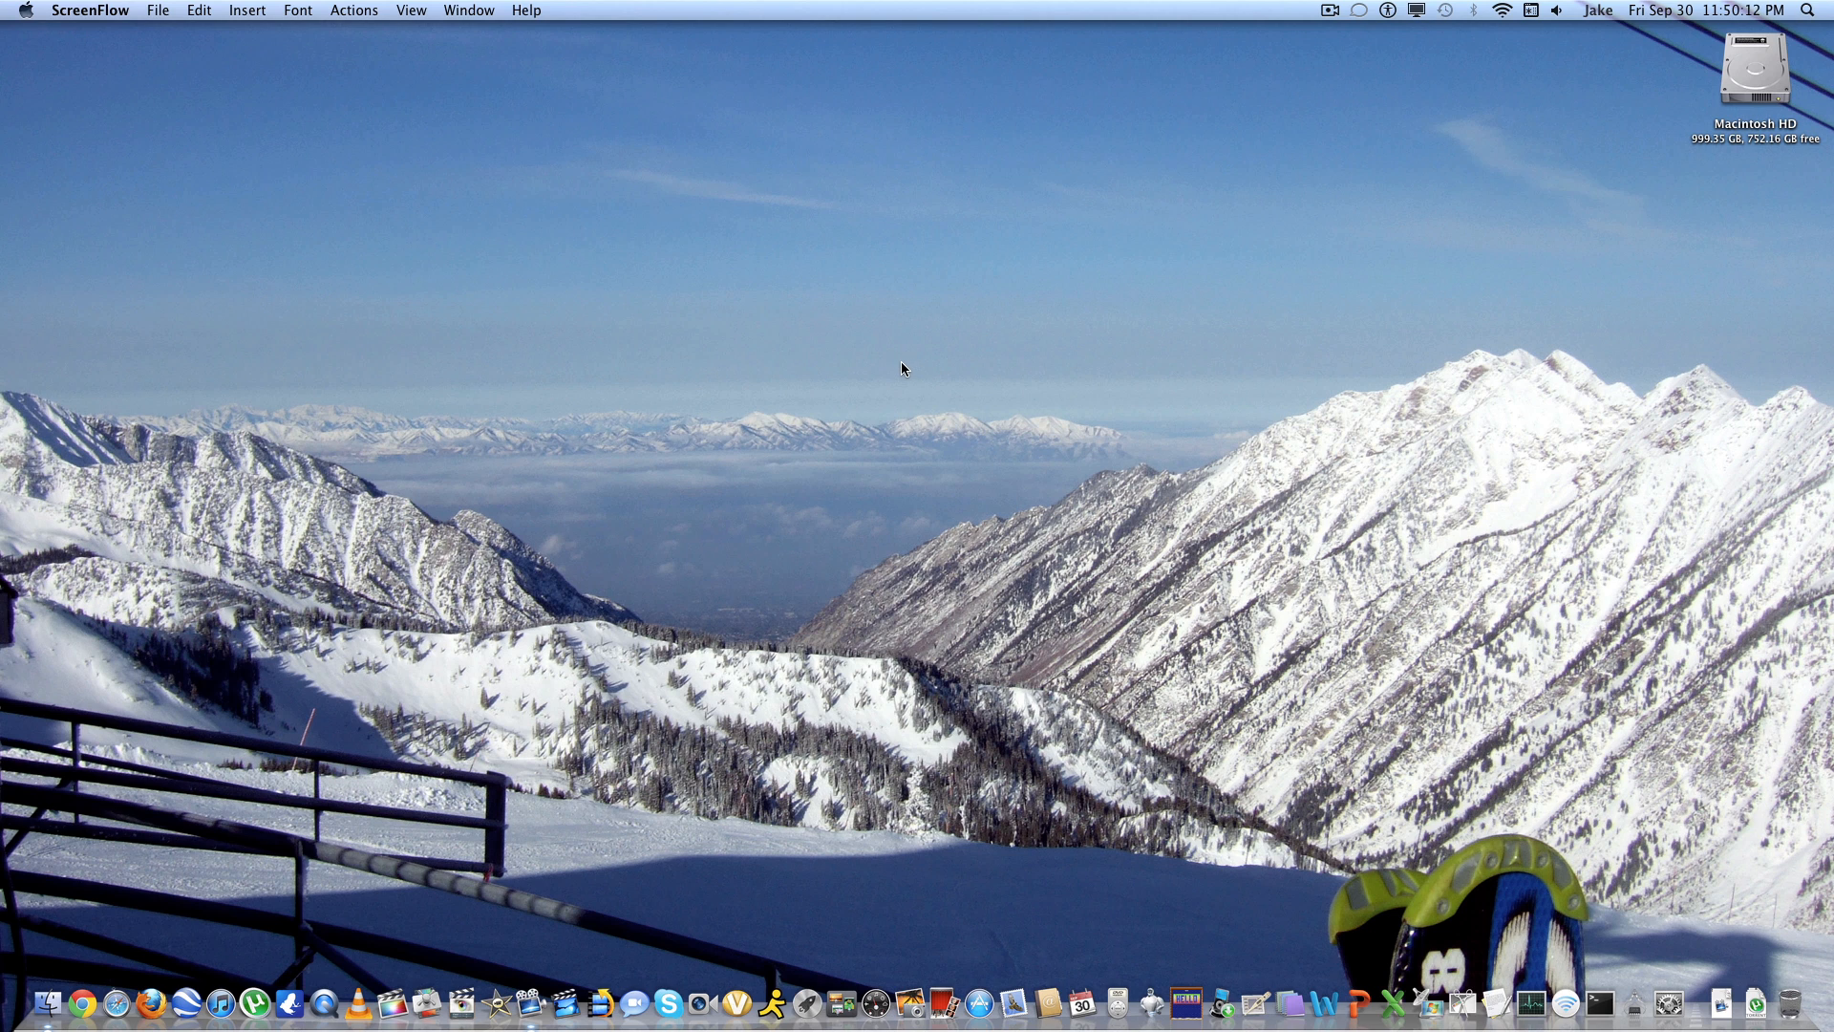
mouse_move(418, 363)
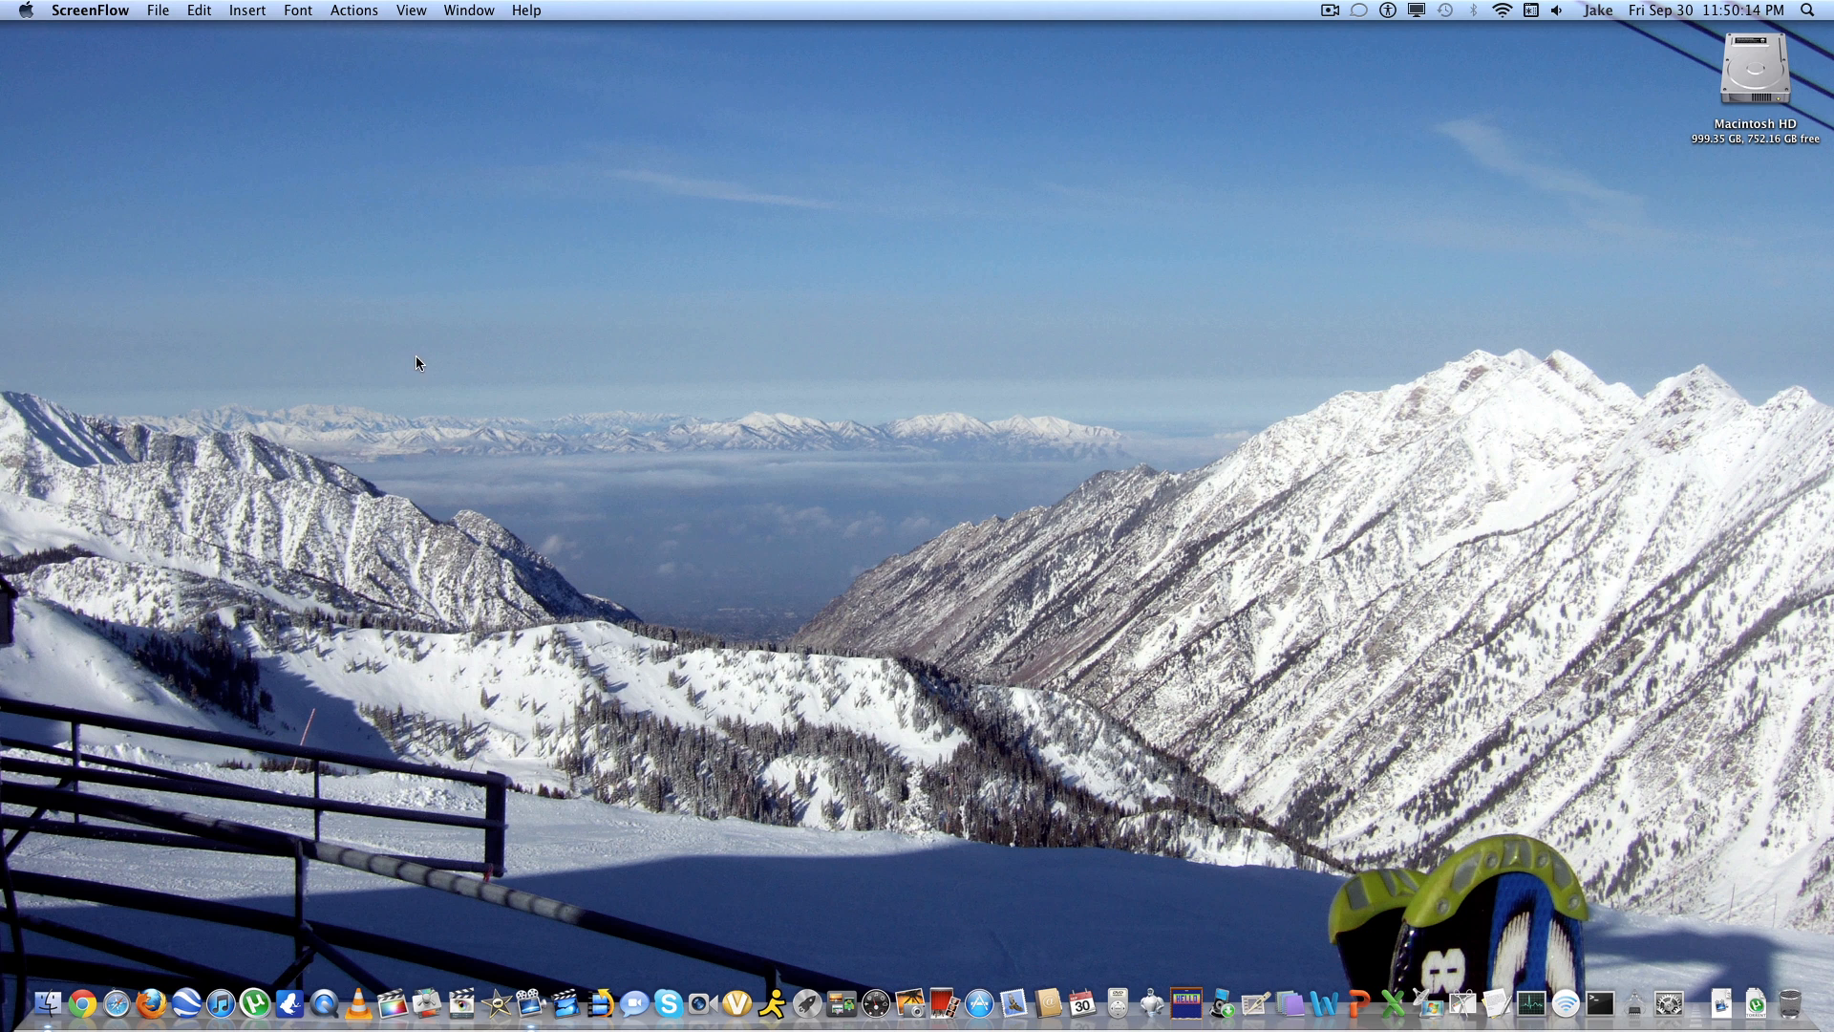
mouse_move(1302, 381)
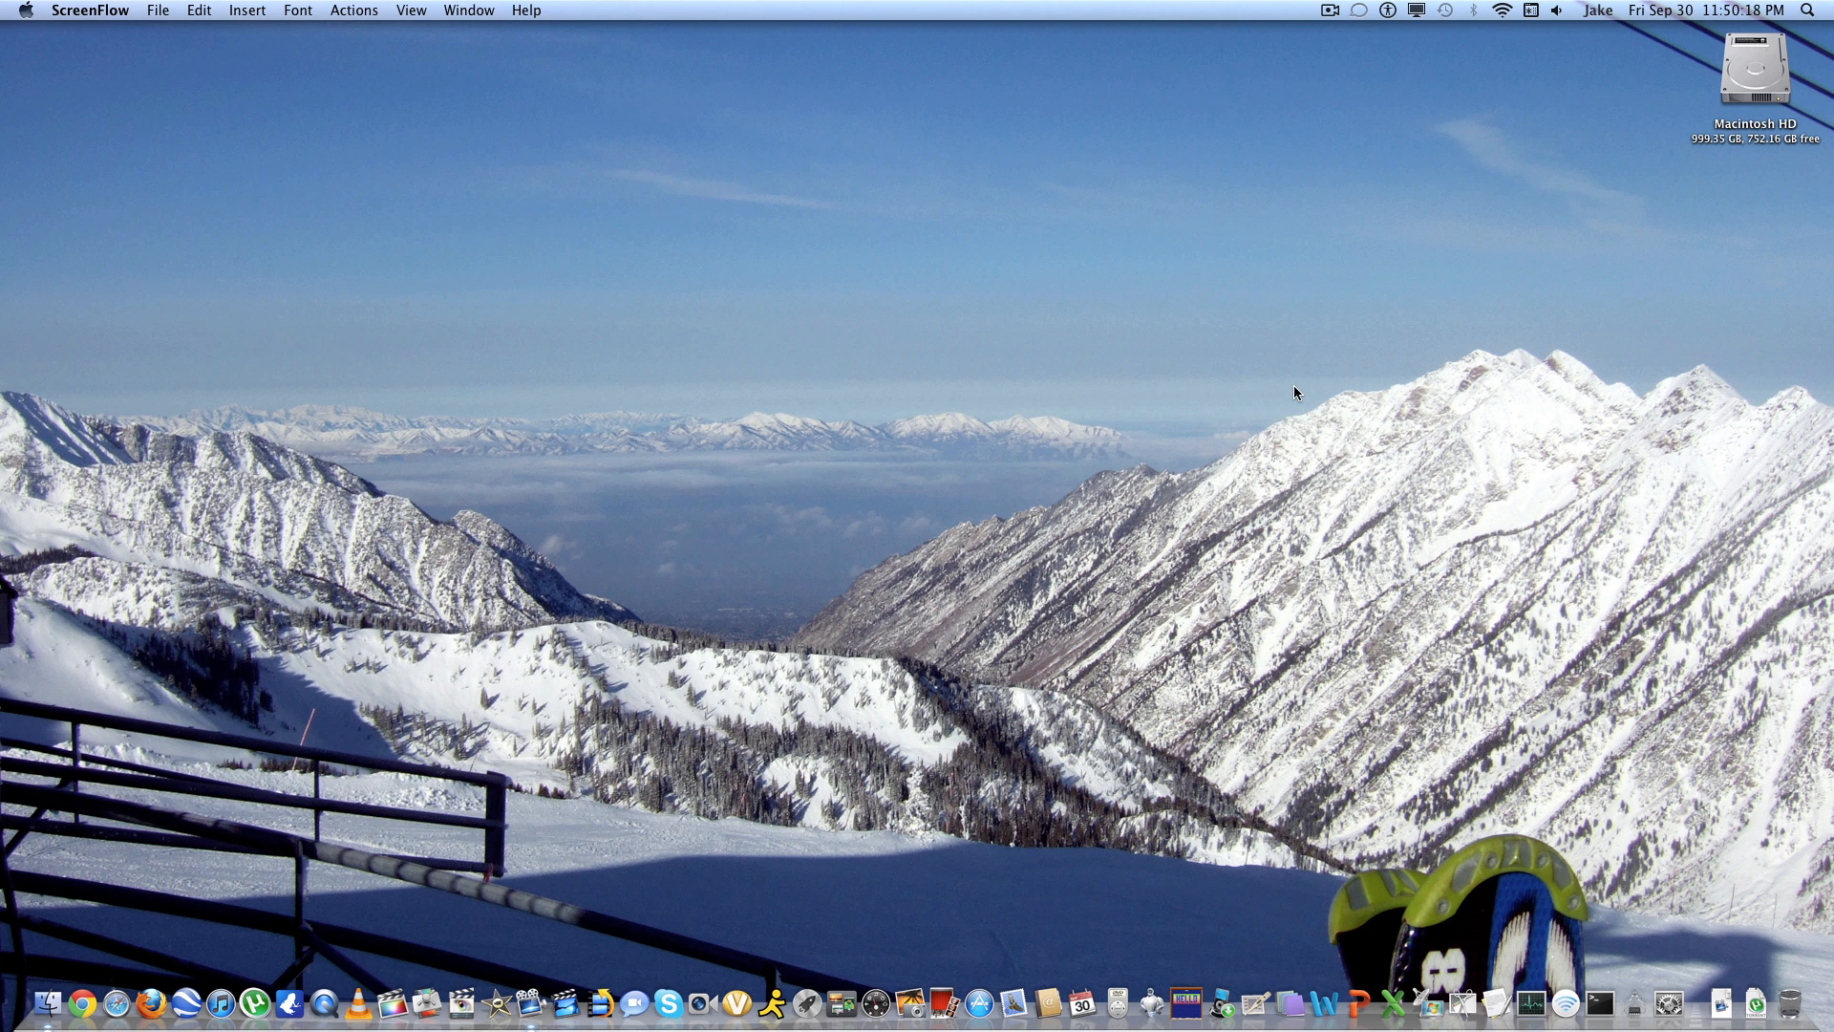
mouse_move(1287, 386)
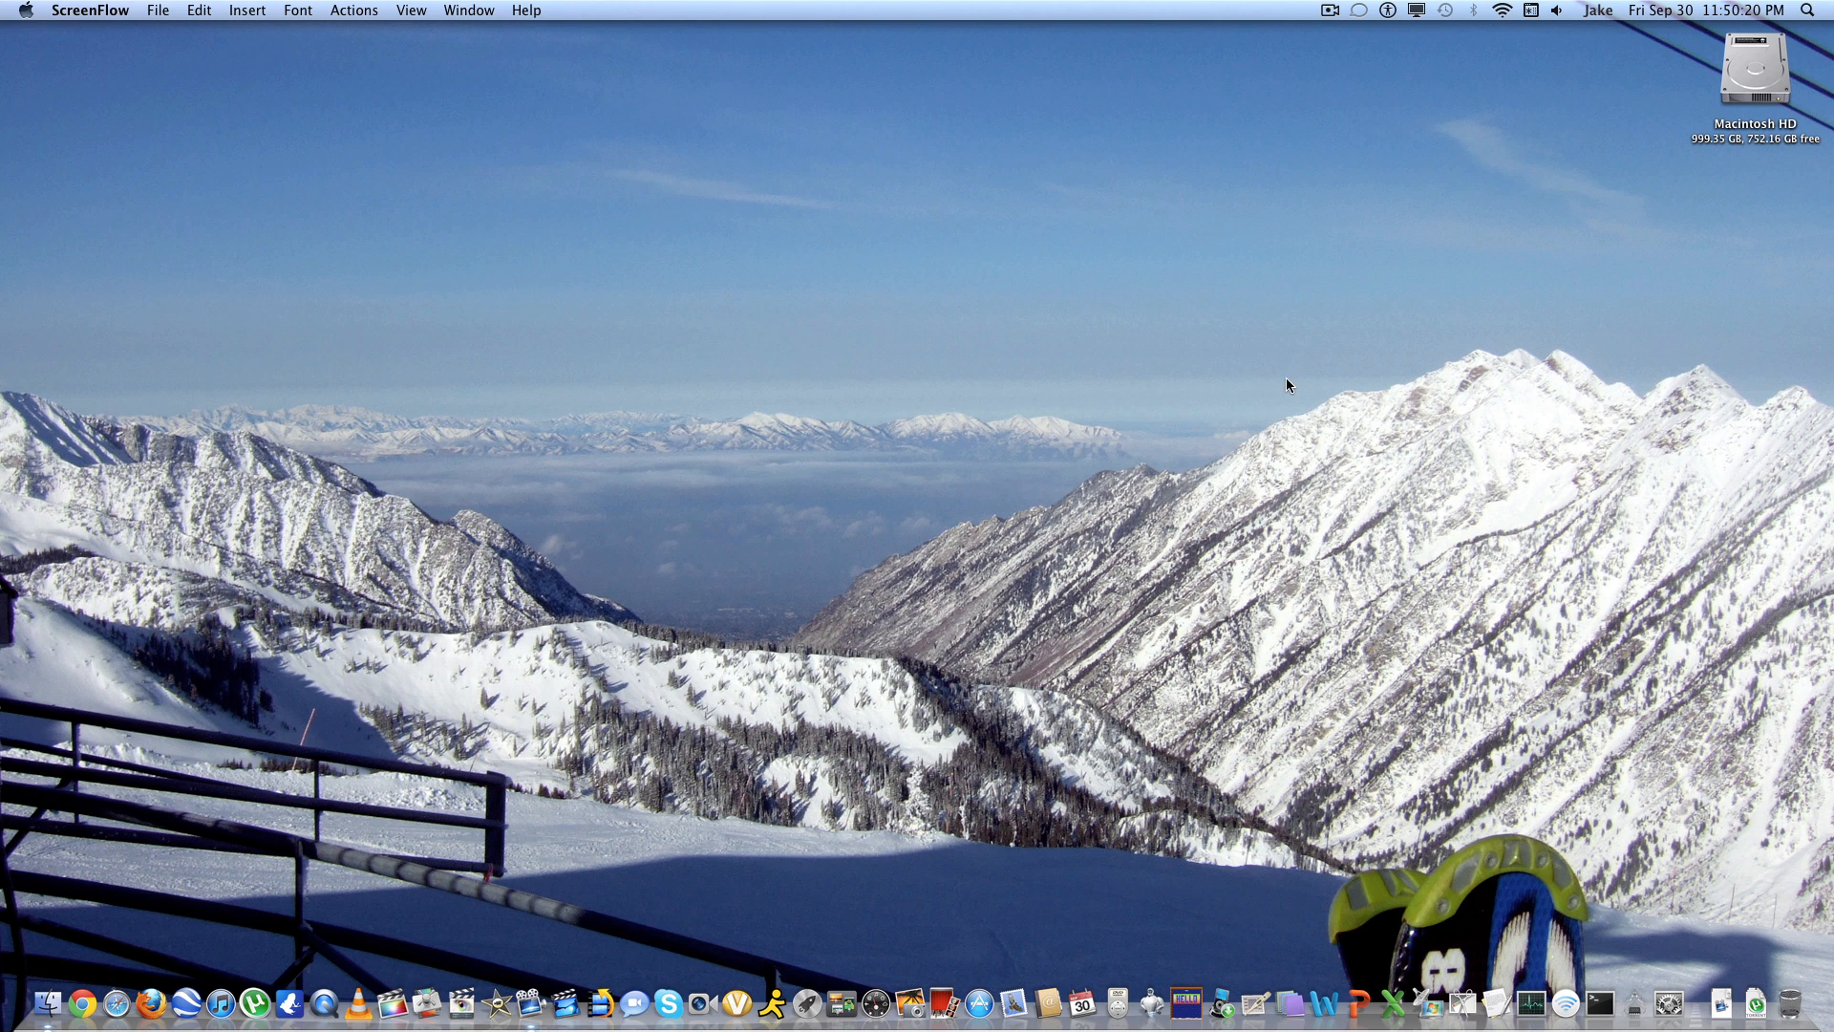
mouse_move(1744, 12)
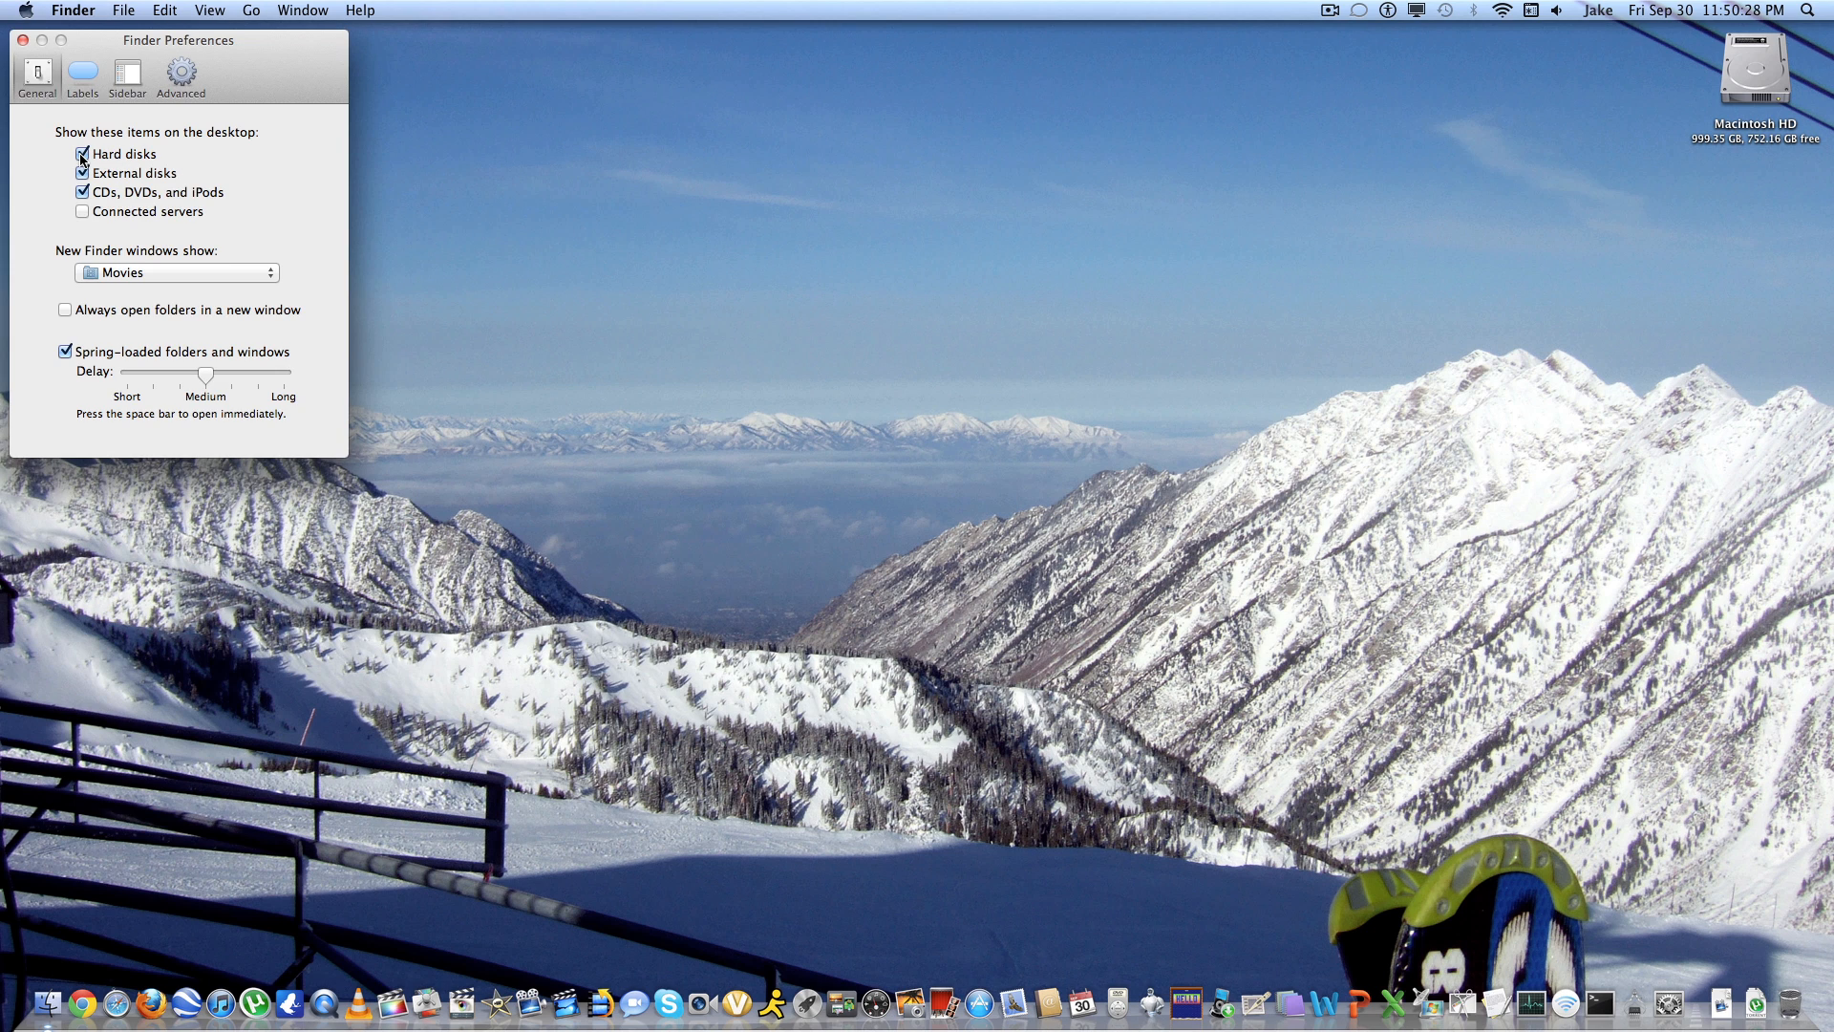
Close Finder Preferences and bring up the actions for the Macintosh HD disk.
left_click(23, 41)
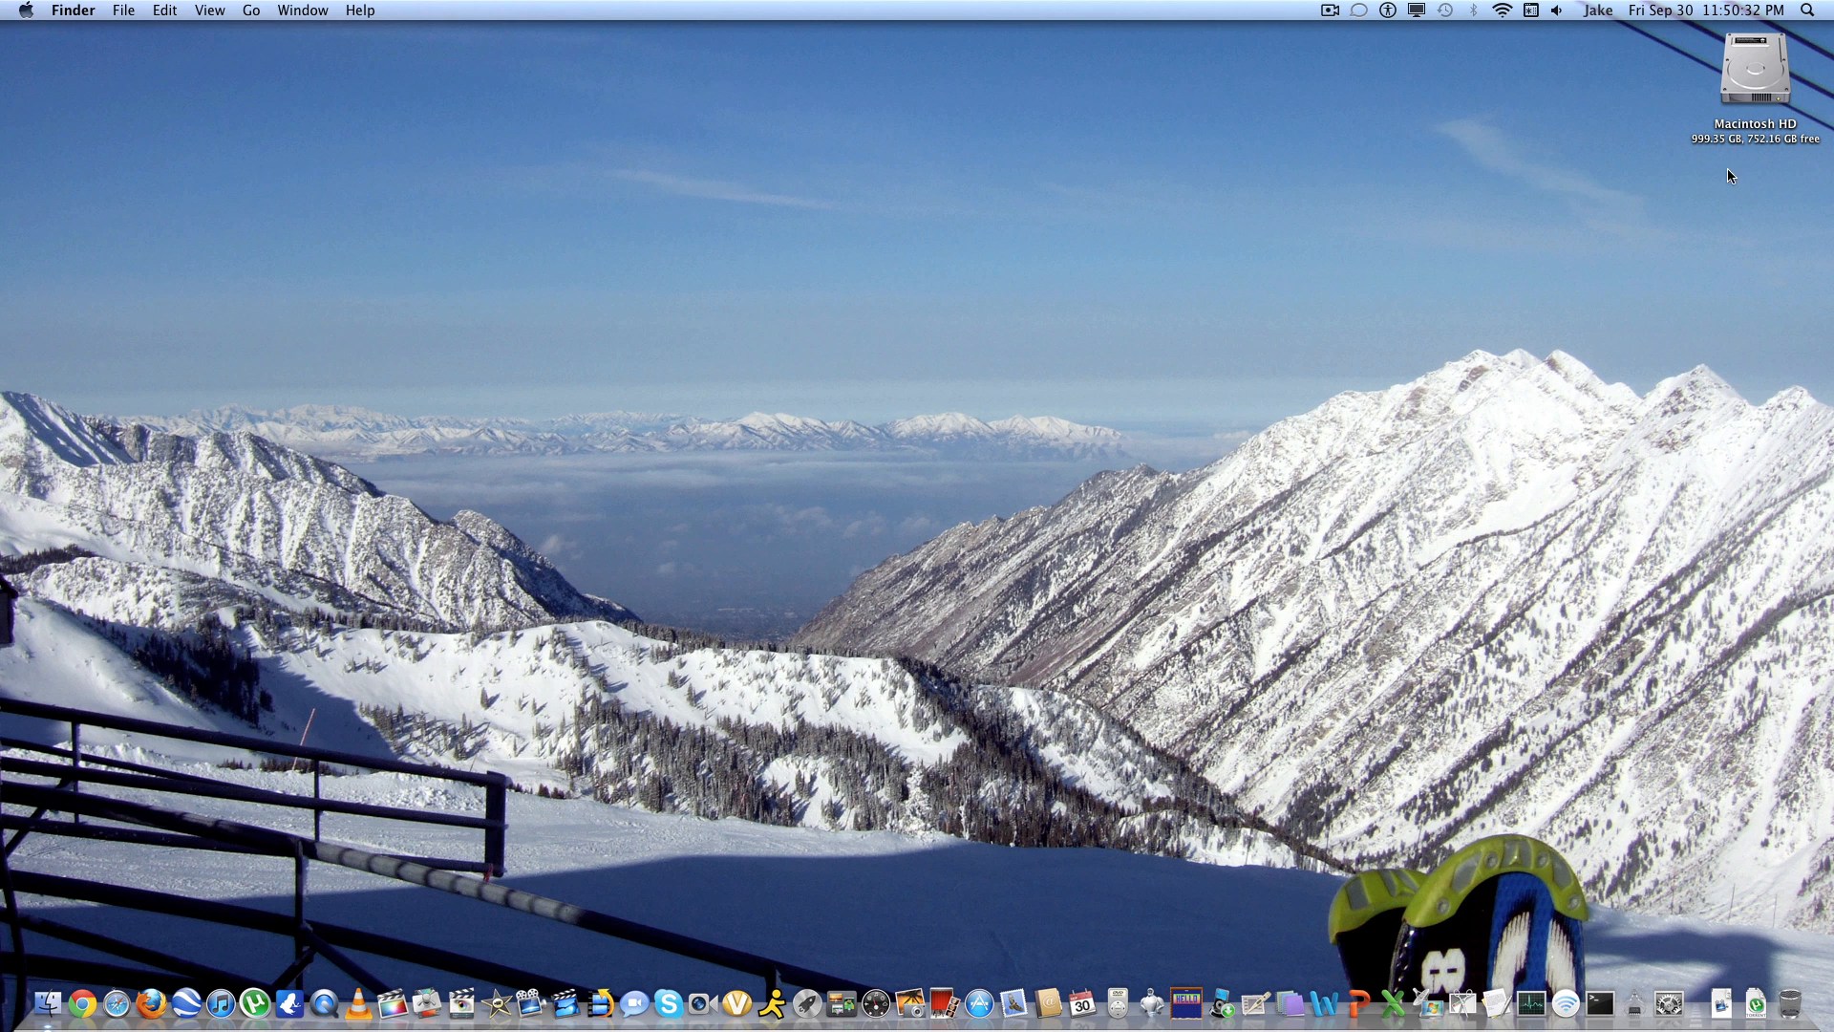
left_click(1751, 78)
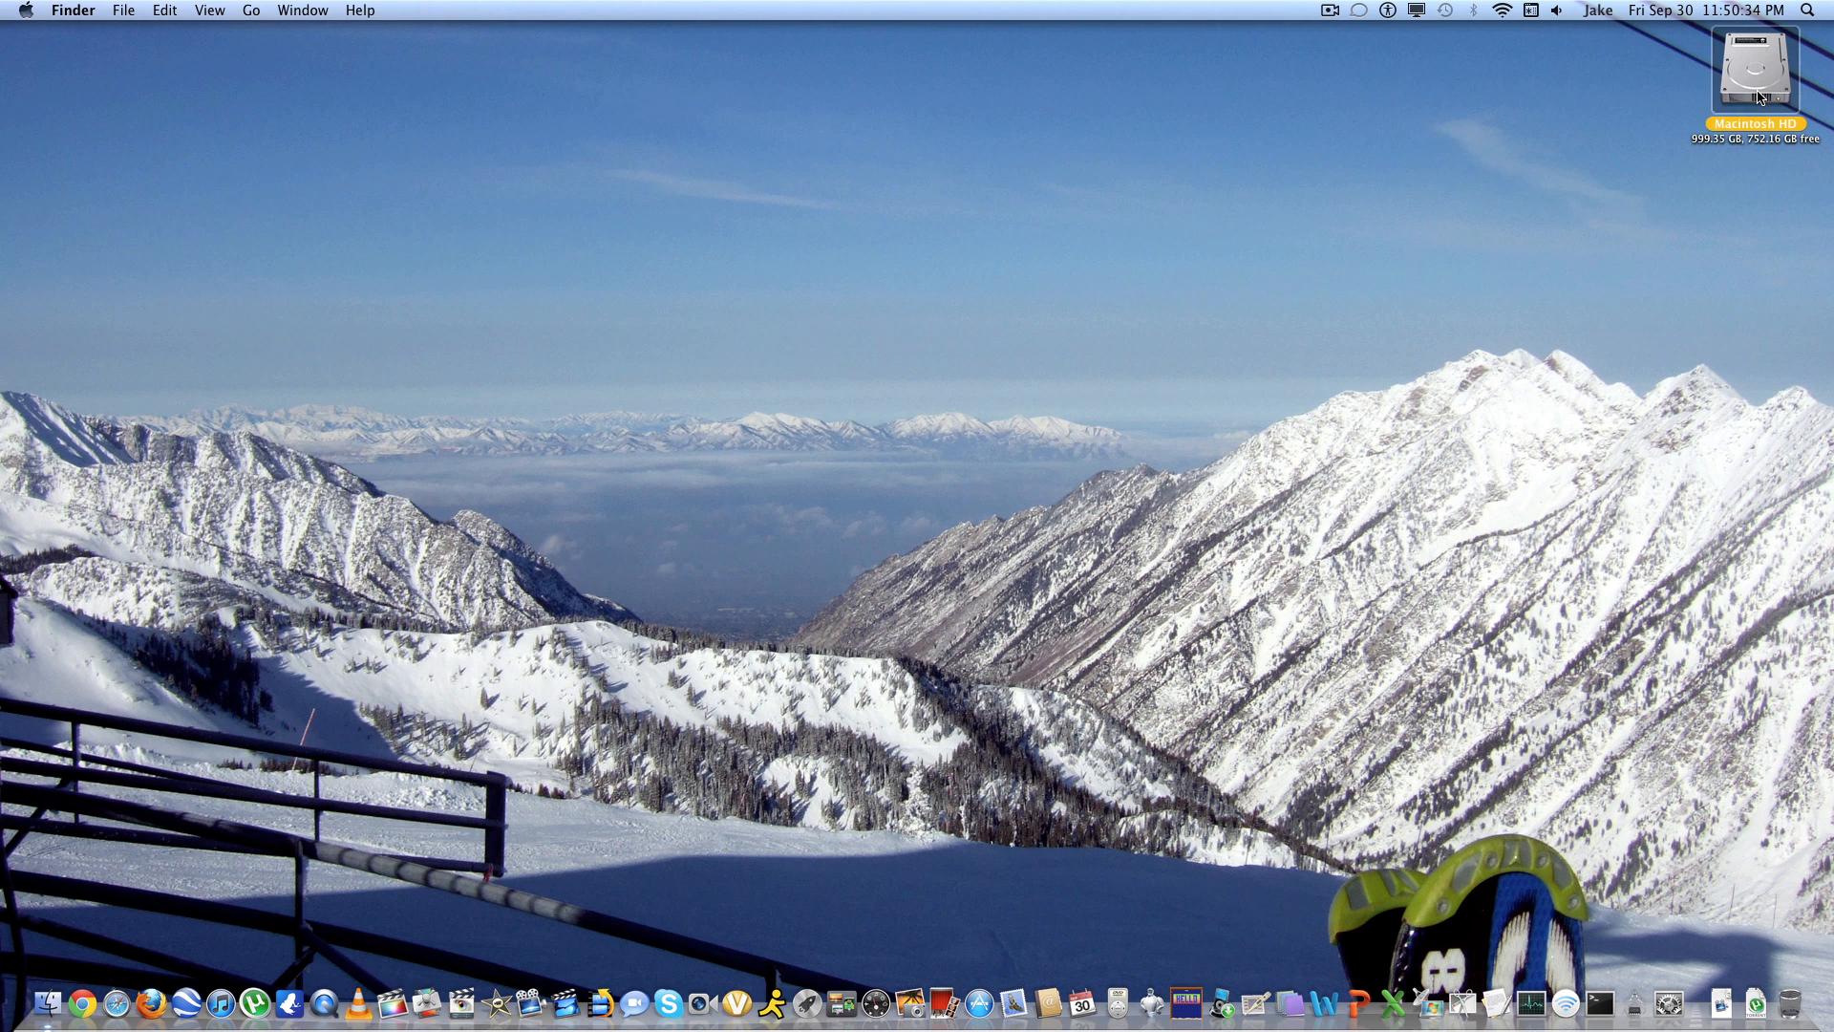
right_click(1754, 76)
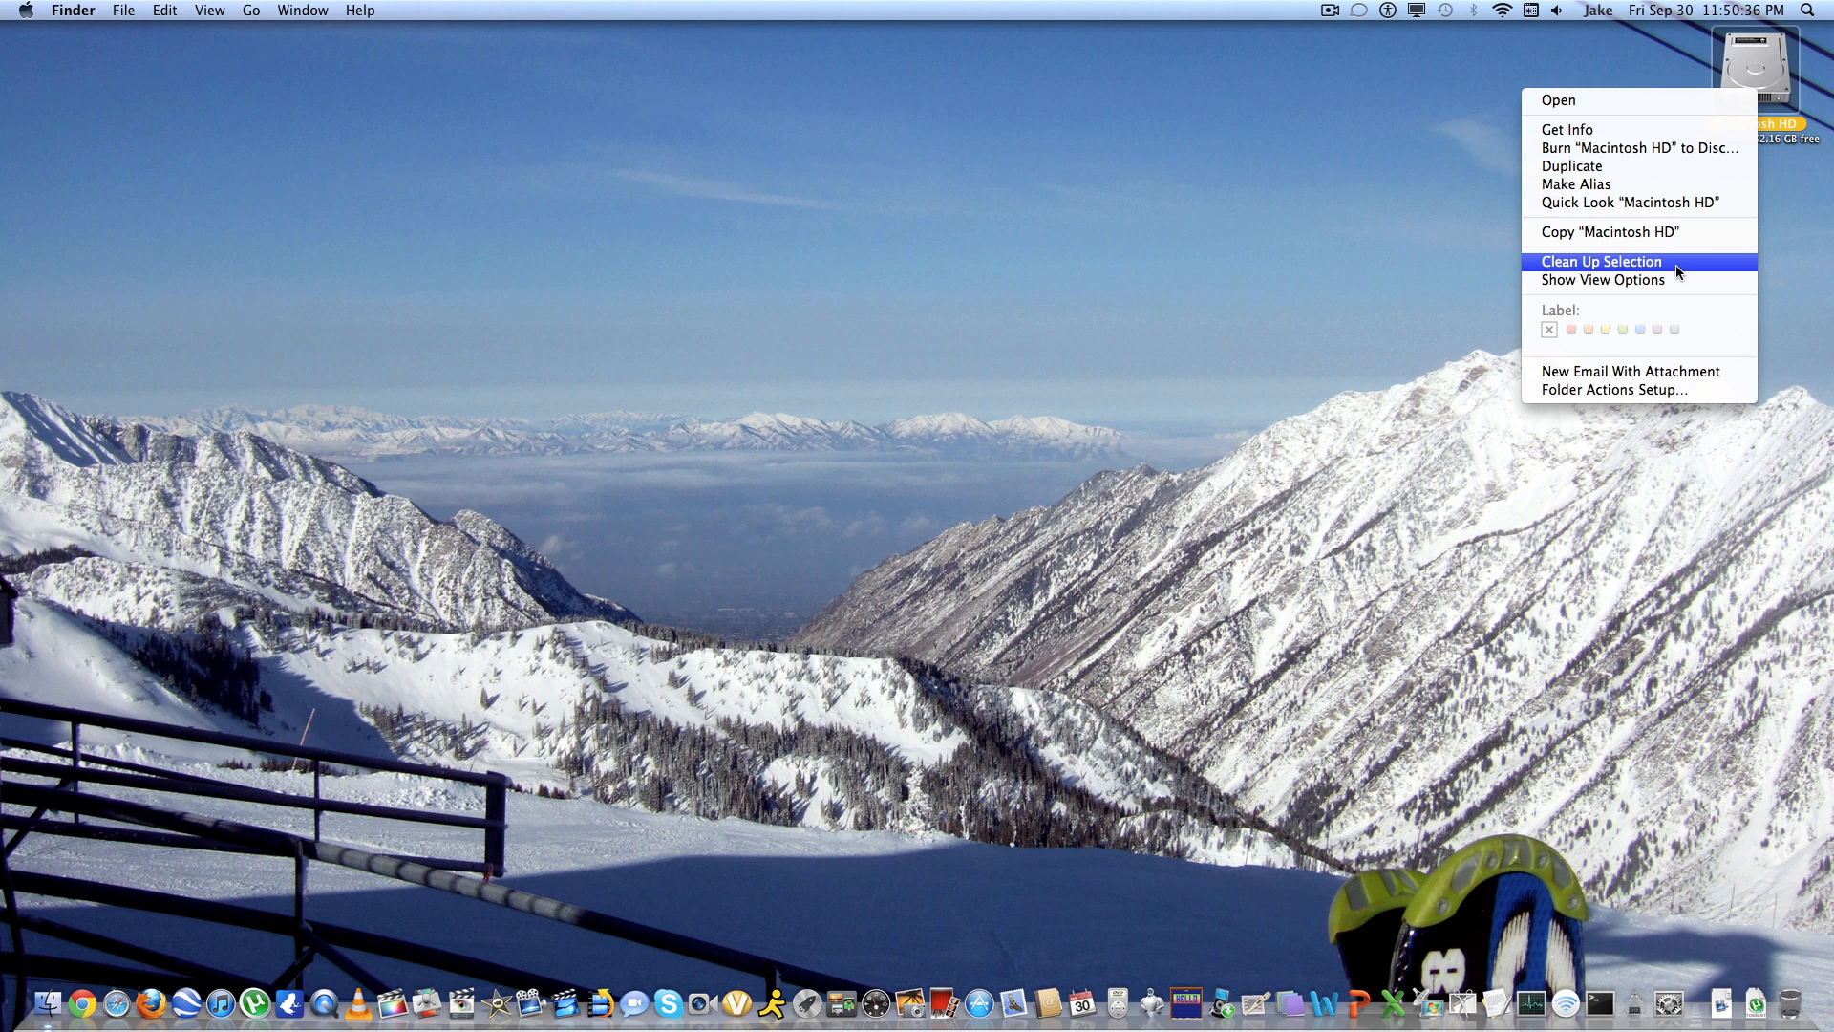
Show the desktop's View Options, reposition the panel, then close it.
left_click(1603, 280)
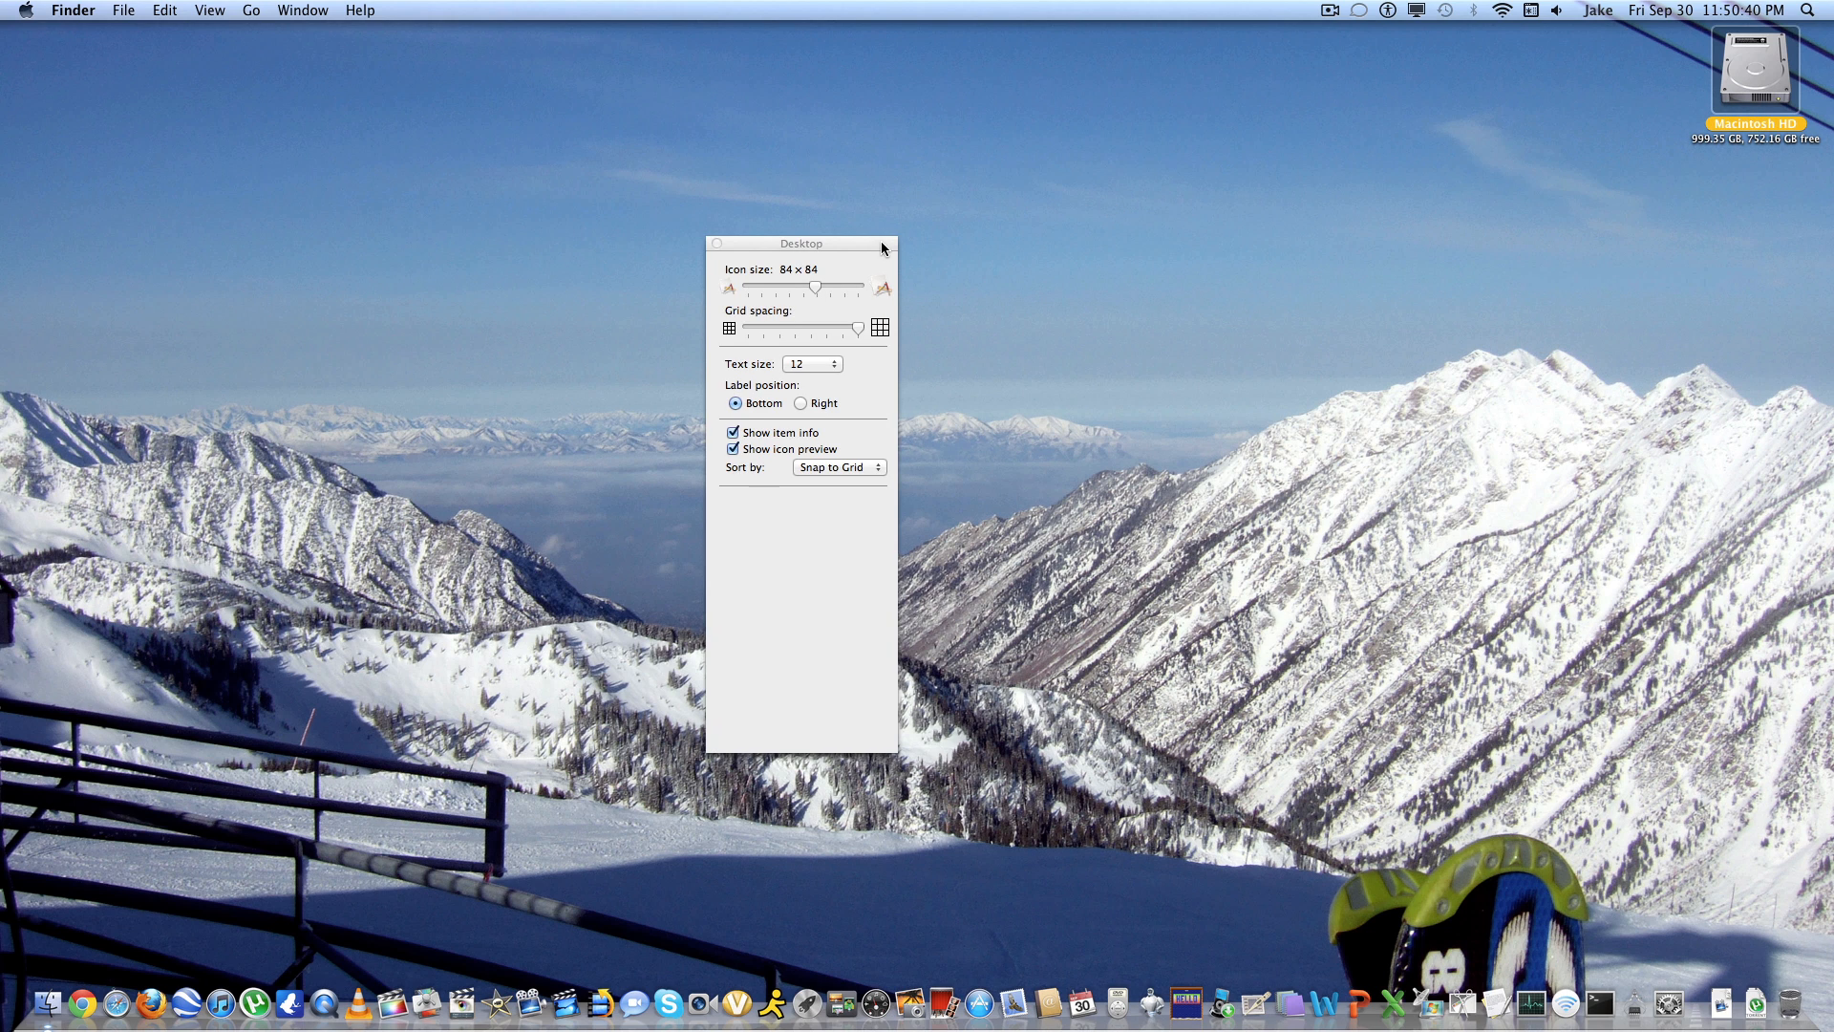
left_click_drag(801, 243, 828, 239)
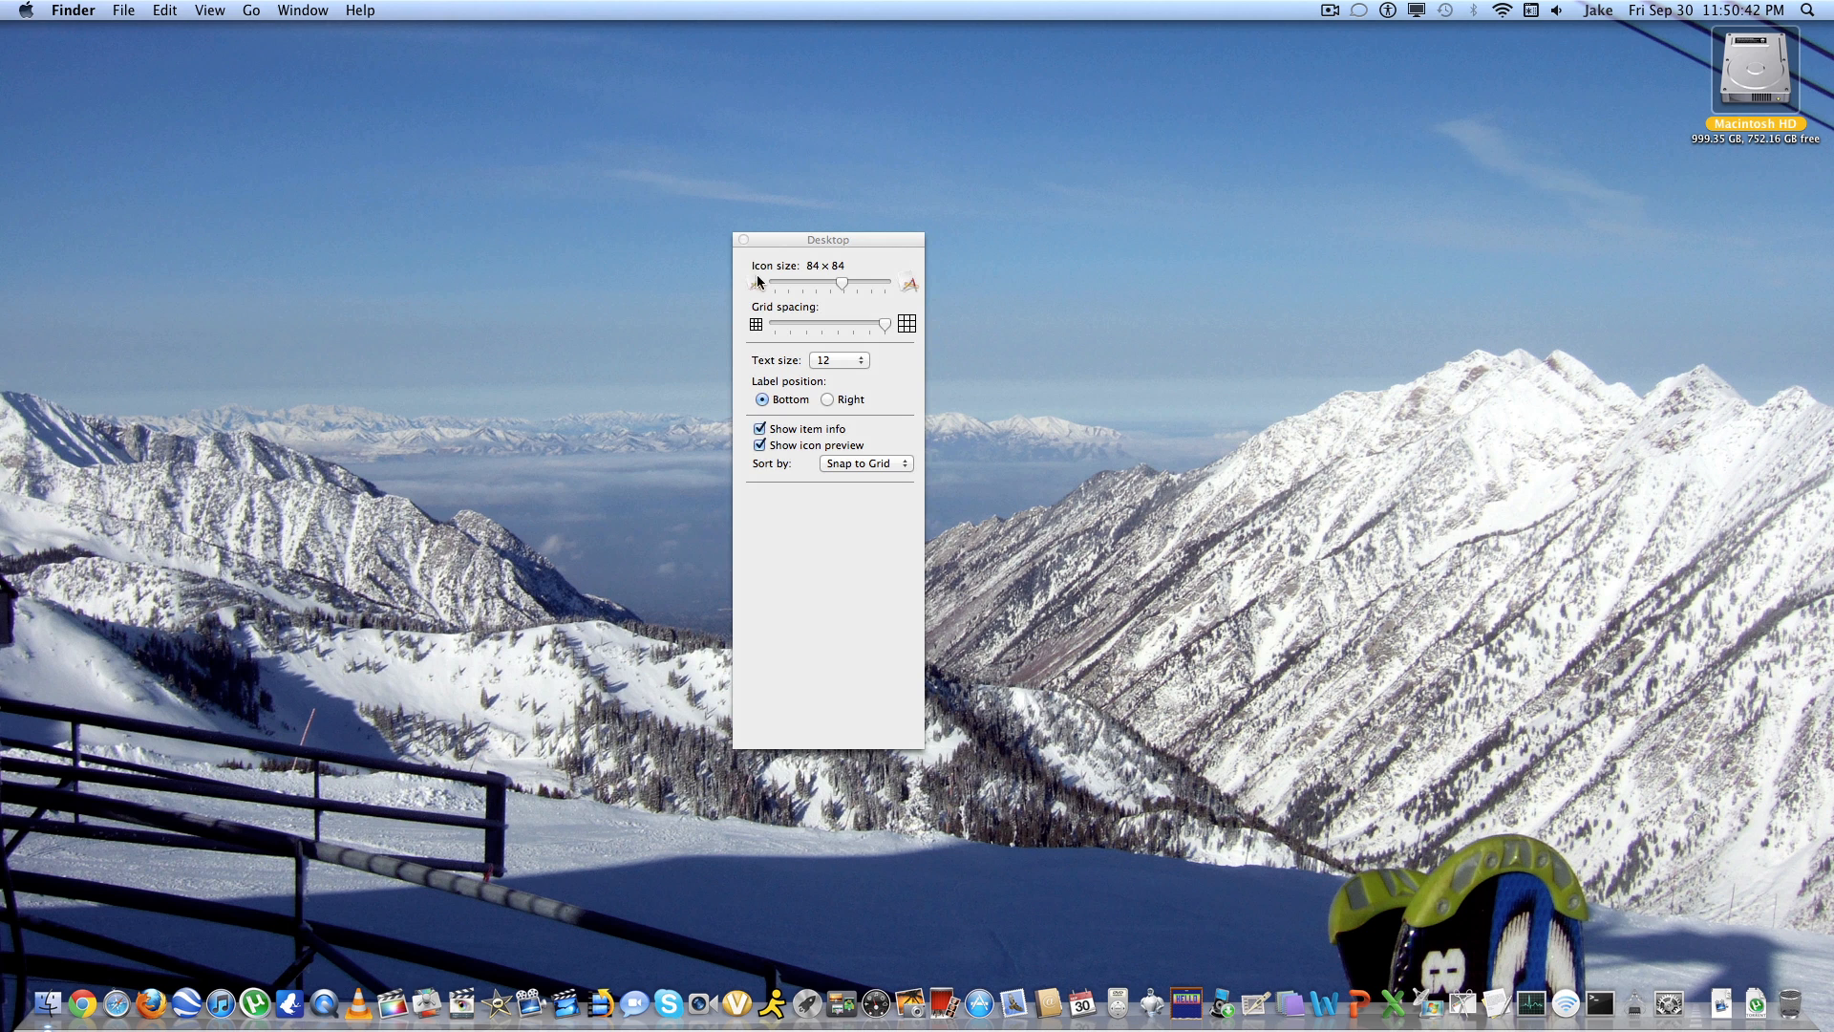
left_click(744, 240)
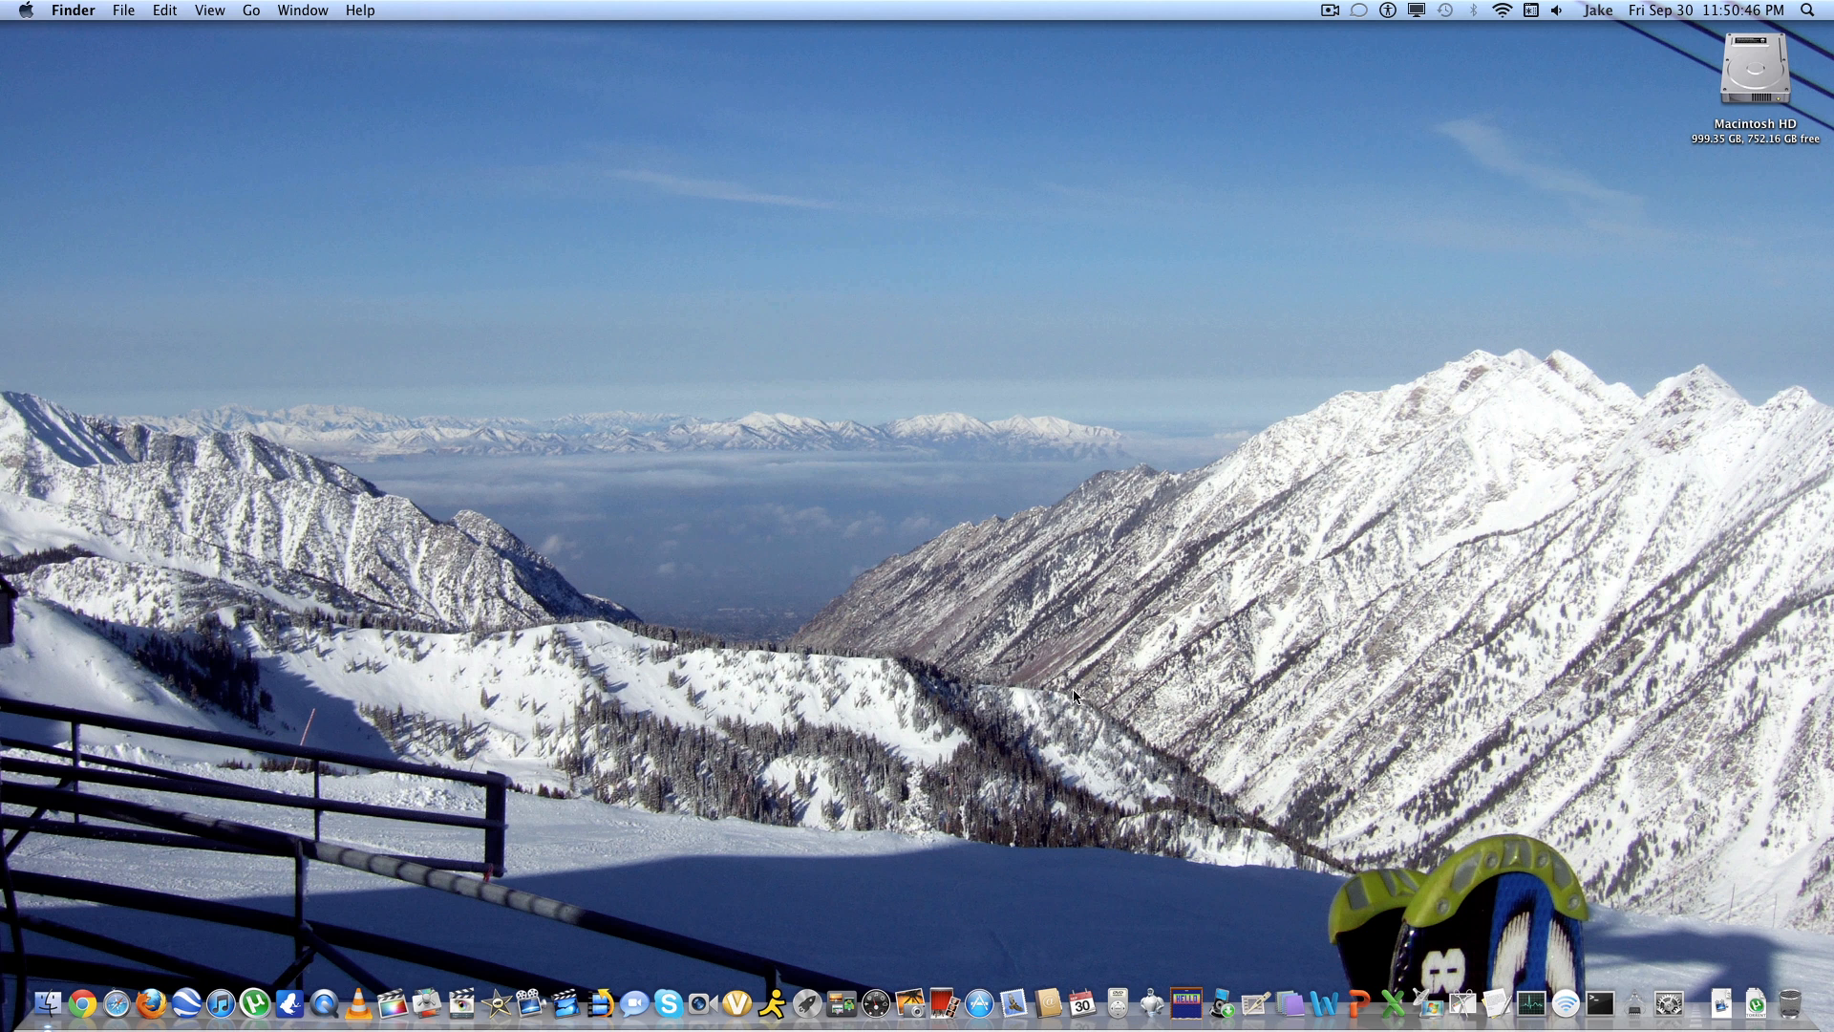
mouse_move(928, 770)
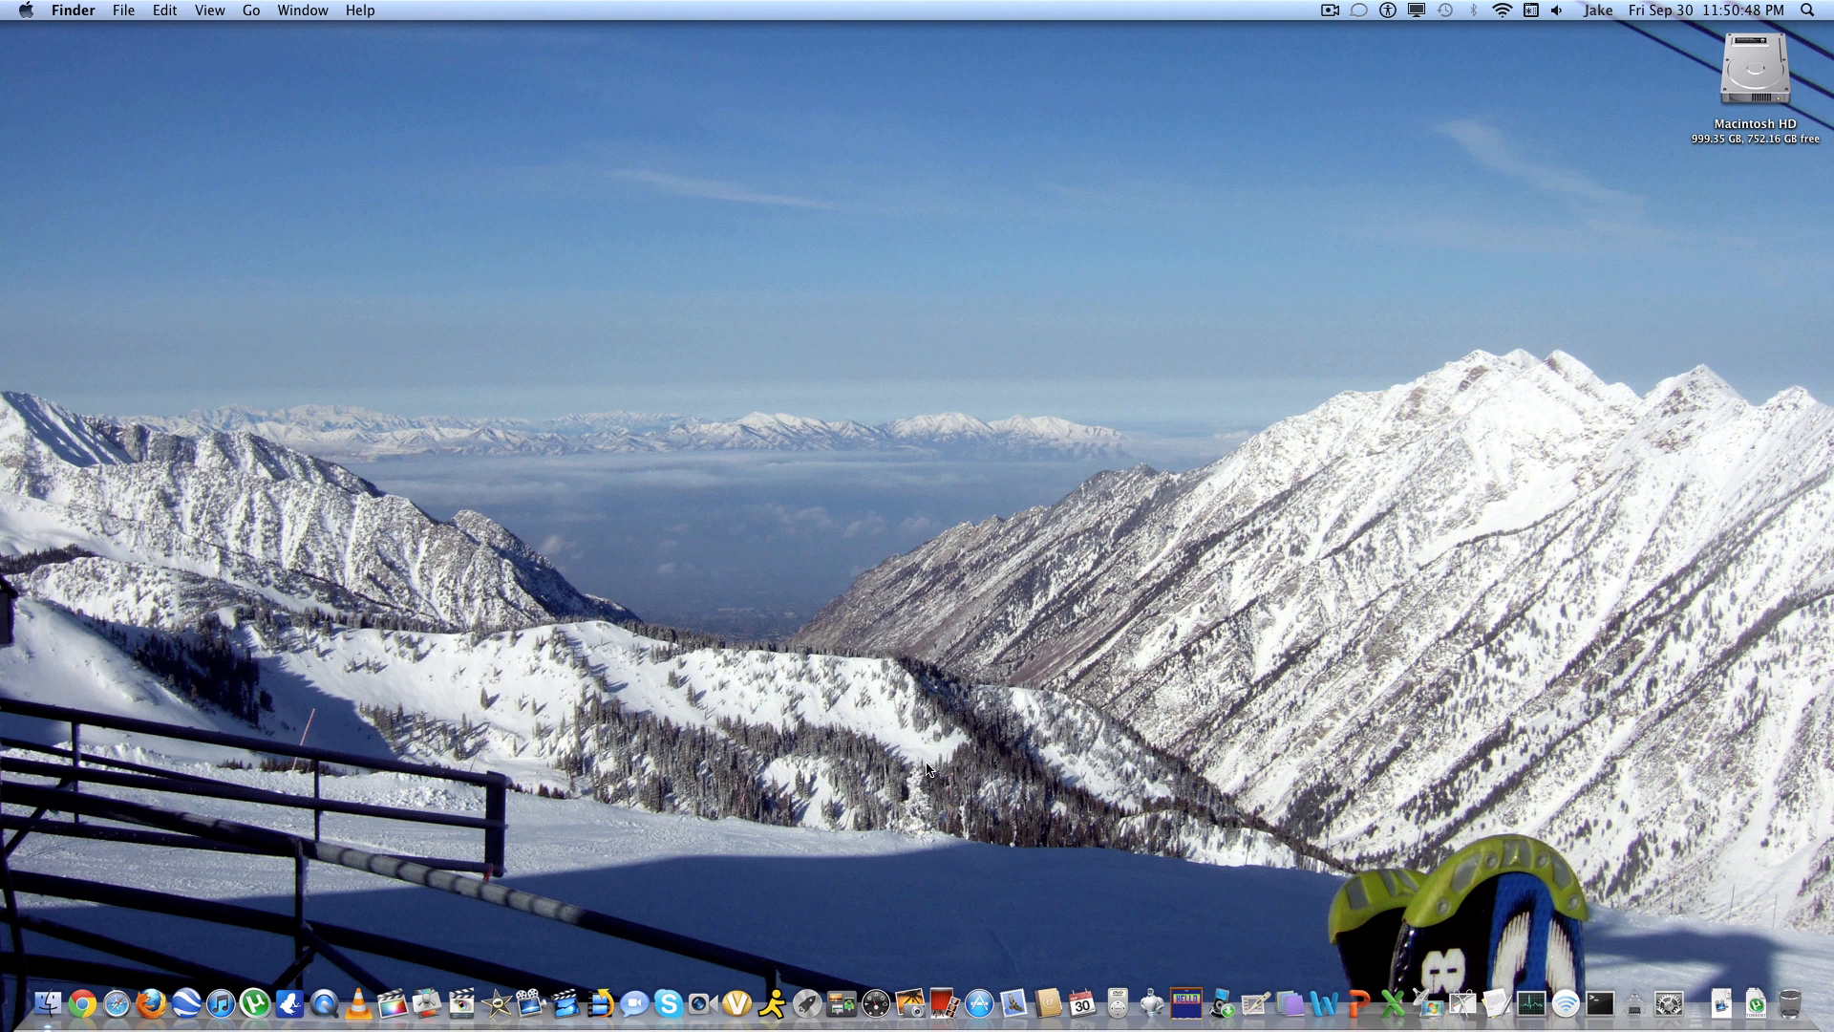
mouse_move(818, 1002)
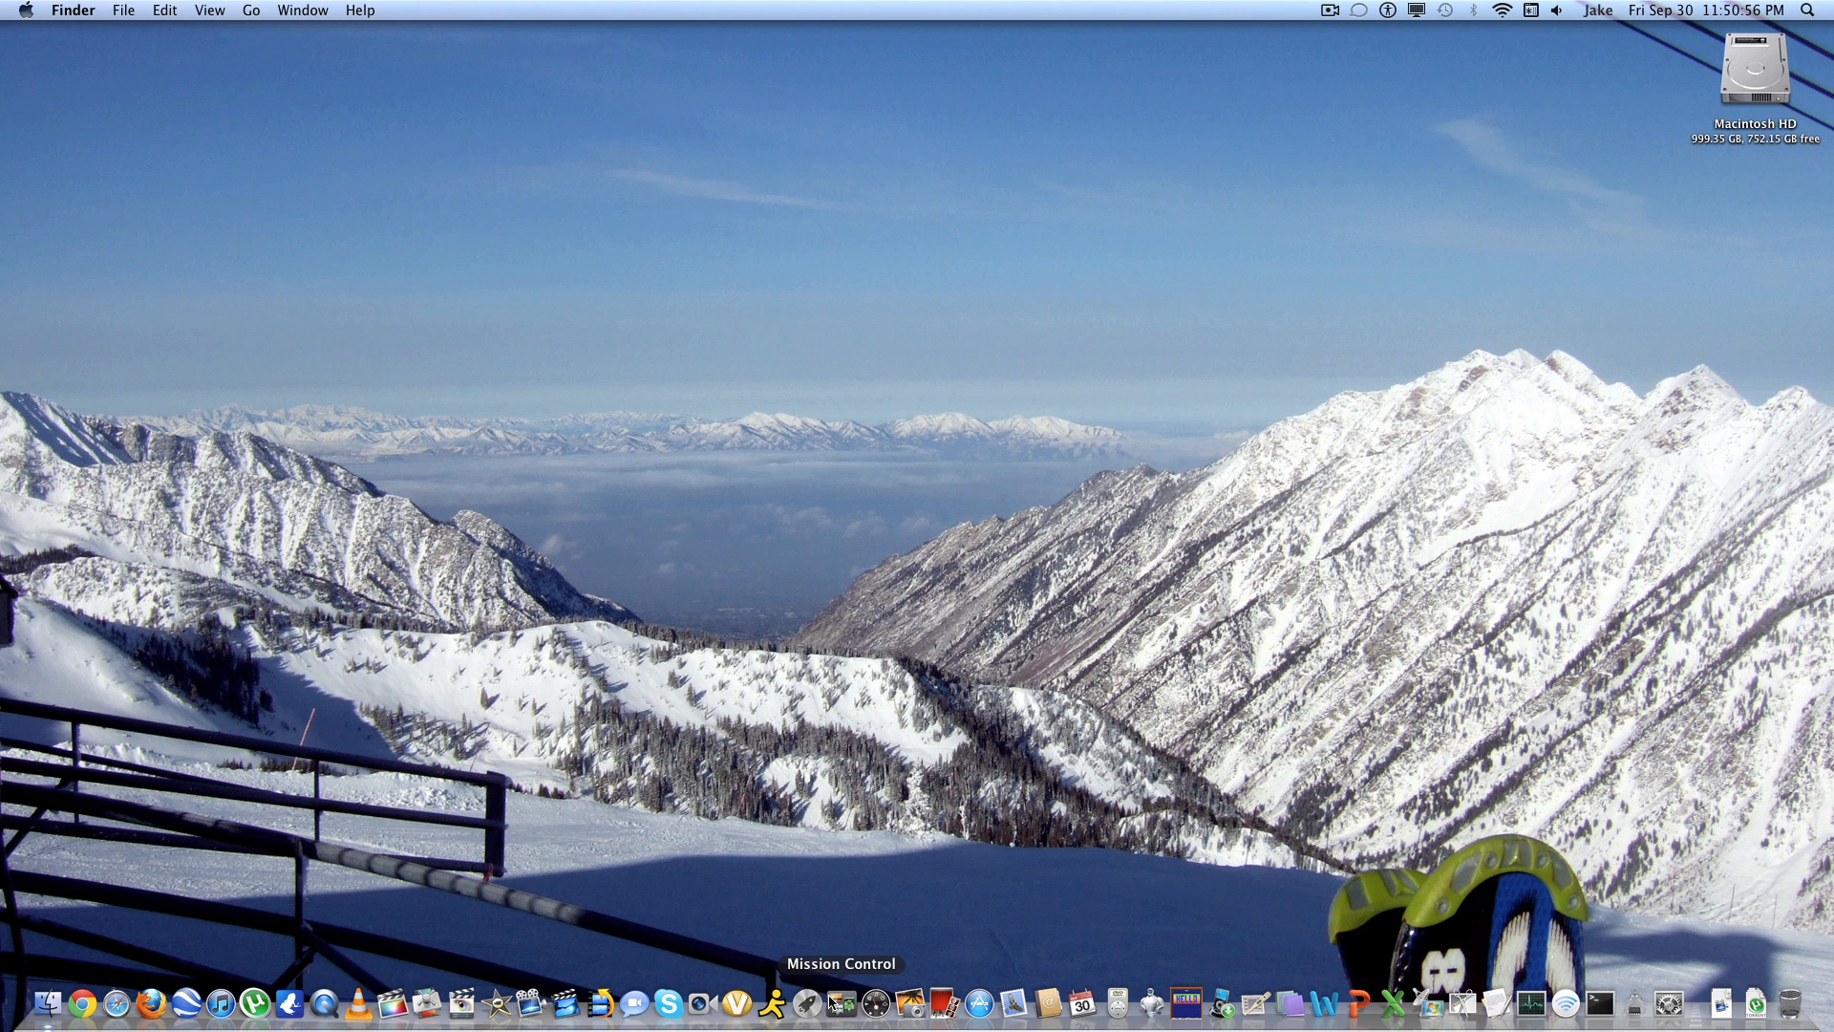
mouse_move(803, 1002)
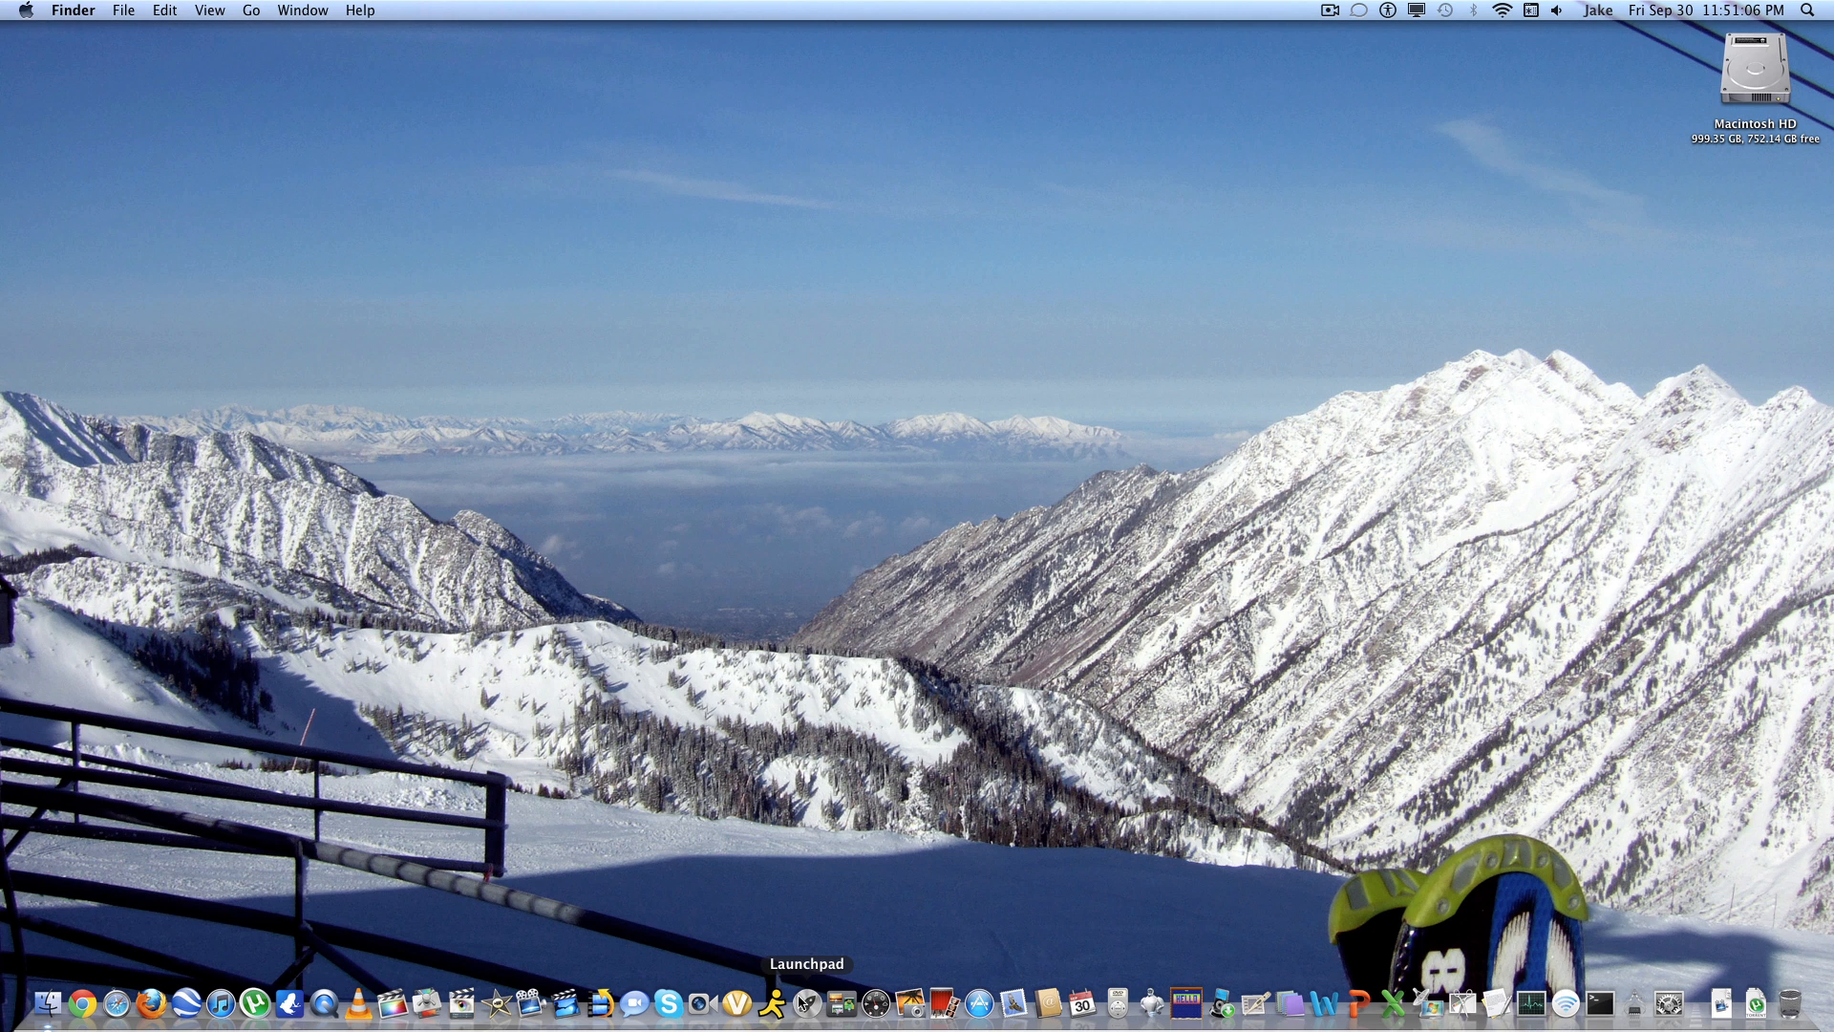
mouse_move(70, 73)
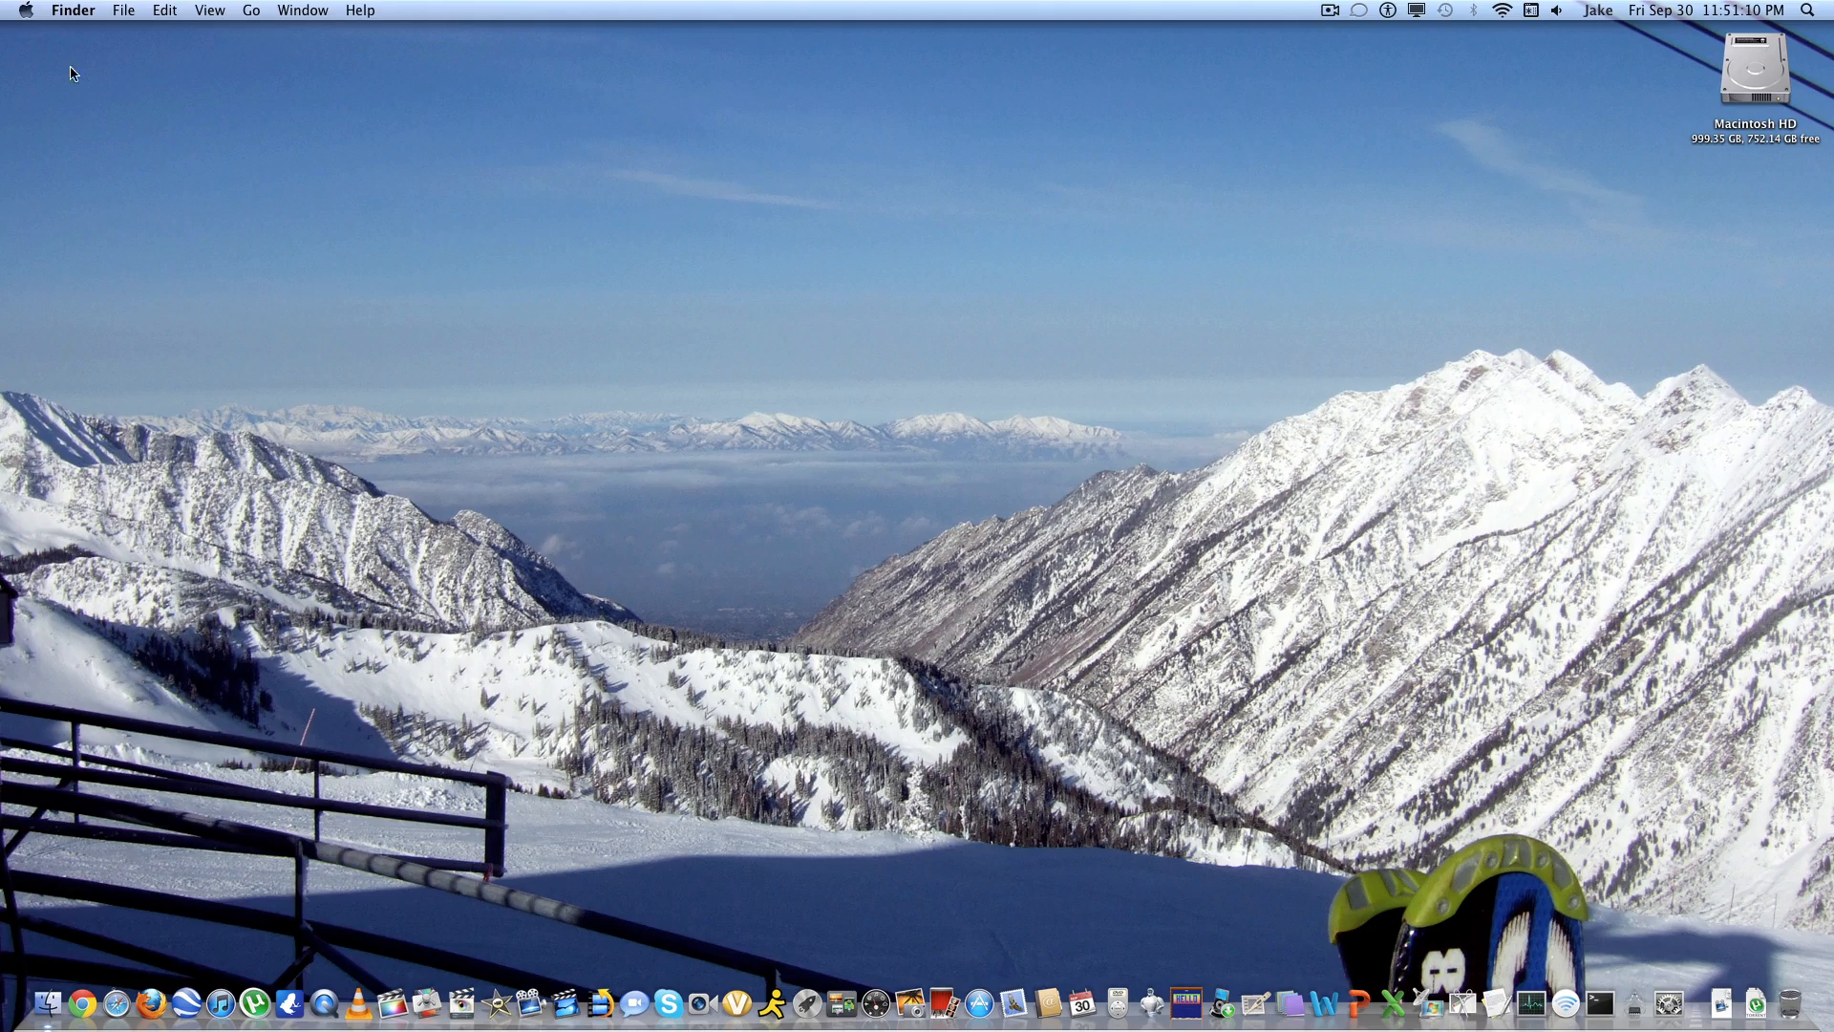
Show About This Mac from the Apple menu and go to the More Info overview.
left_click(25, 11)
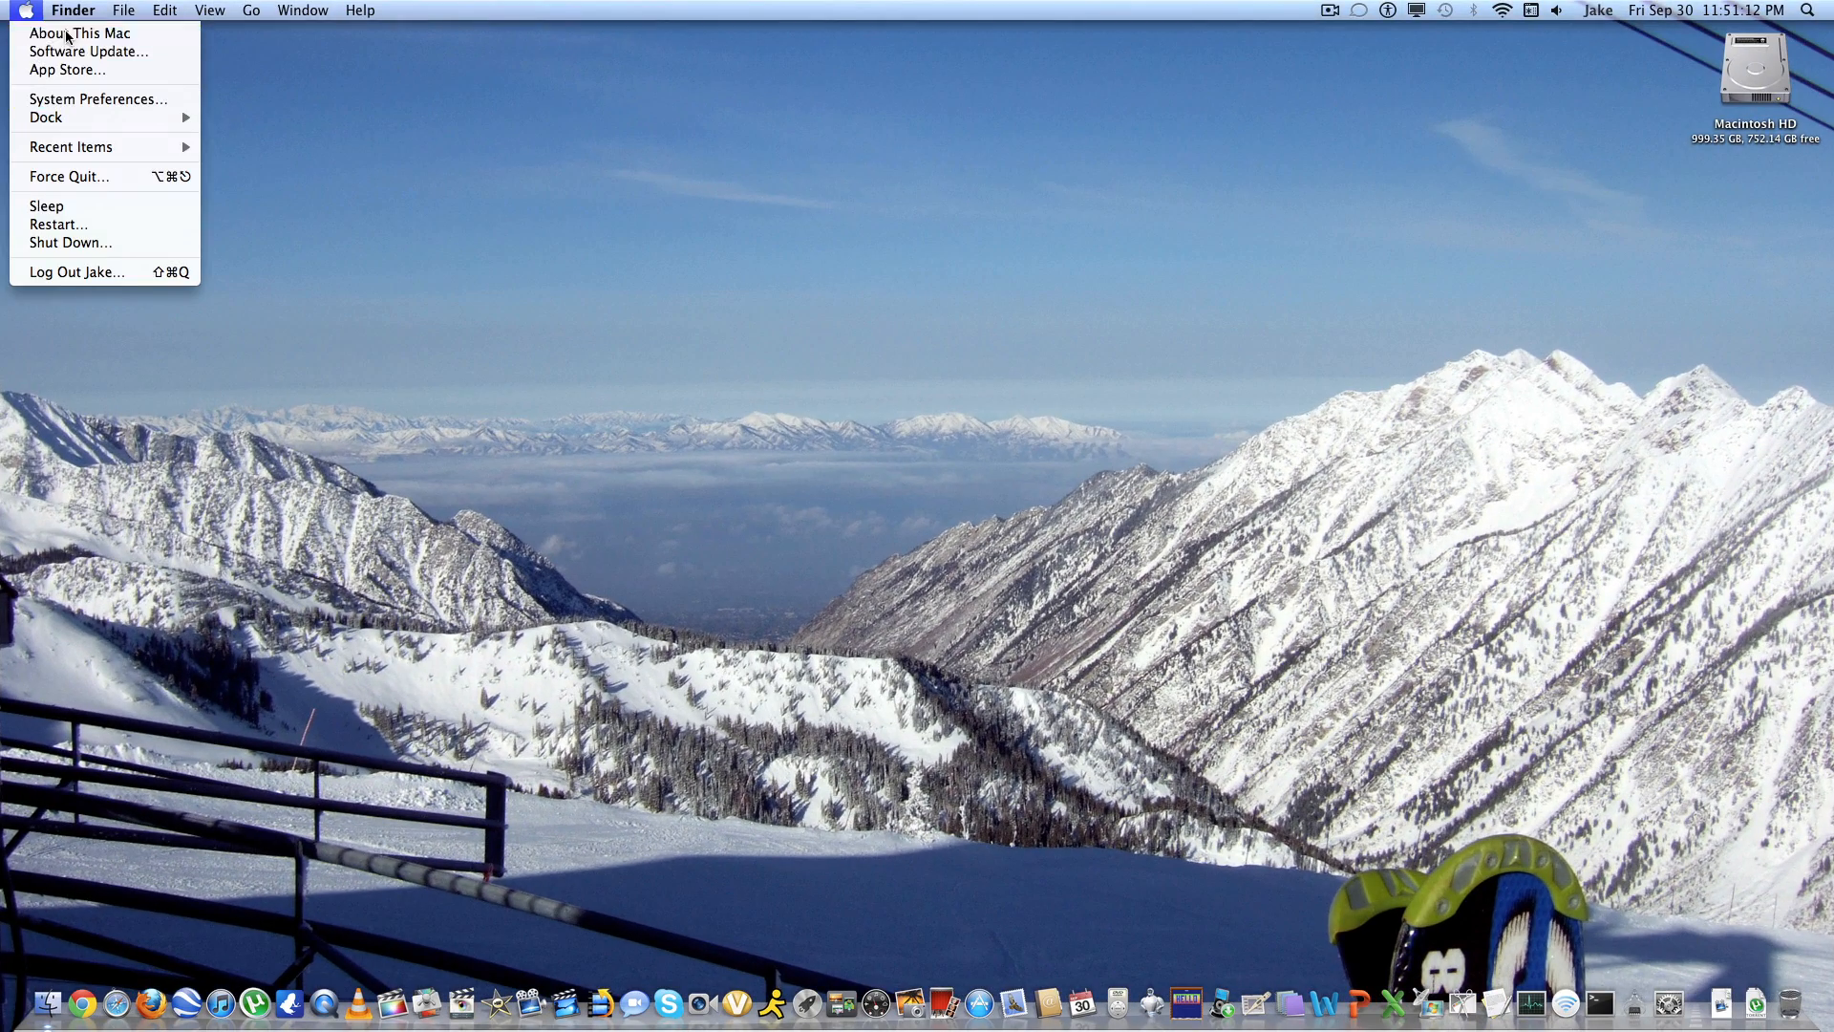
left_click(79, 32)
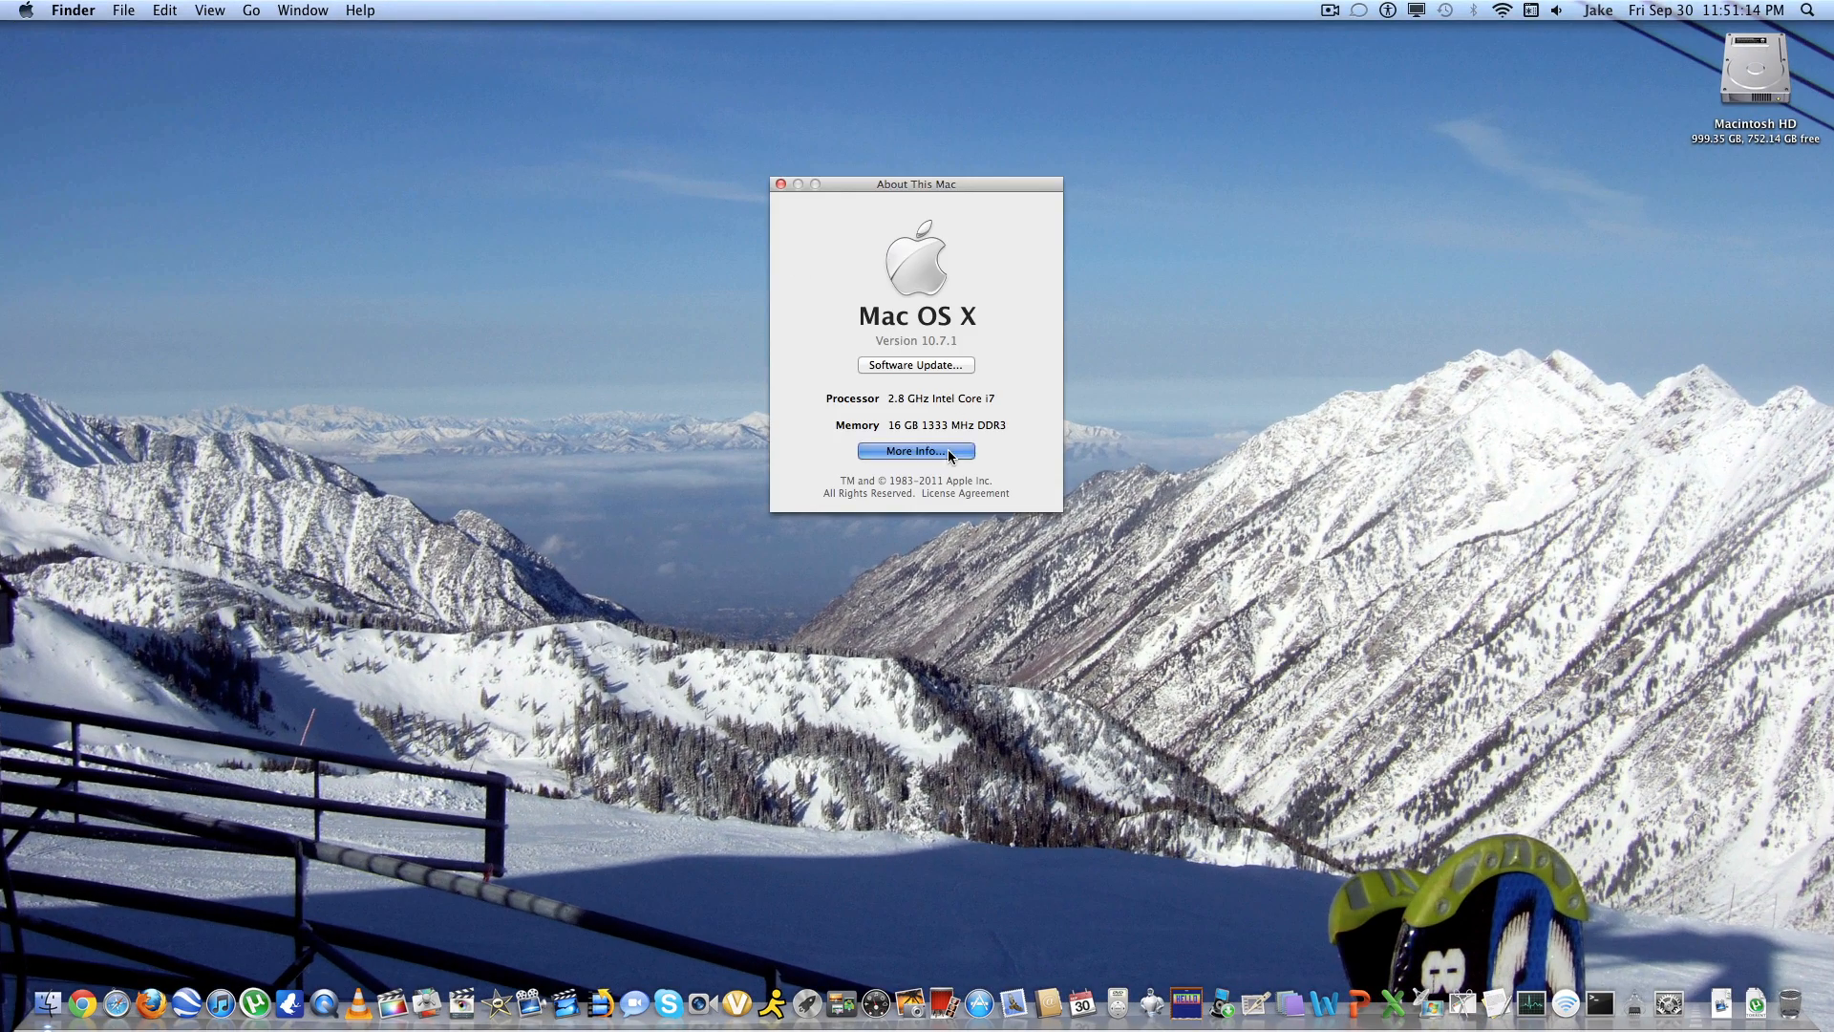
left_click(916, 449)
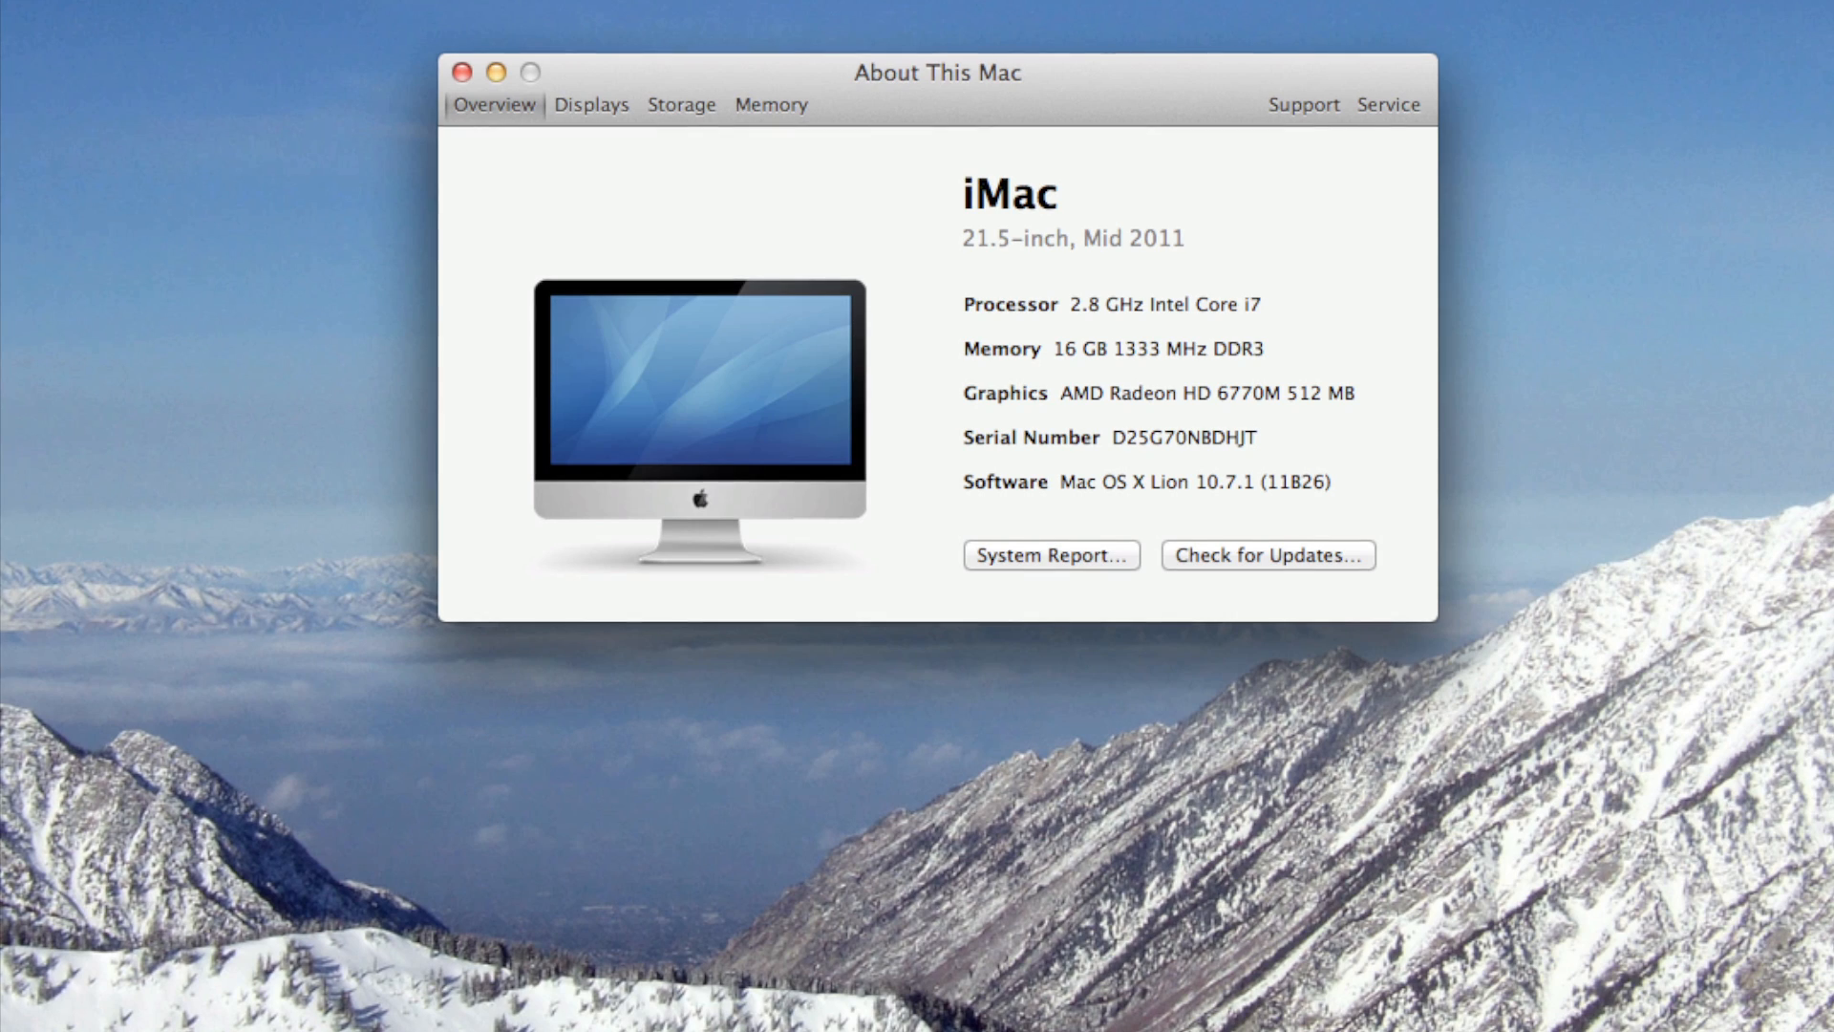
mouse_move(890, 322)
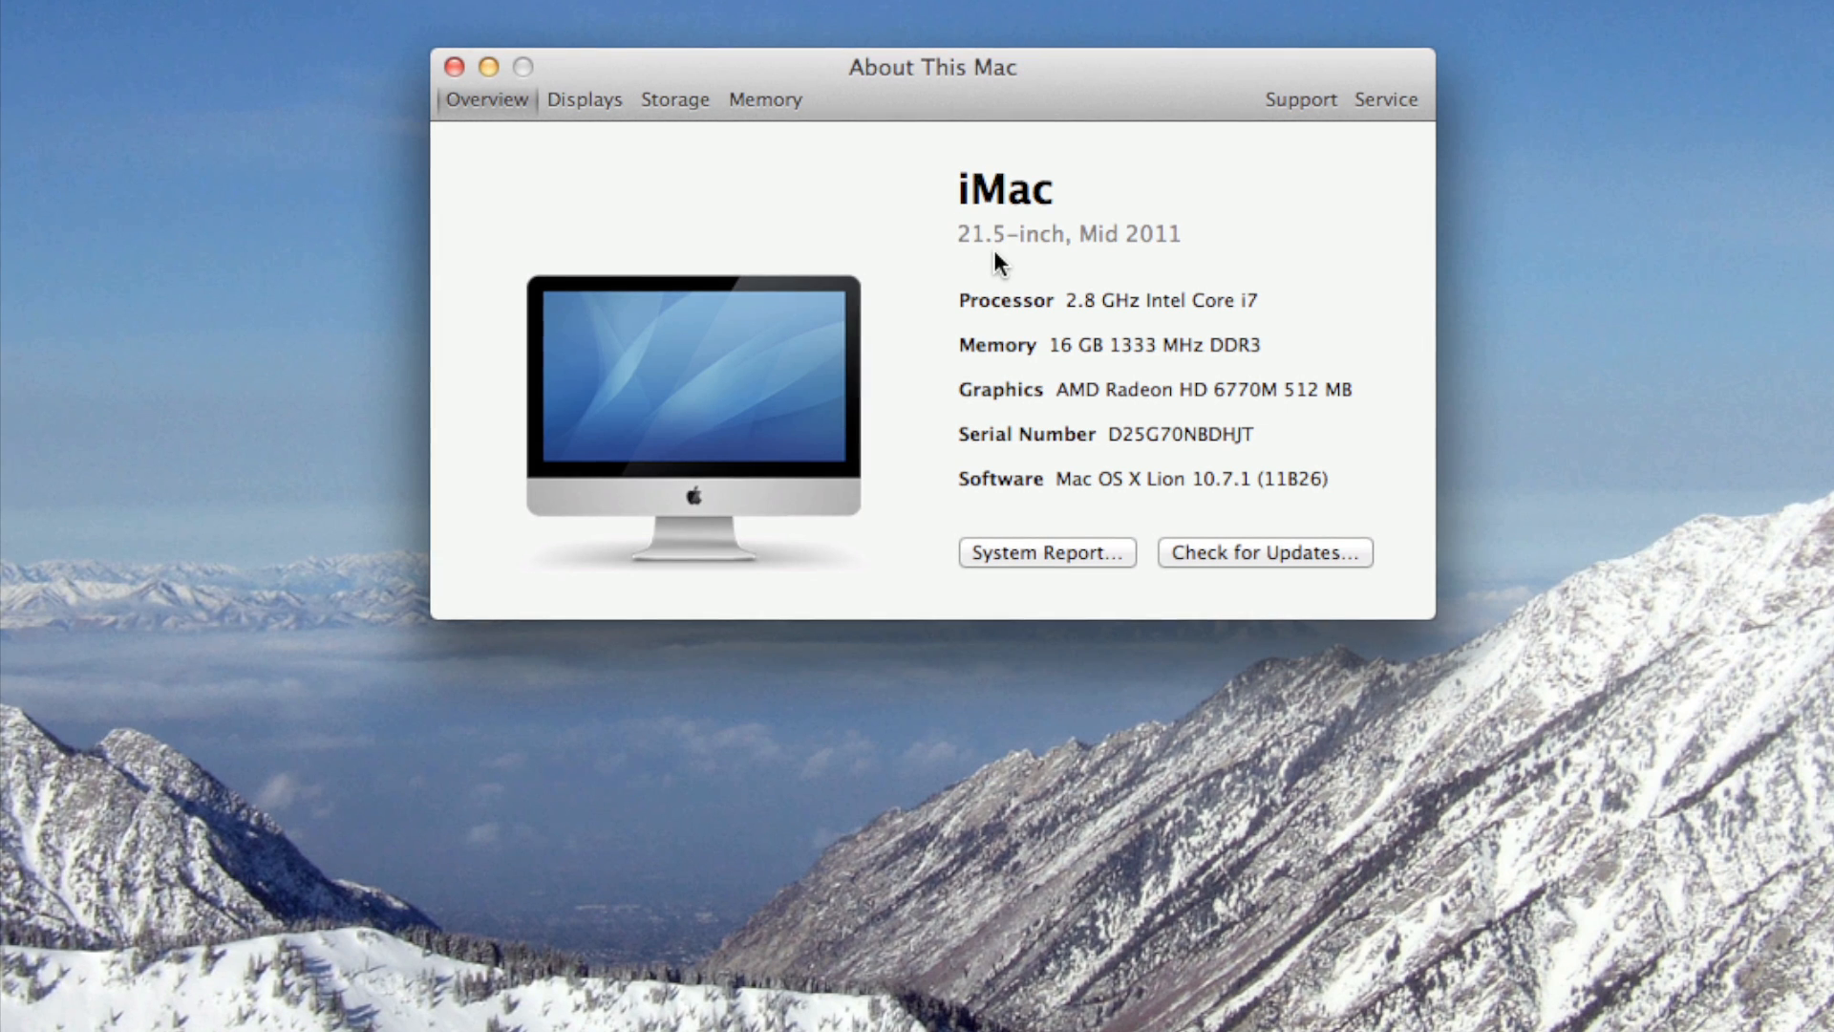
mouse_move(907, 335)
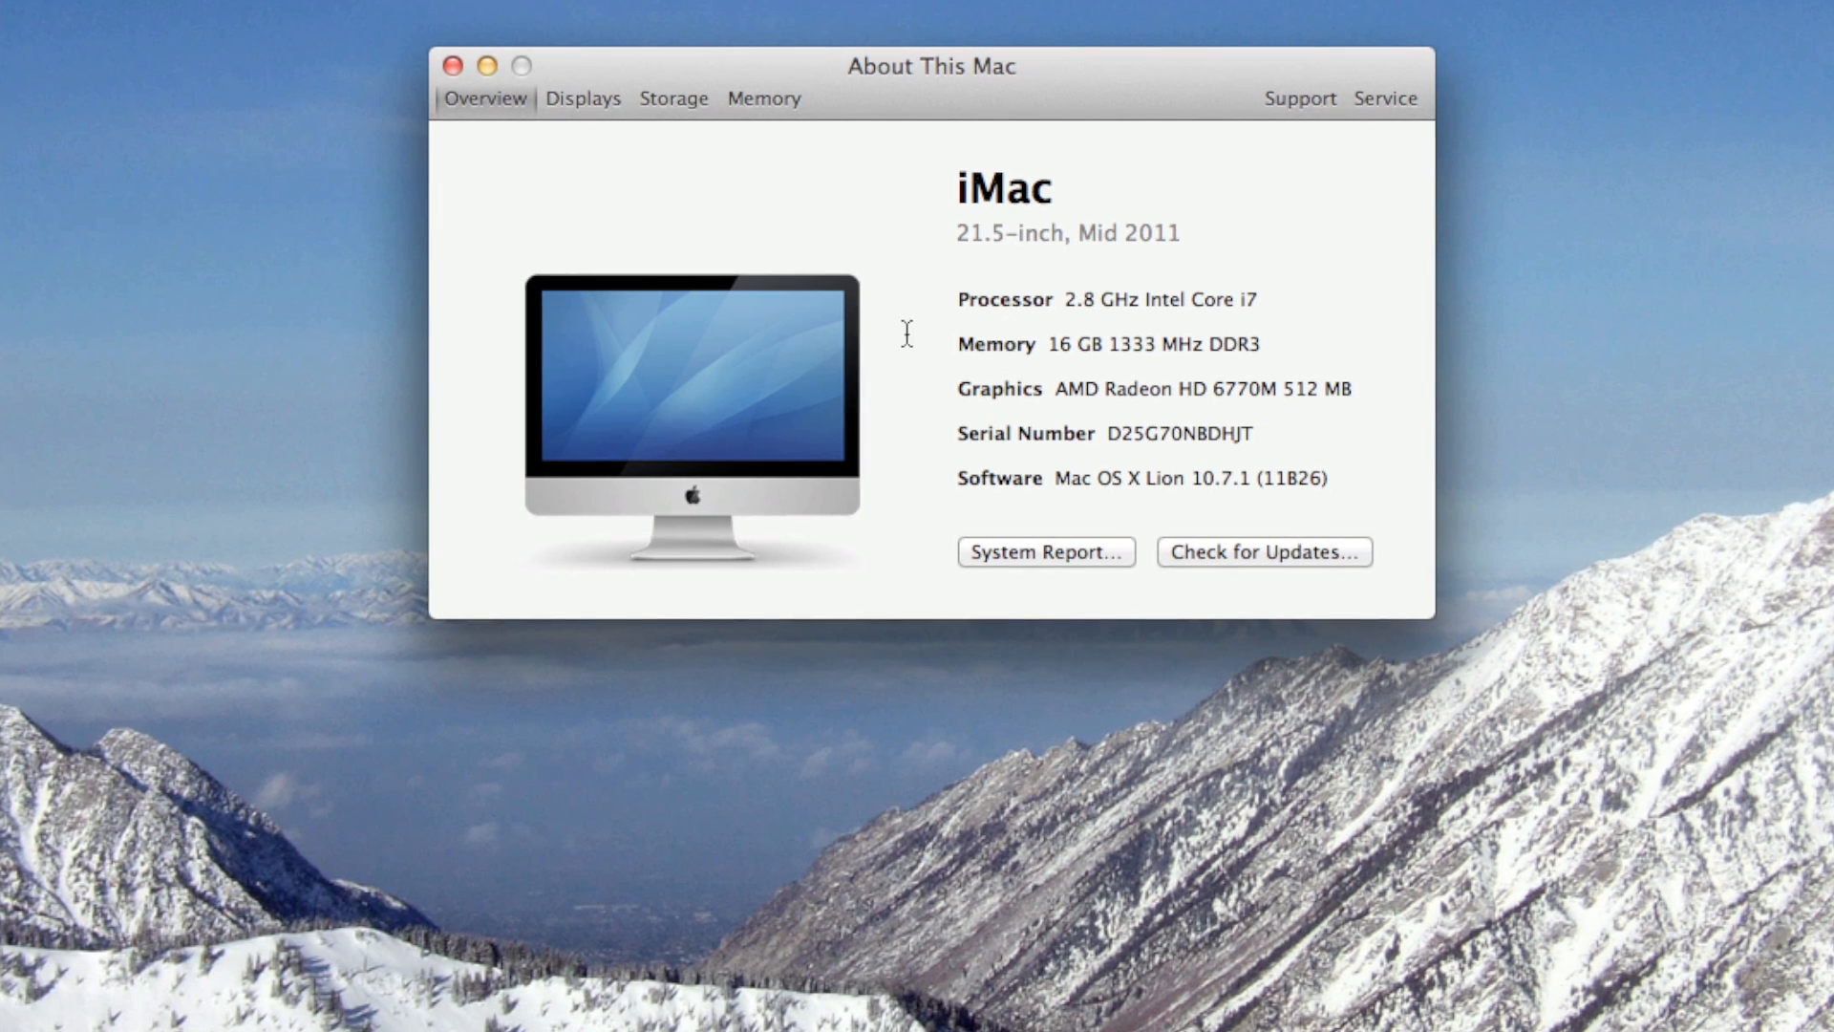
mouse_move(790, 290)
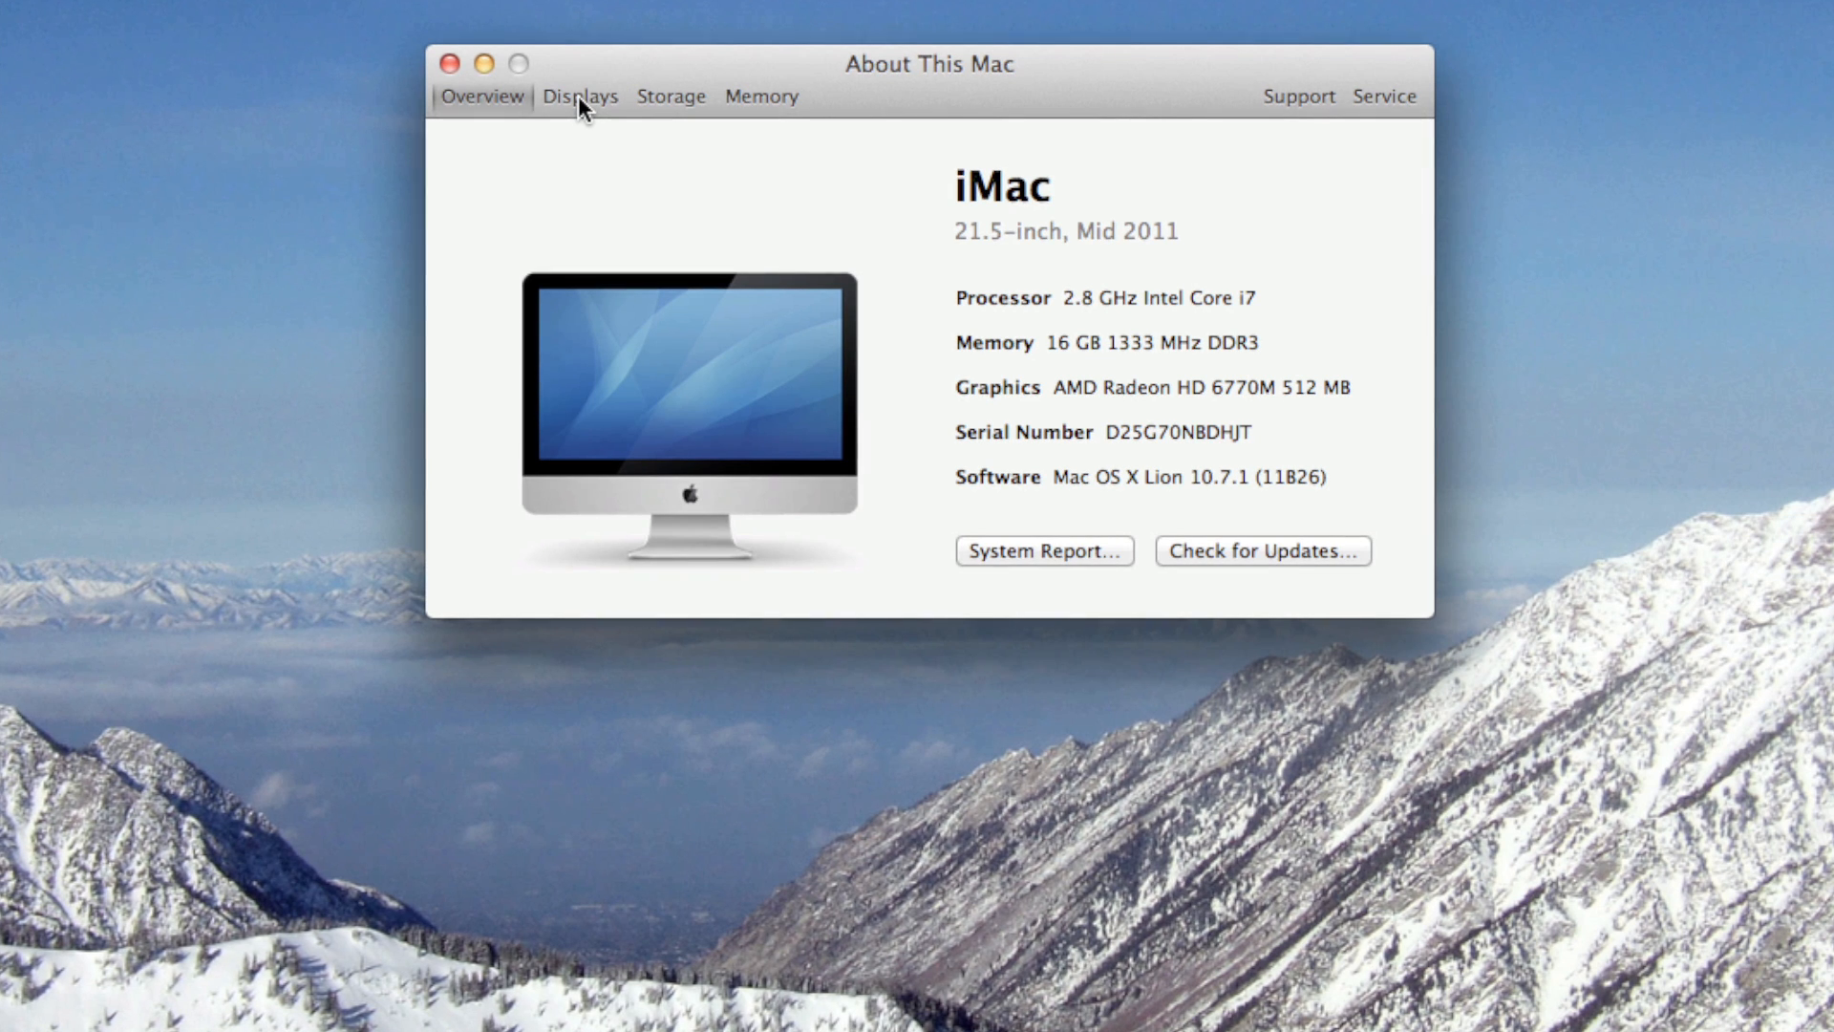
Review the Displays, Storage and Memory details, then close About This Mac.
left_click(578, 95)
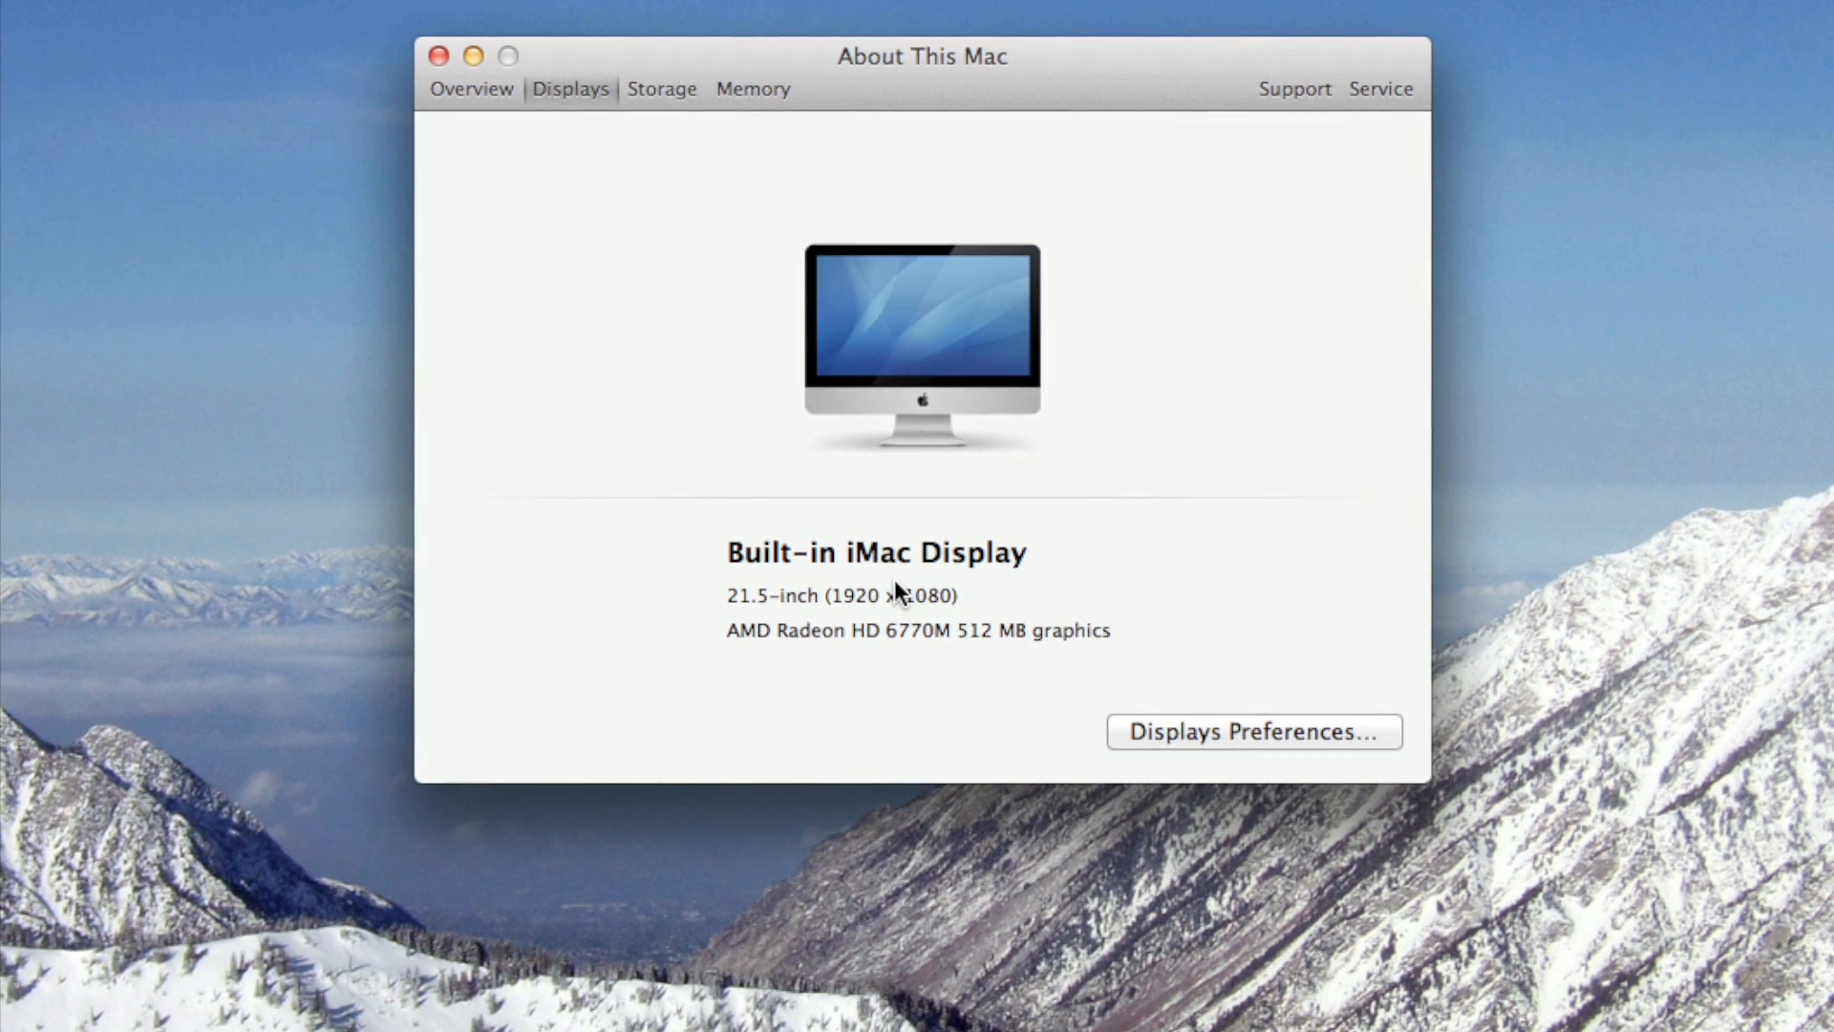
mouse_move(980, 536)
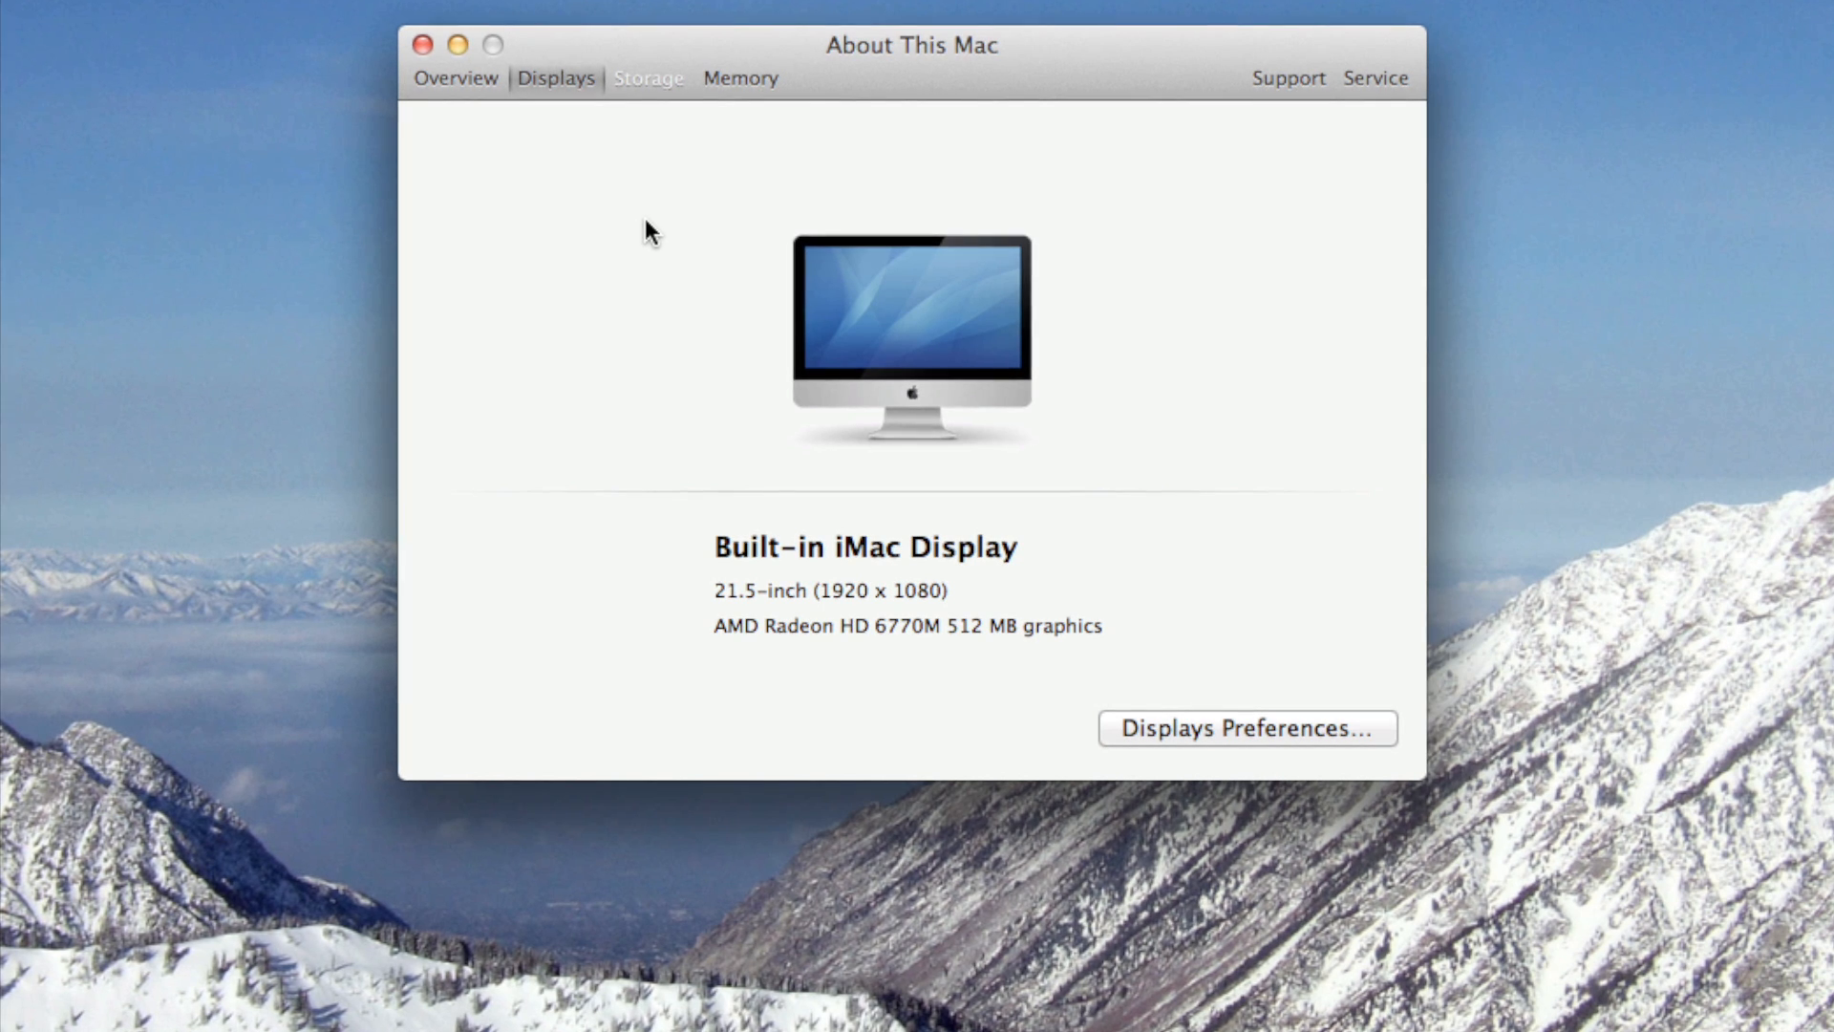
left_click(646, 78)
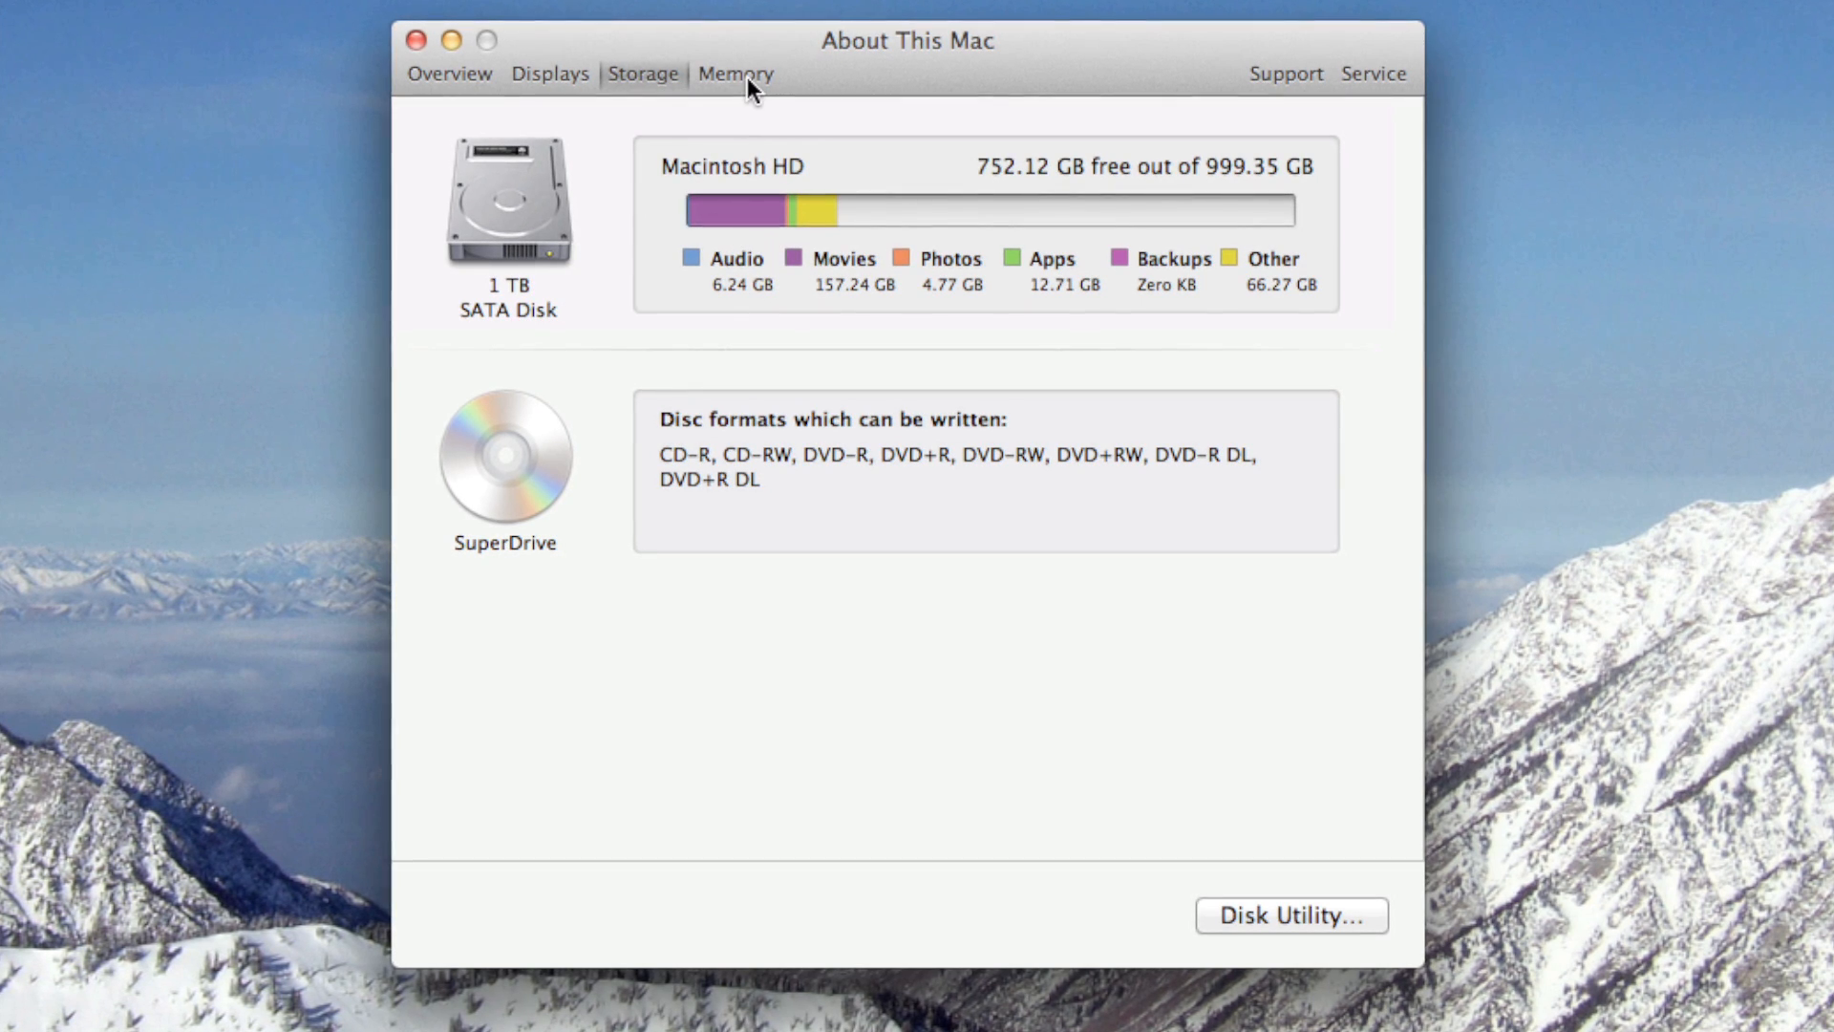
left_click(733, 72)
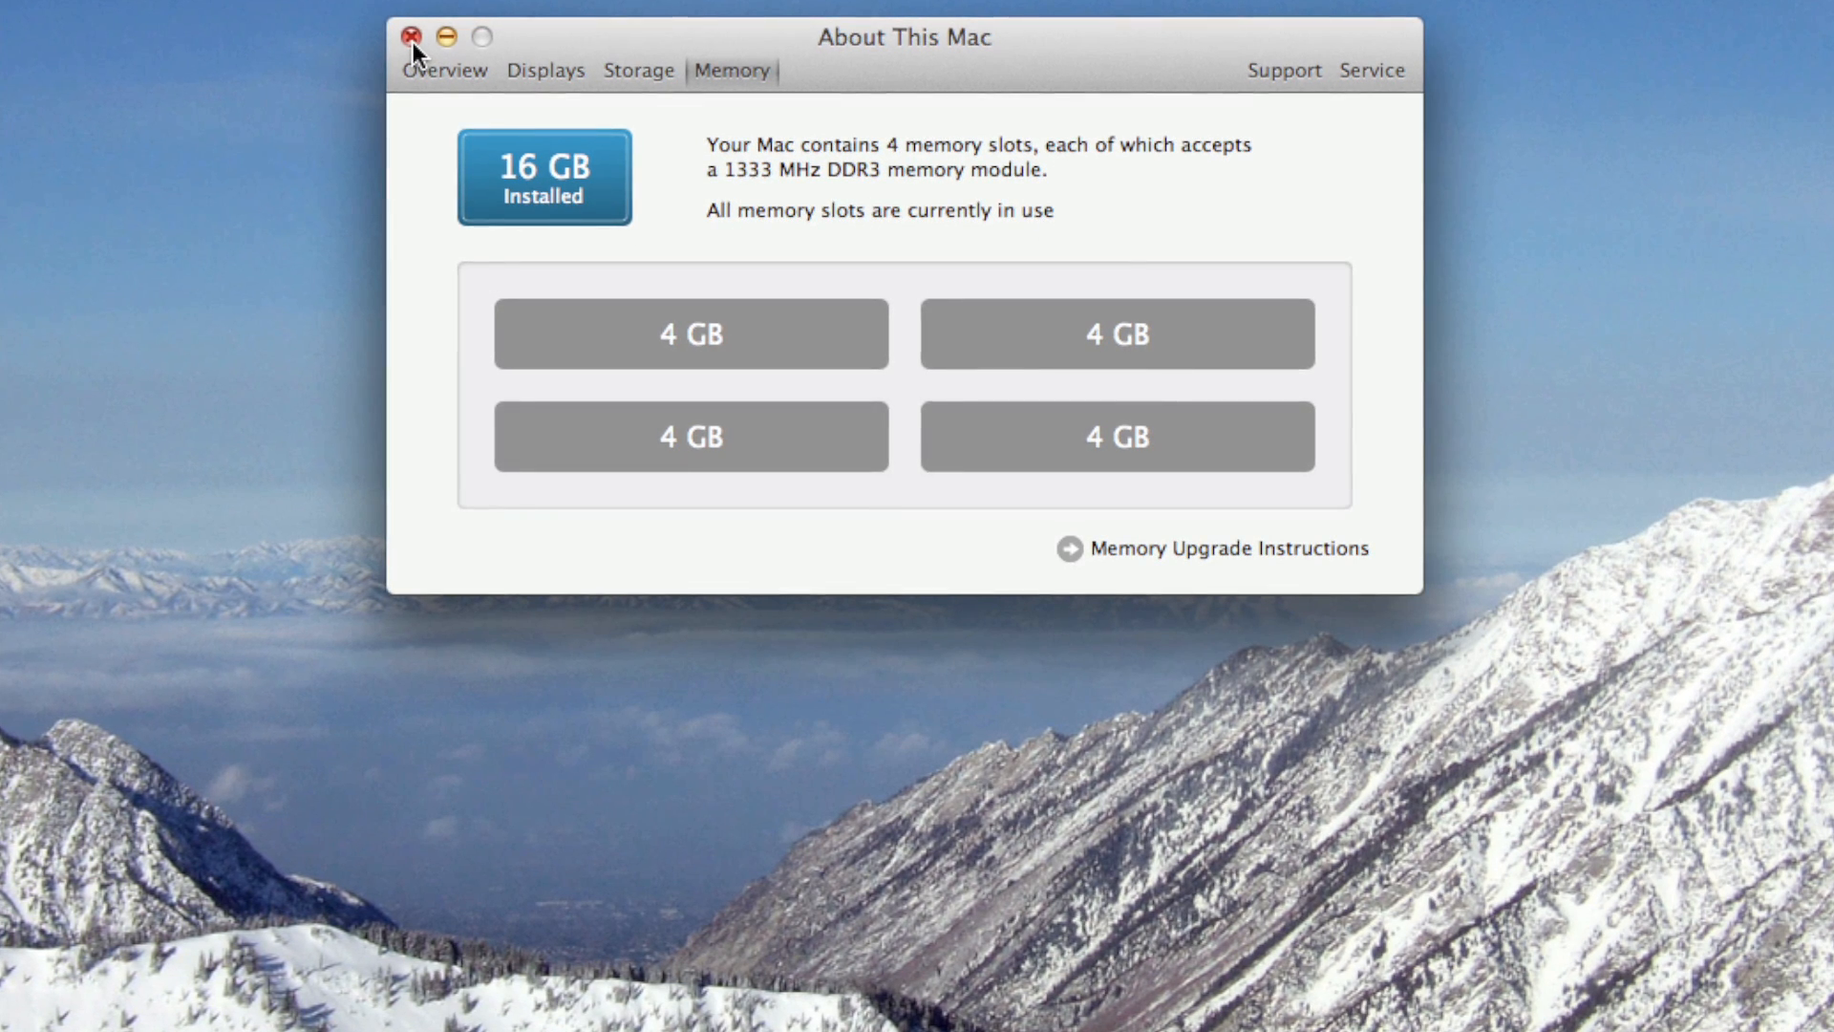
left_click(410, 36)
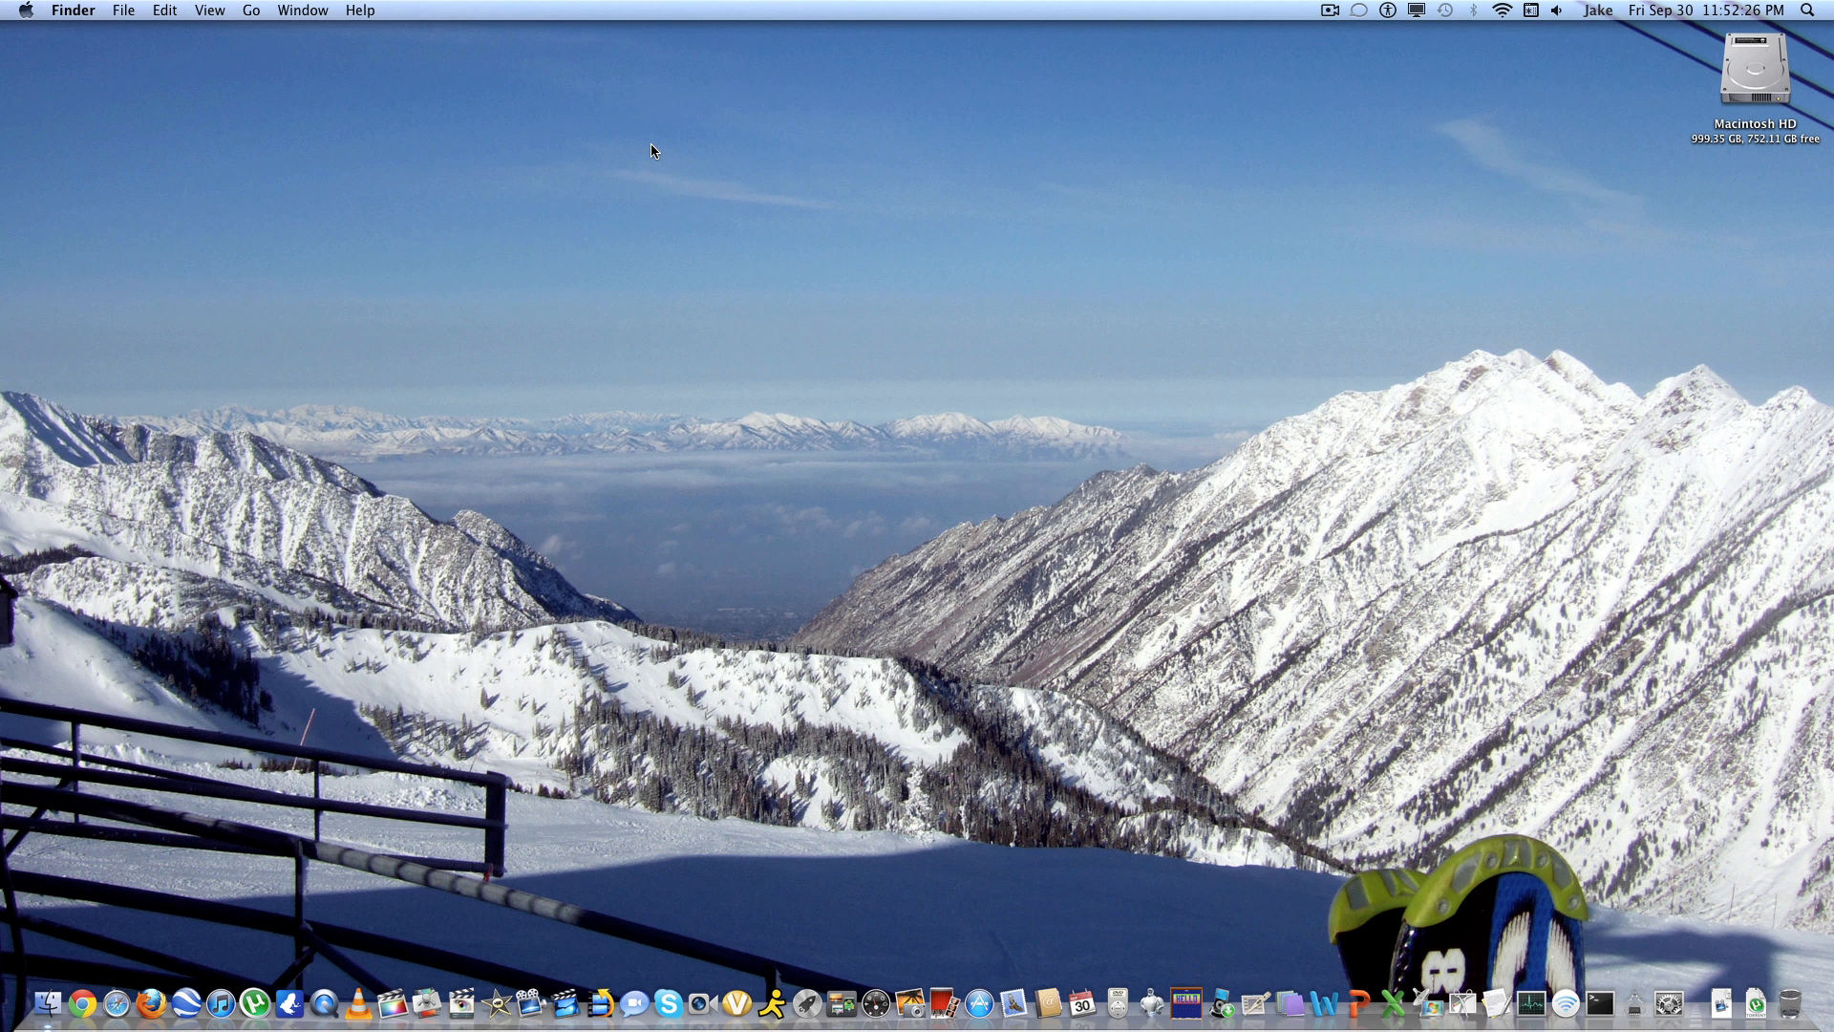
mouse_move(116, 1003)
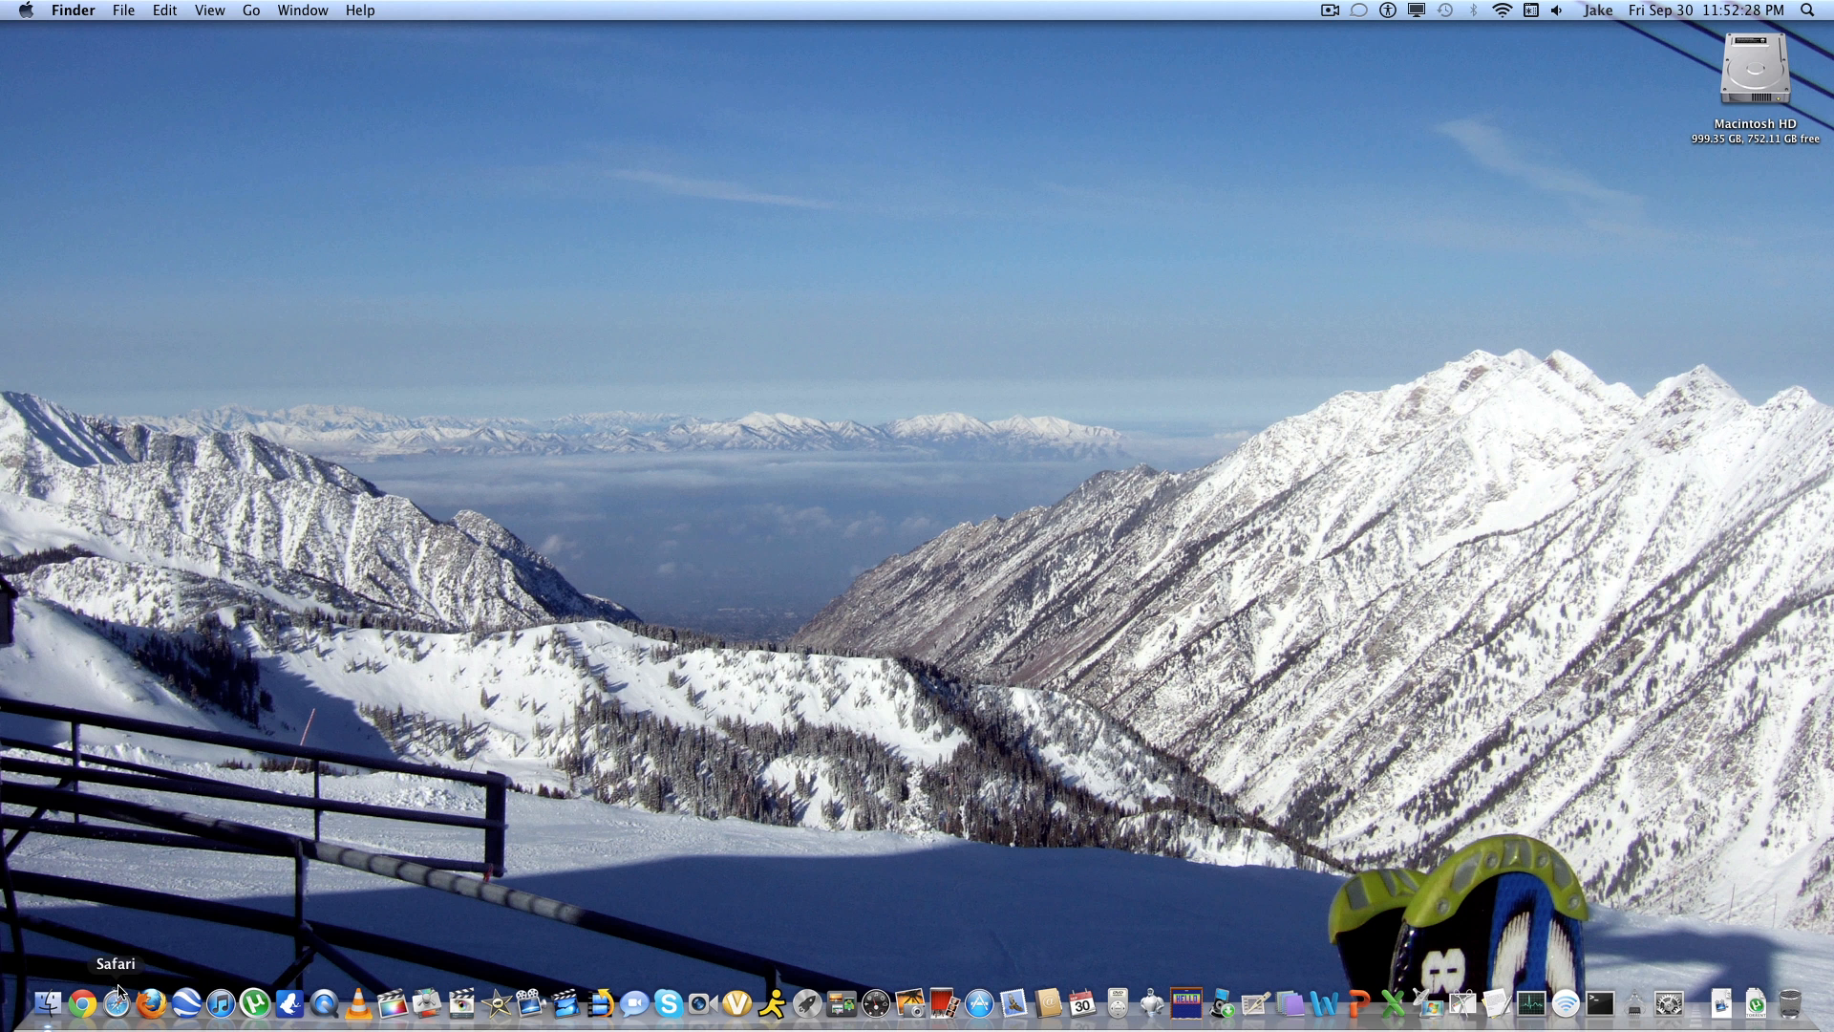
Launch Safari from the Dock, put it away, then bring up Launchpad.
left_click(79, 1002)
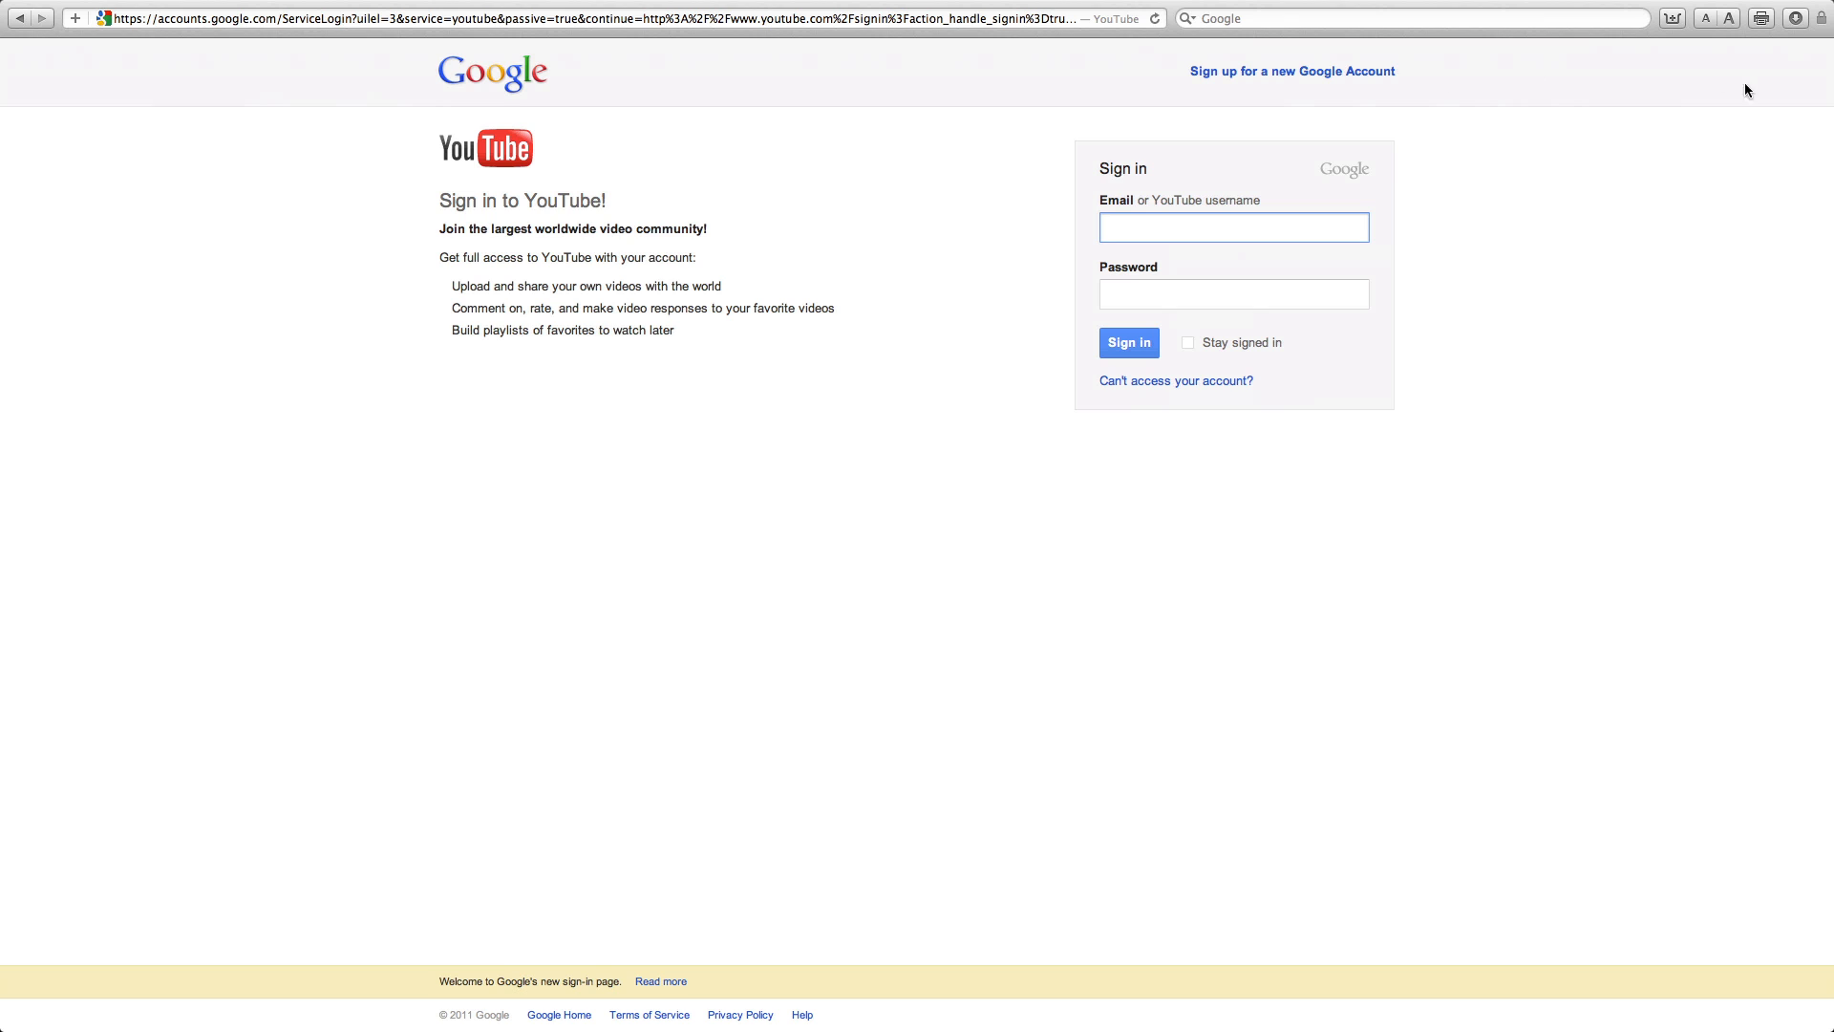
mouse_move(365, 168)
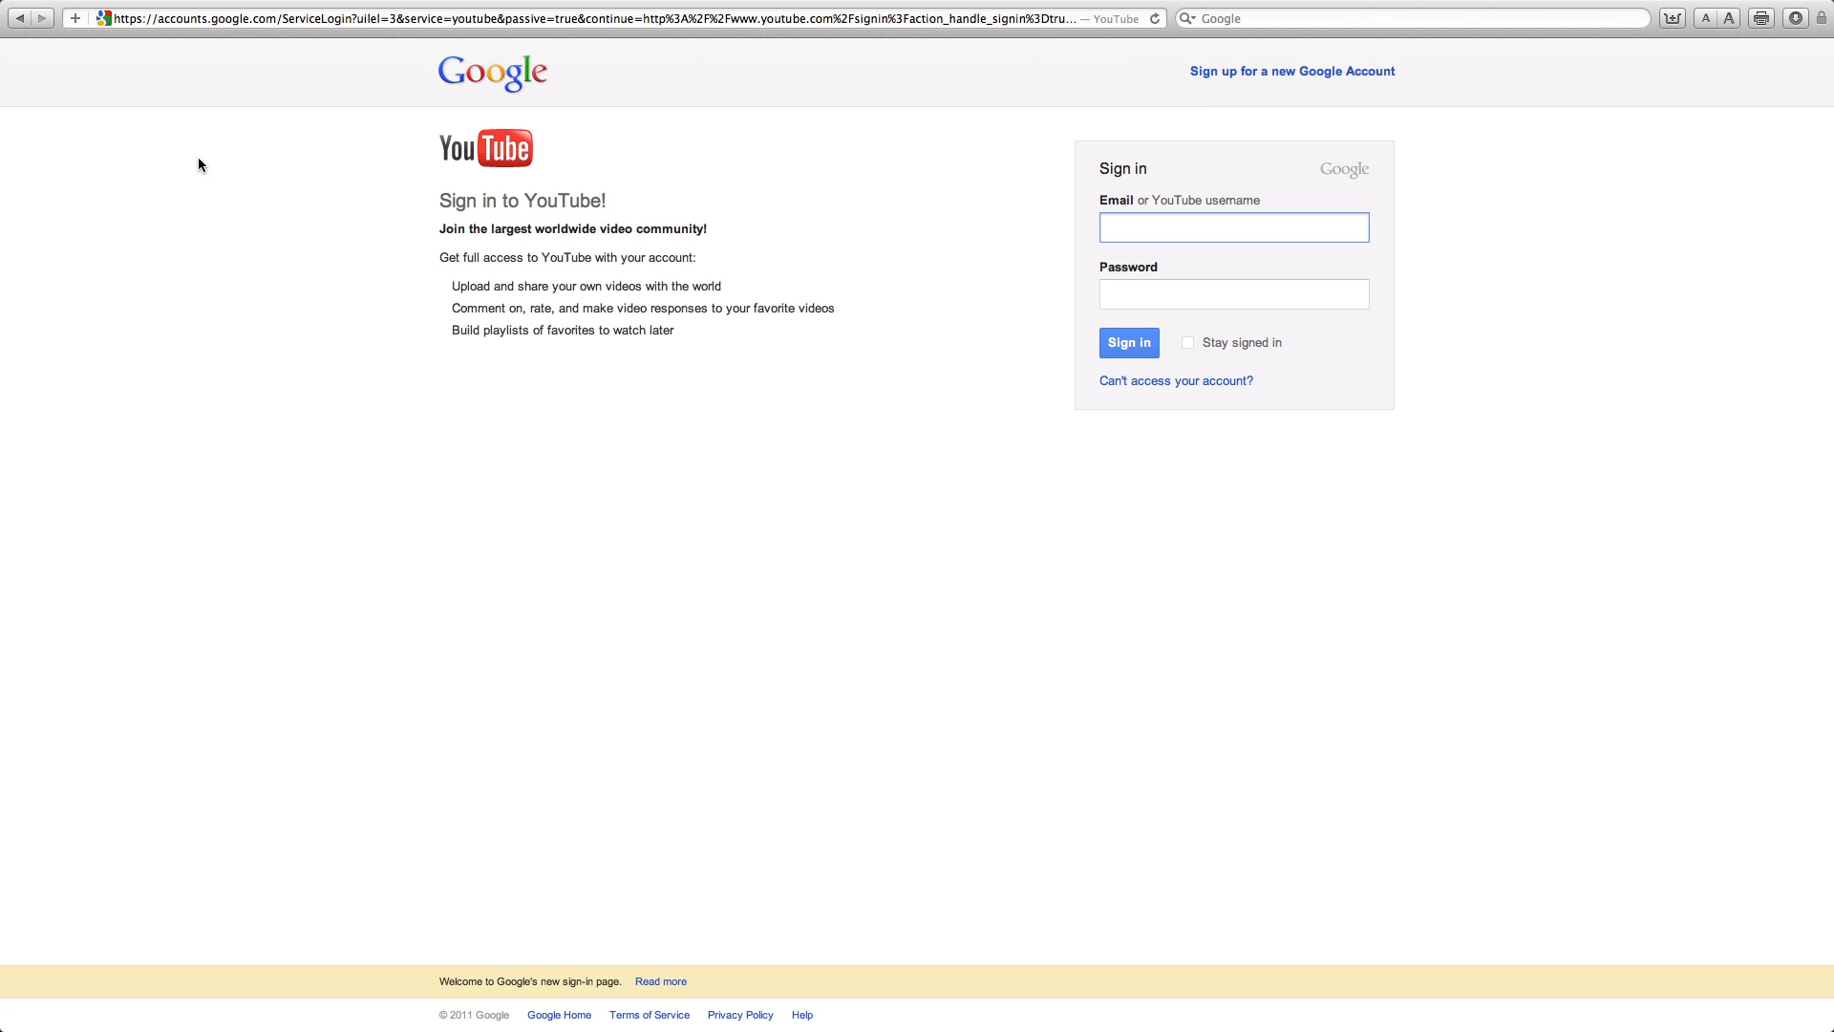
mouse_move(1325, 574)
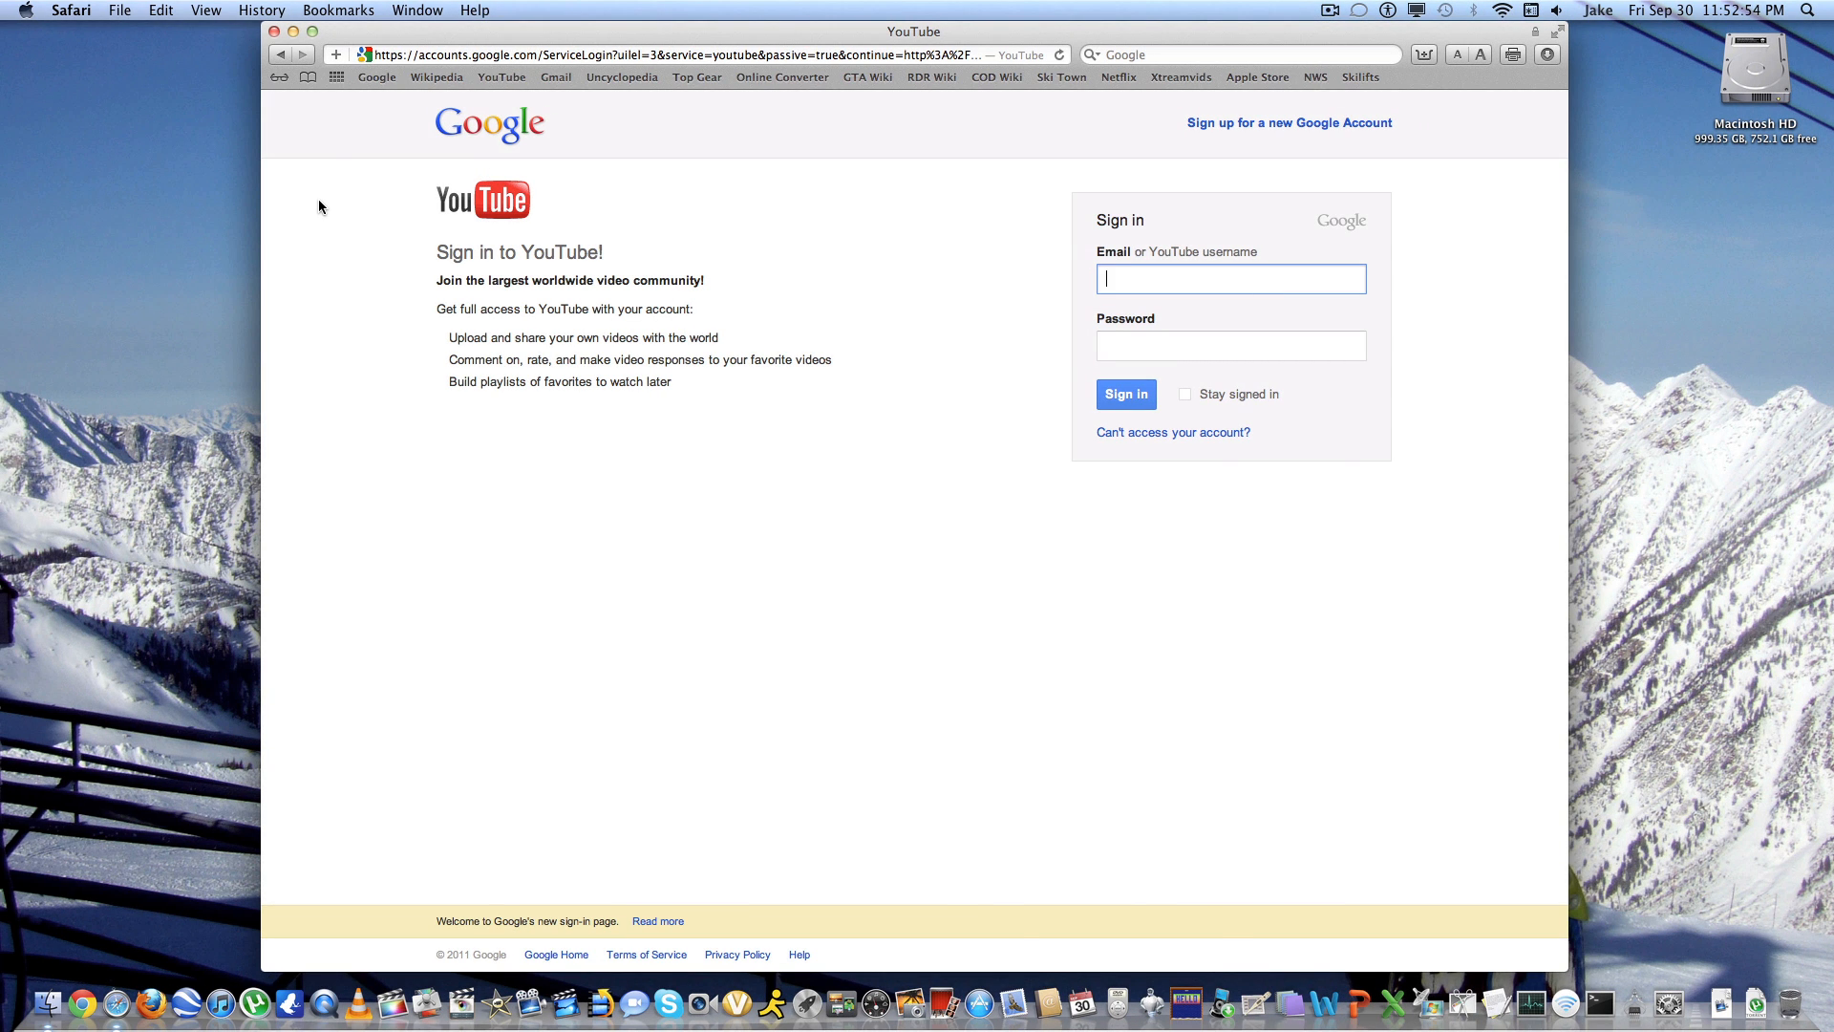
left_click(275, 32)
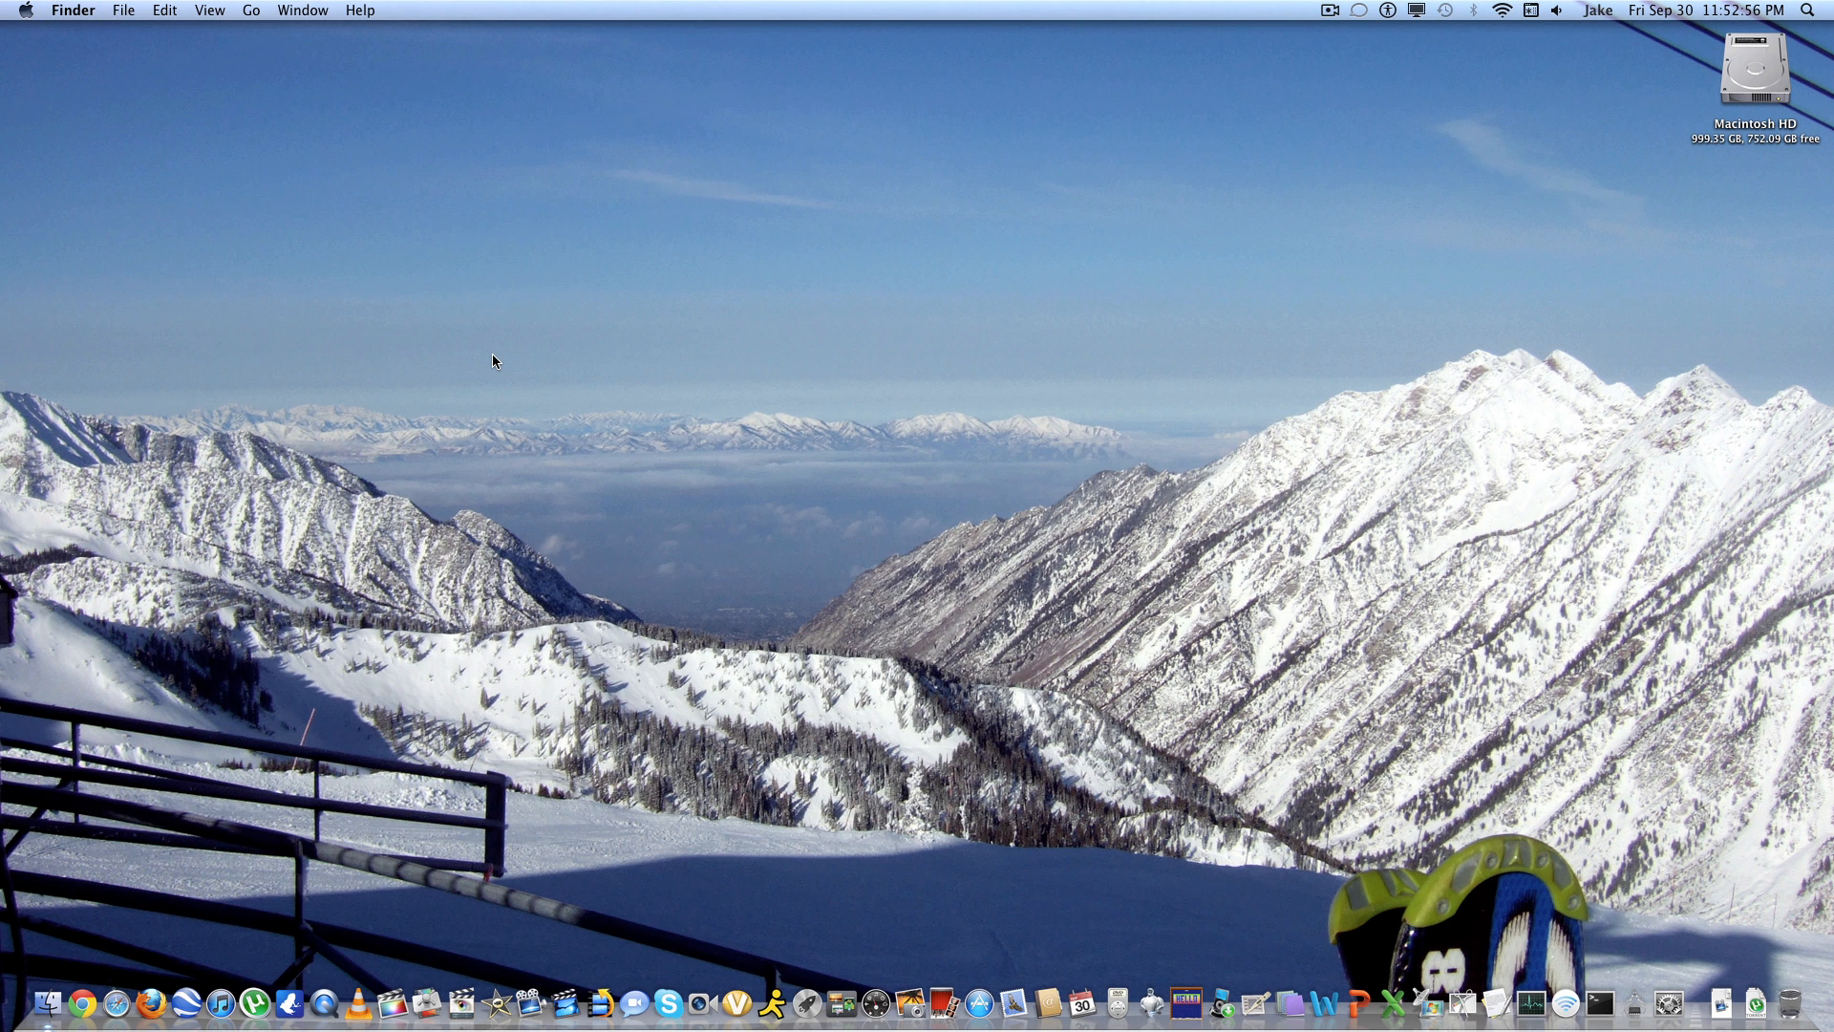
mouse_move(850, 890)
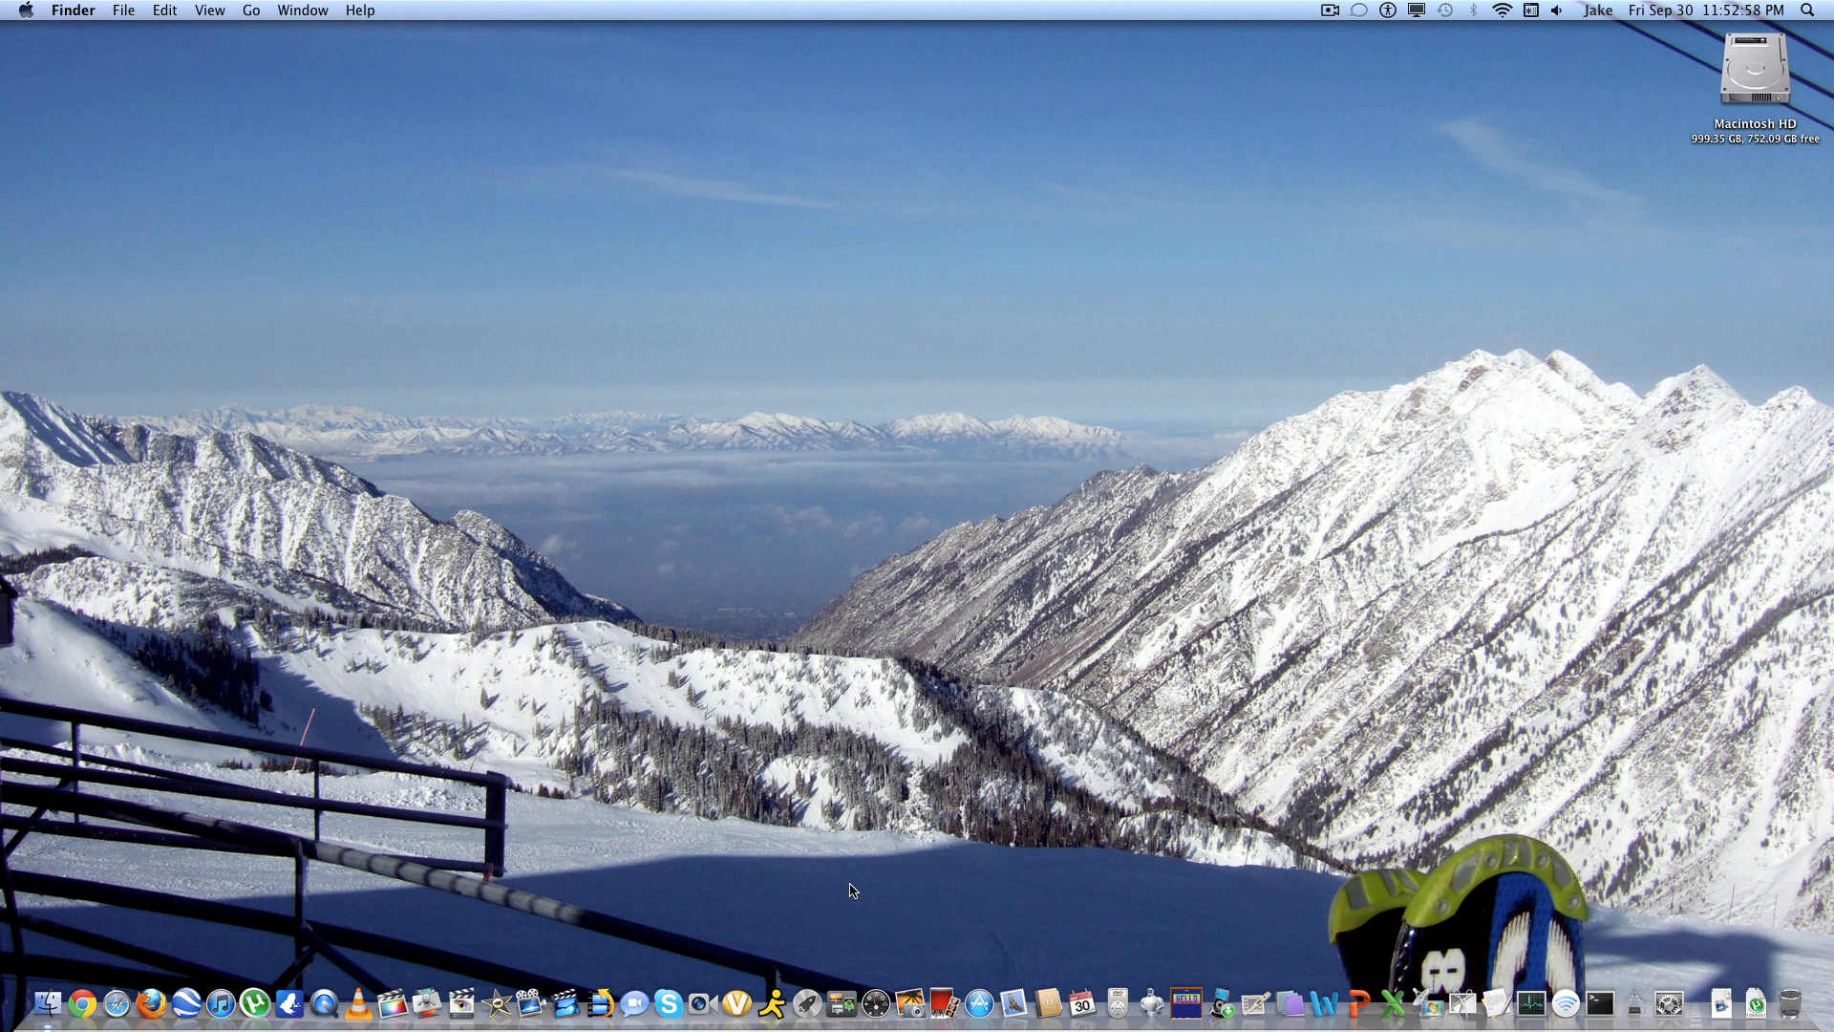
mouse_move(803, 1002)
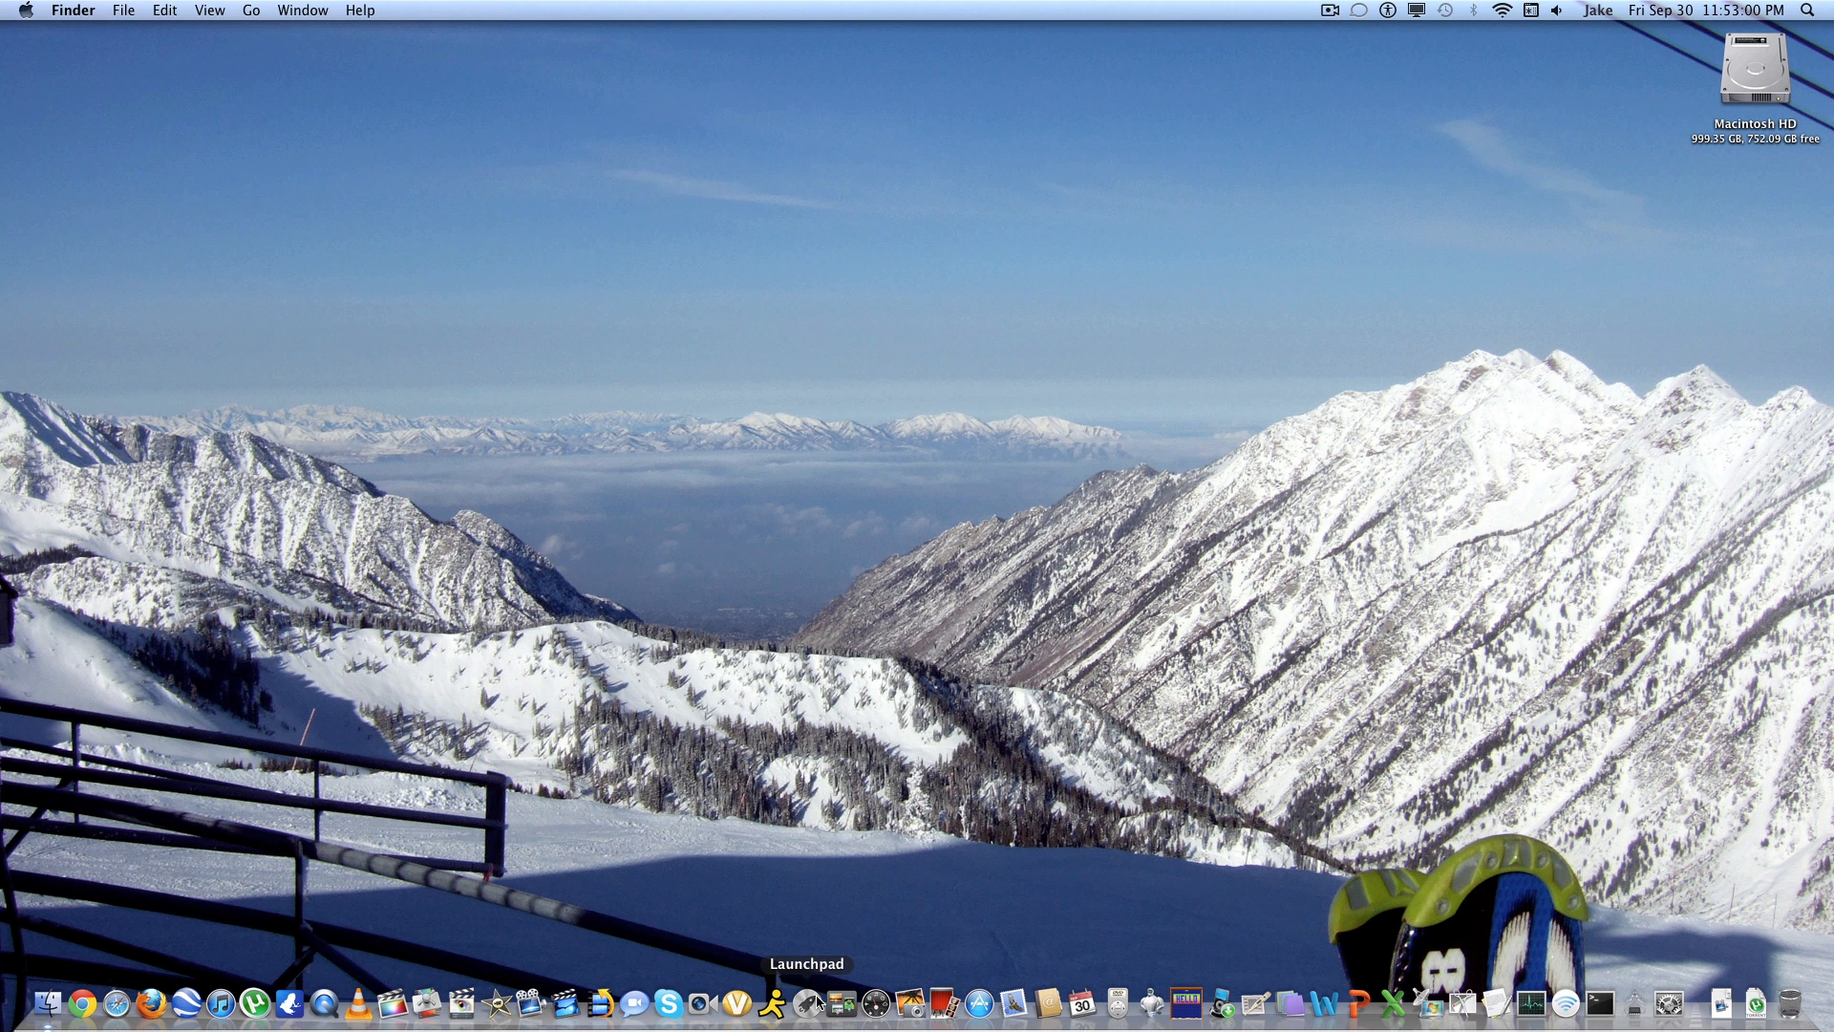
left_click(817, 1004)
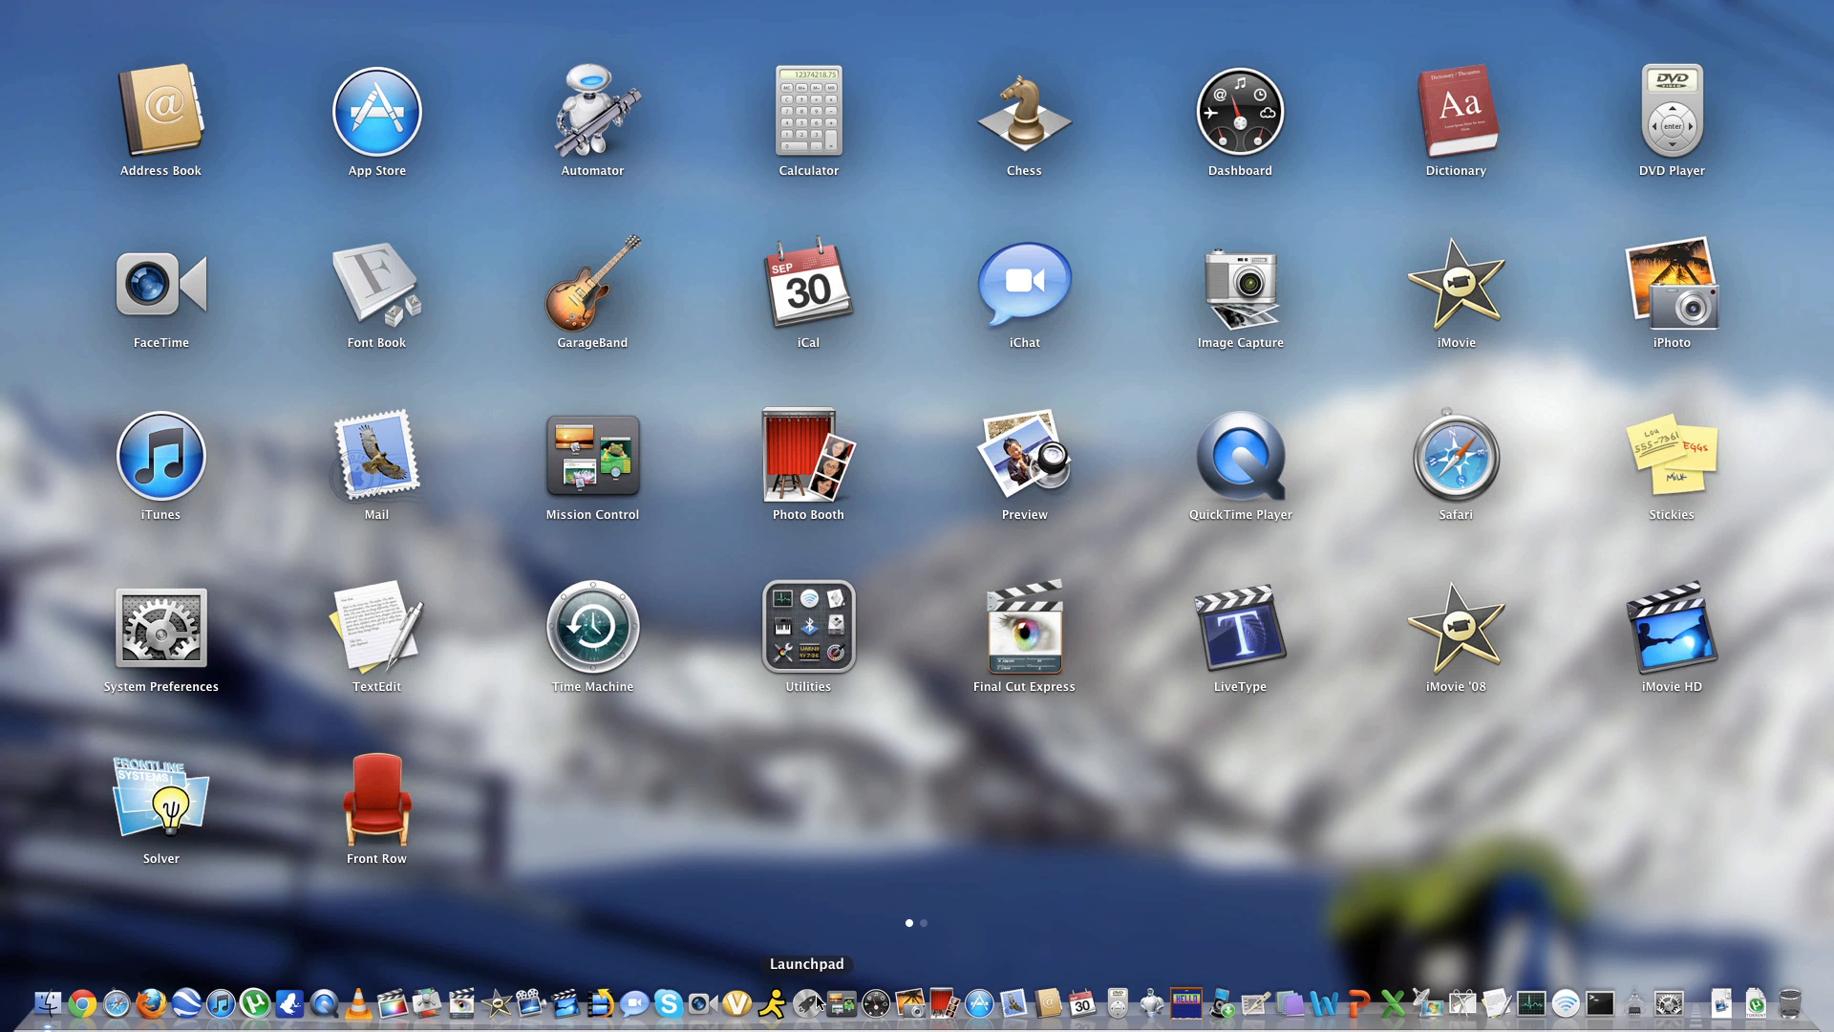
mouse_move(882, 604)
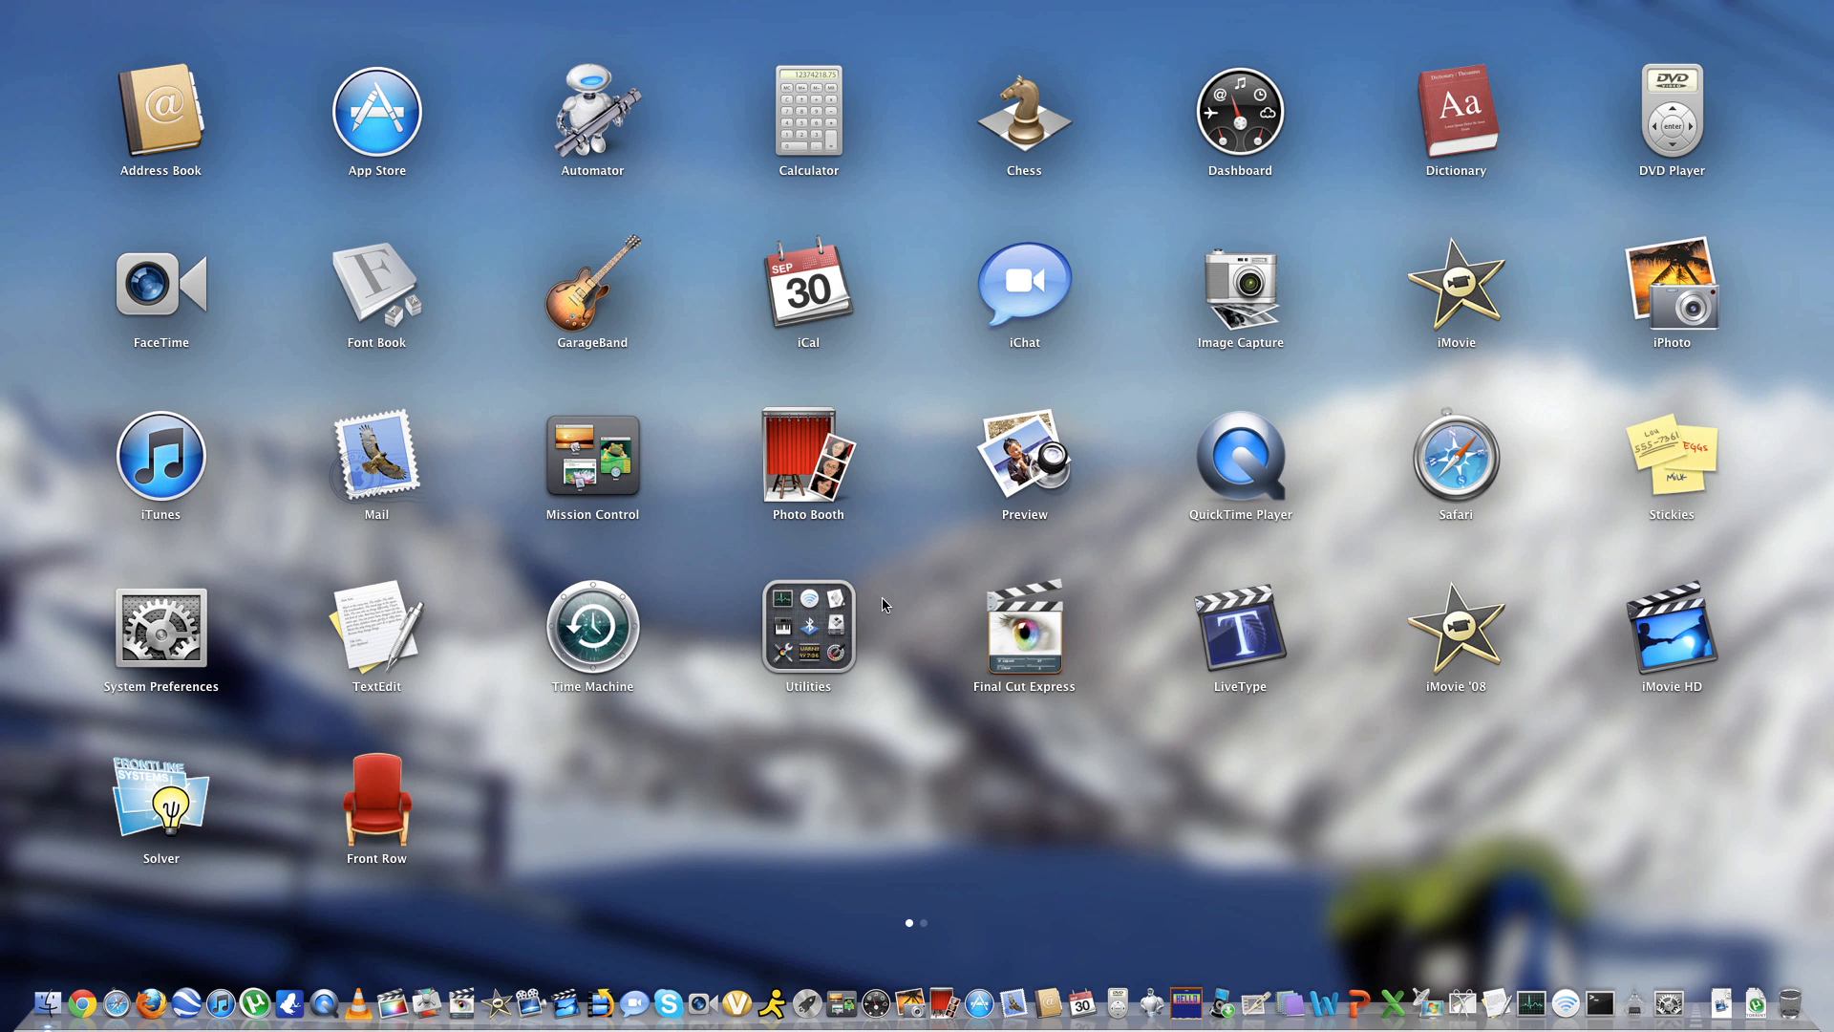
mouse_move(943, 726)
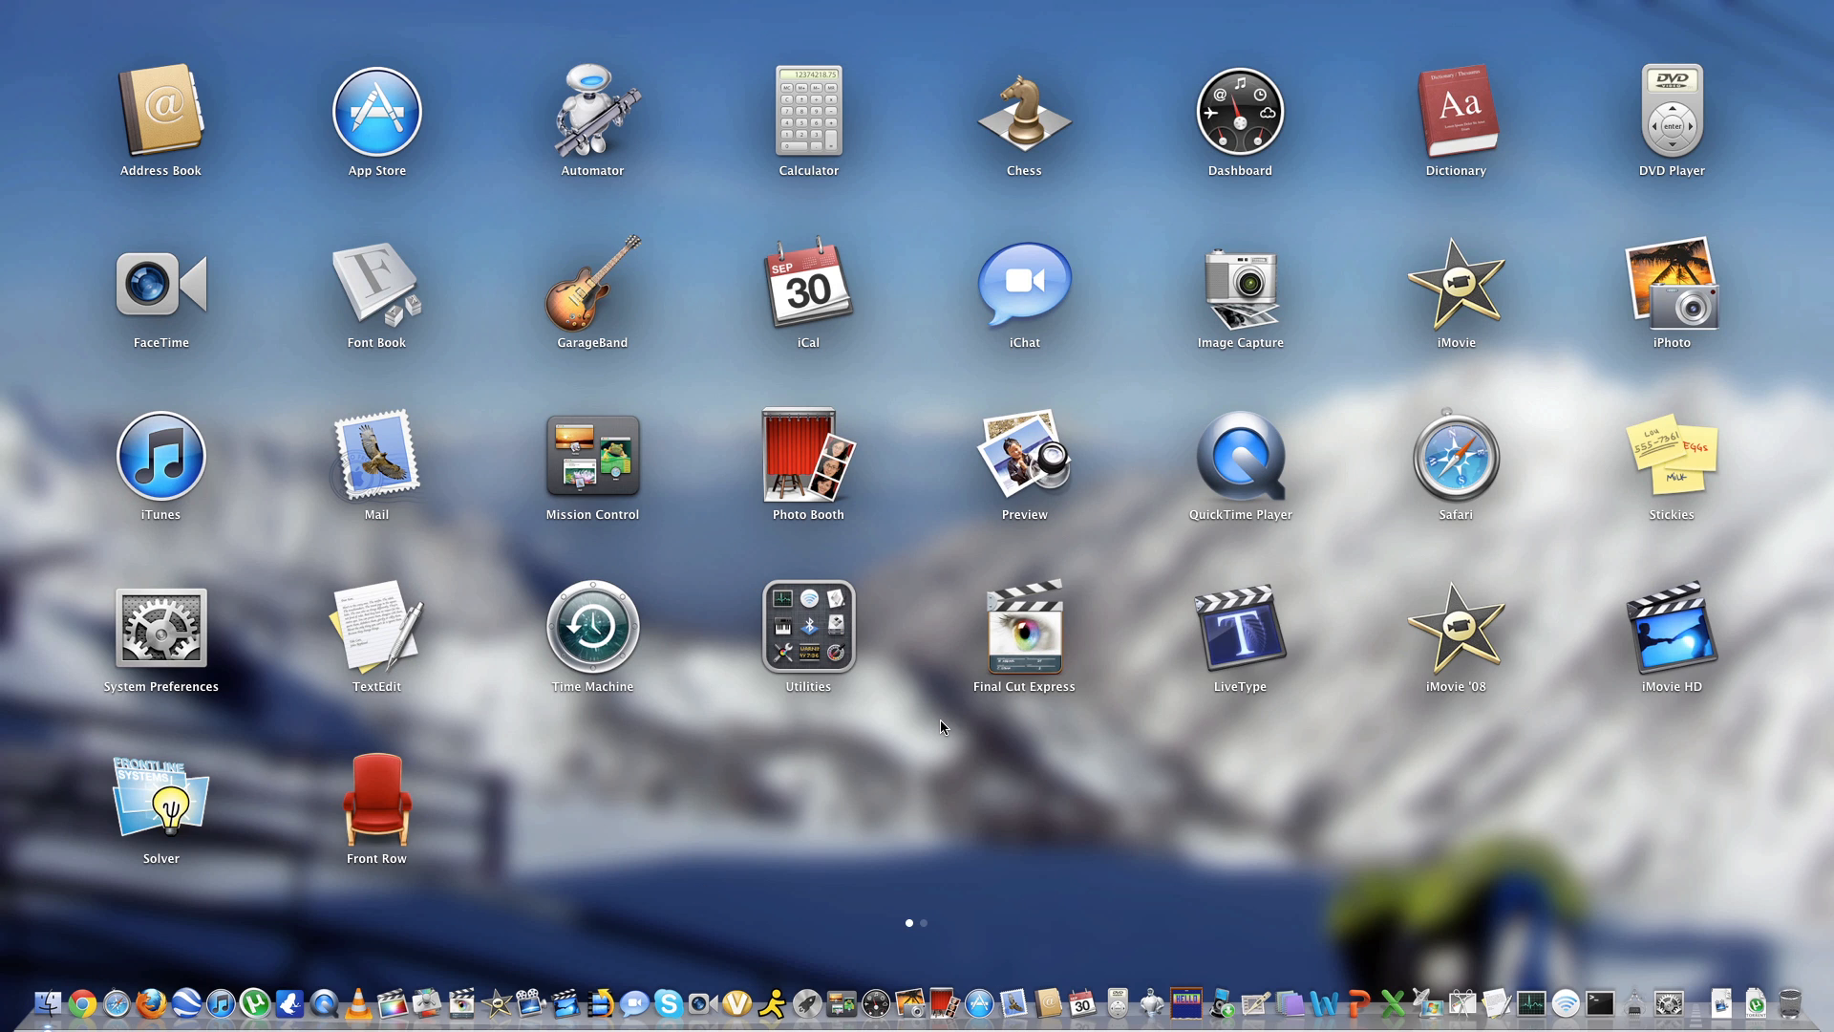
mouse_move(936, 761)
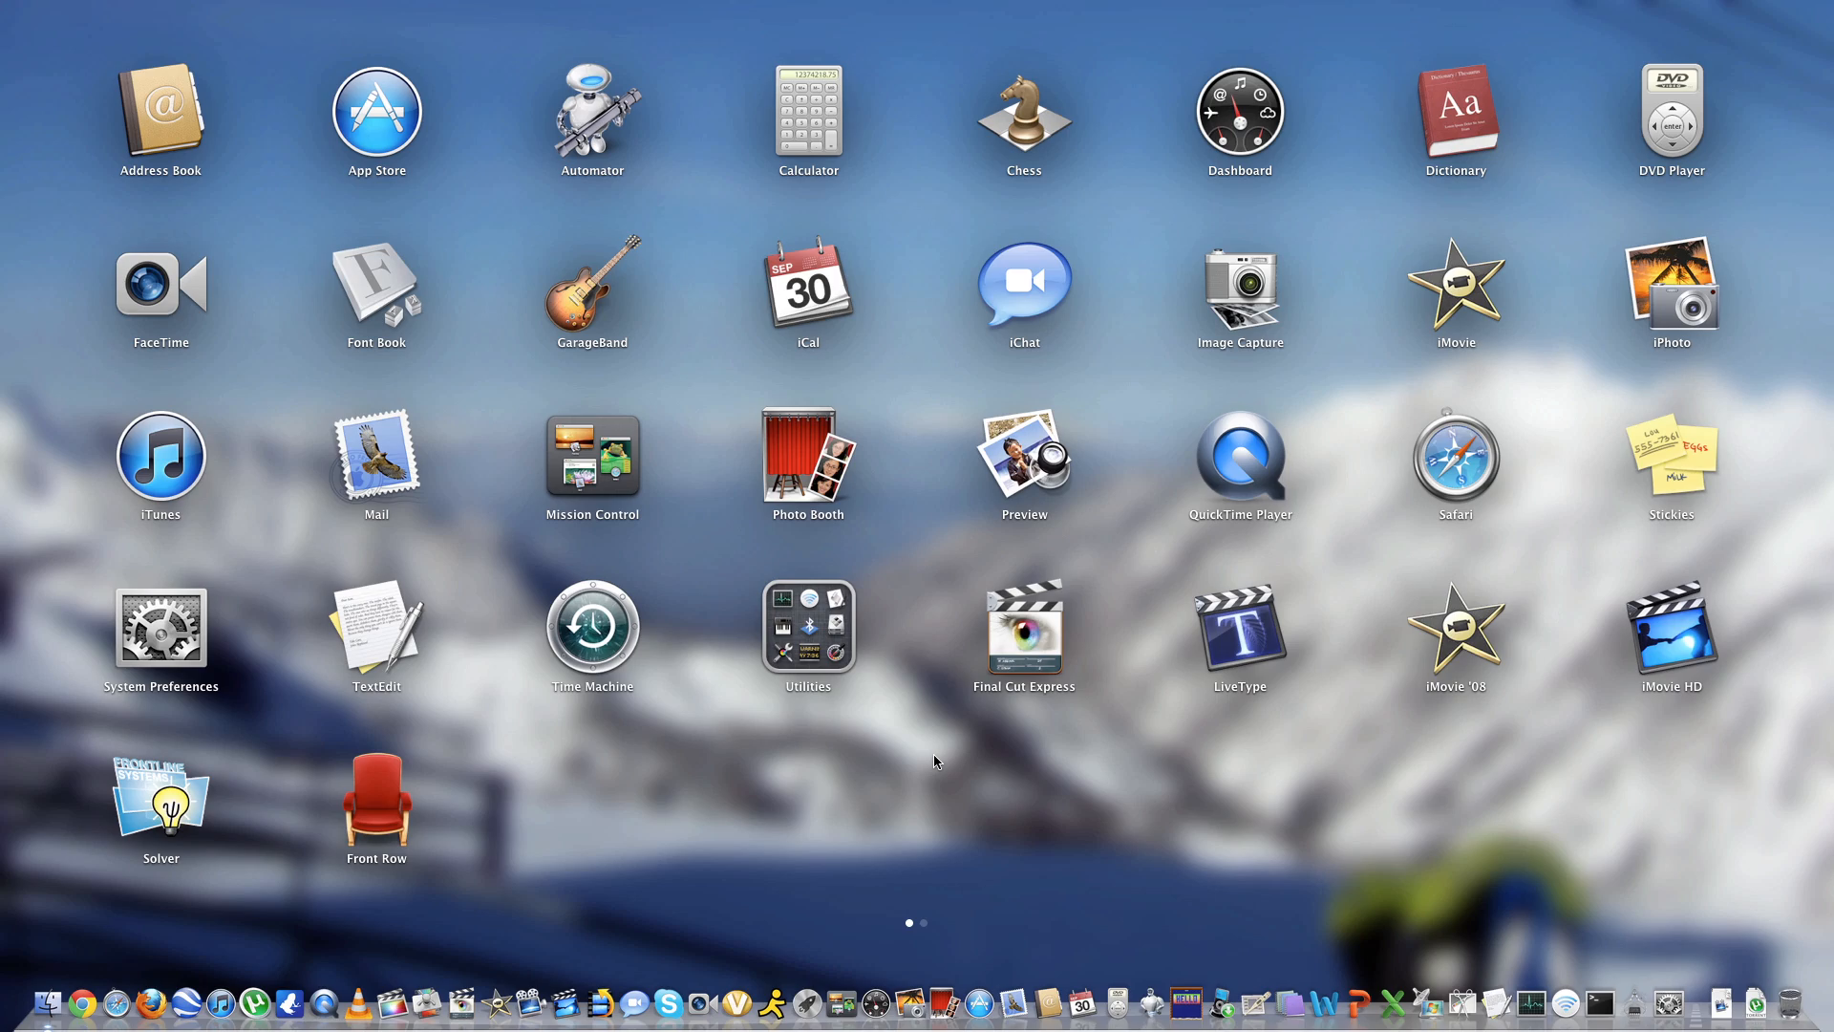
Scroll left through the Launchpad application pages.
scroll("left", 3)
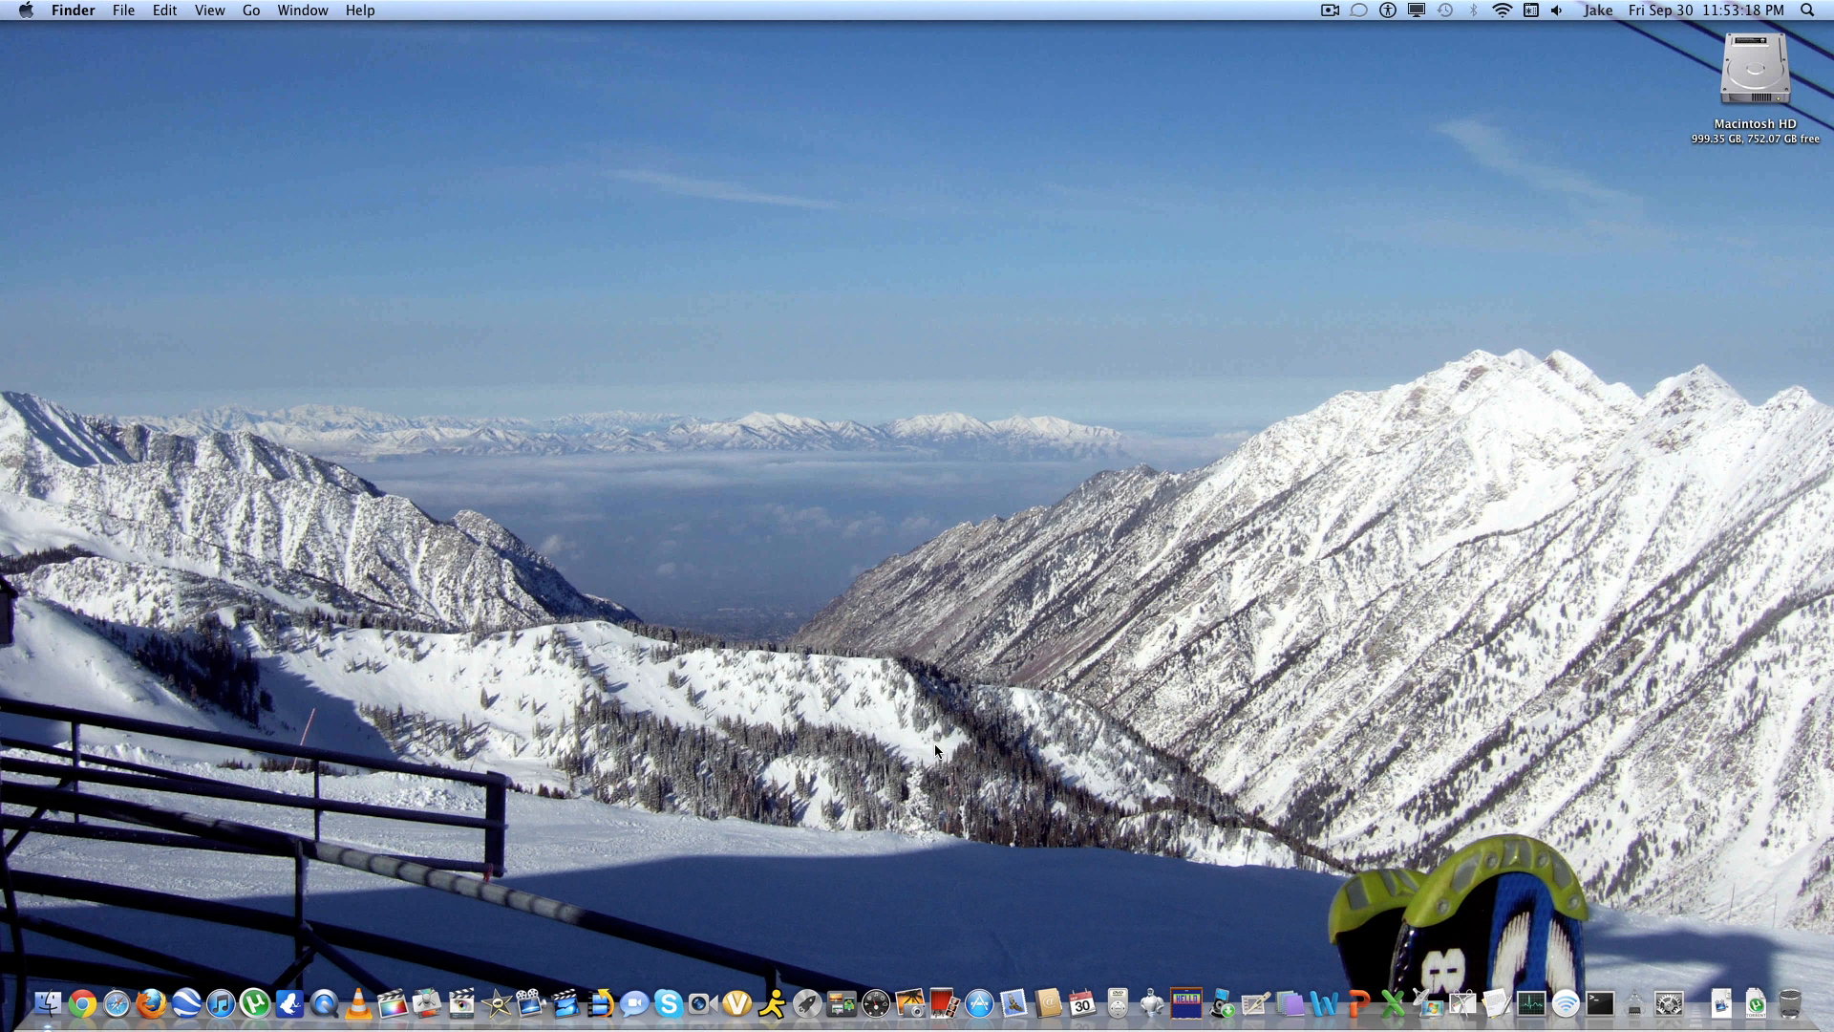
mouse_move(347, 898)
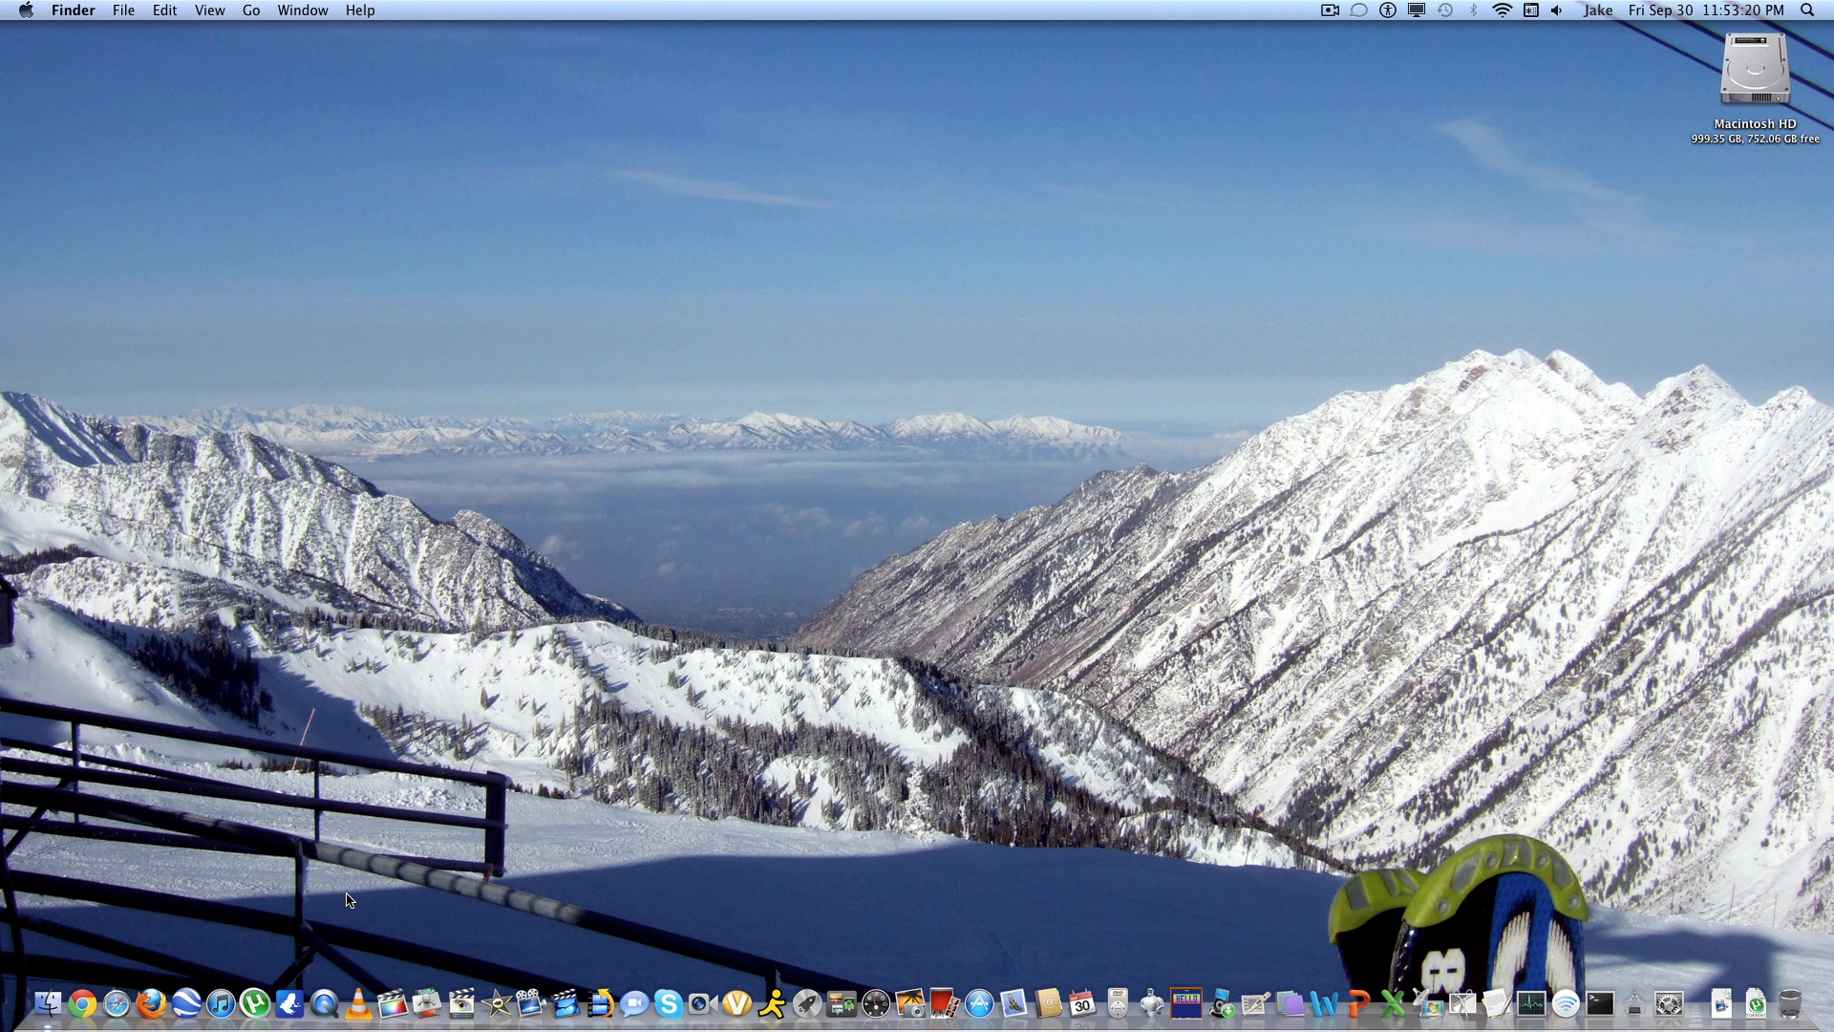
mouse_move(276, 896)
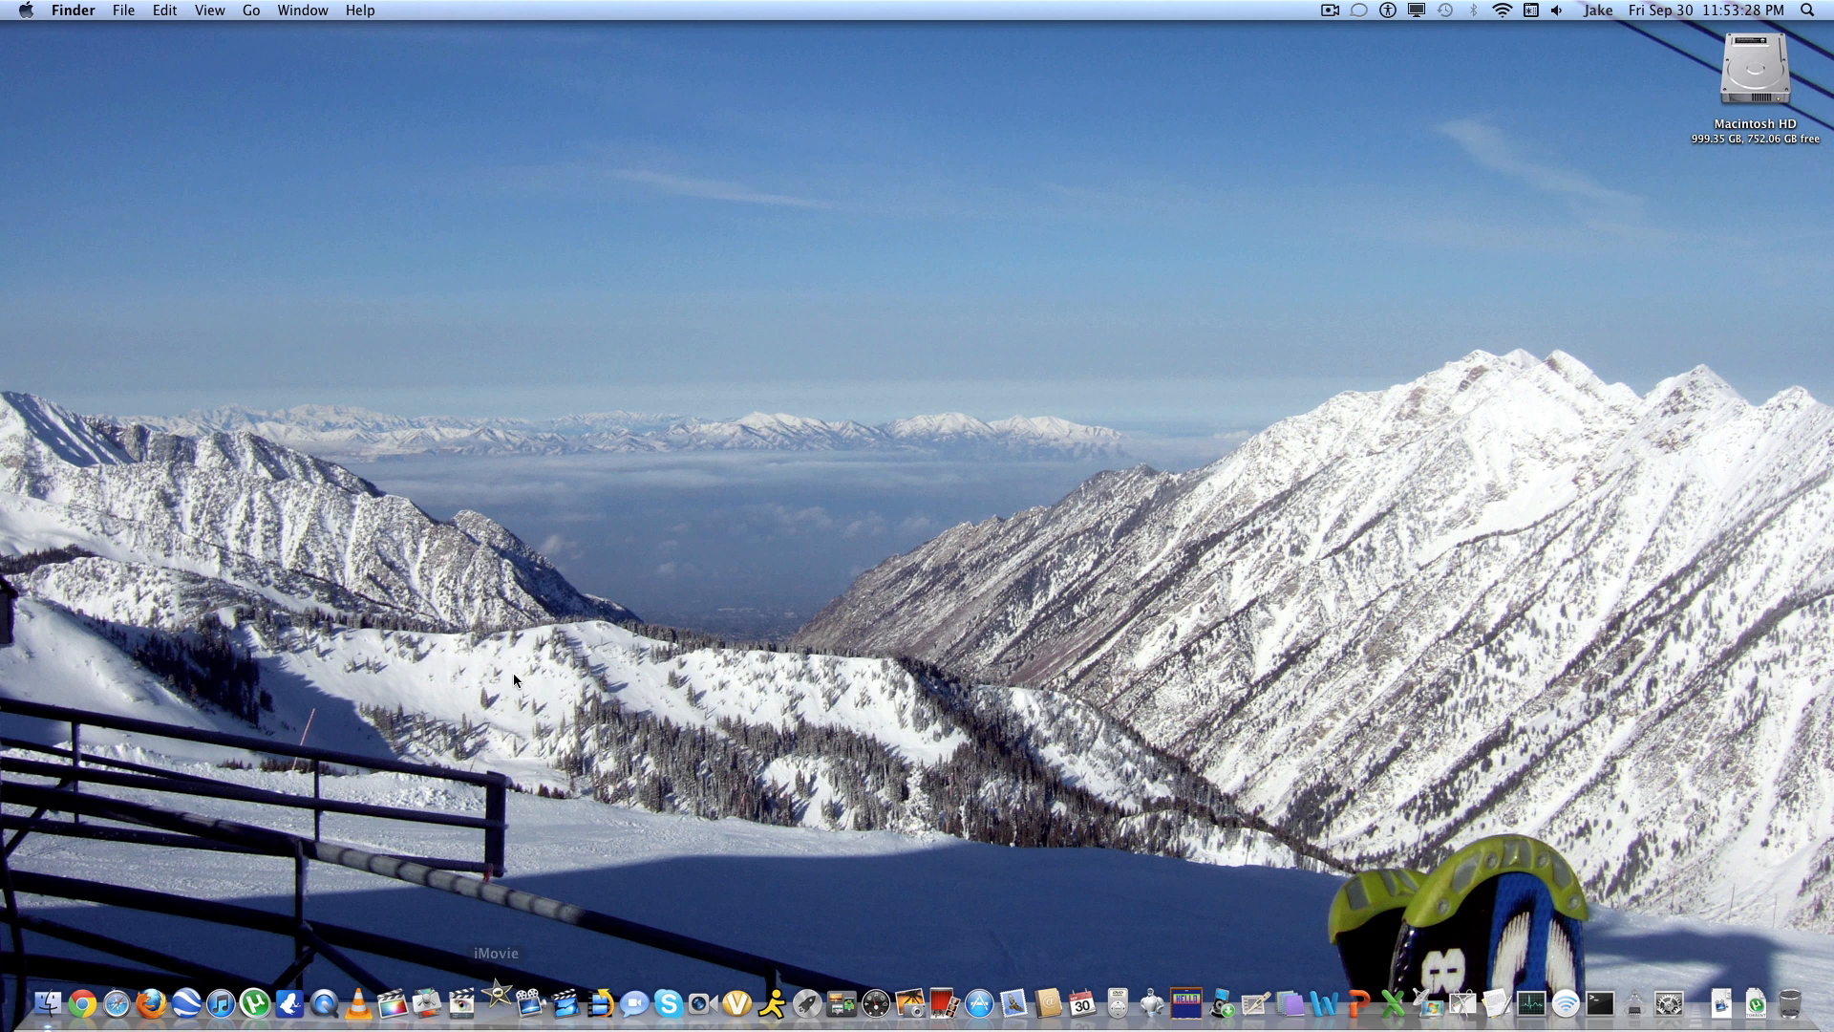
Launch iMovie from the Dock.
left_click(495, 1004)
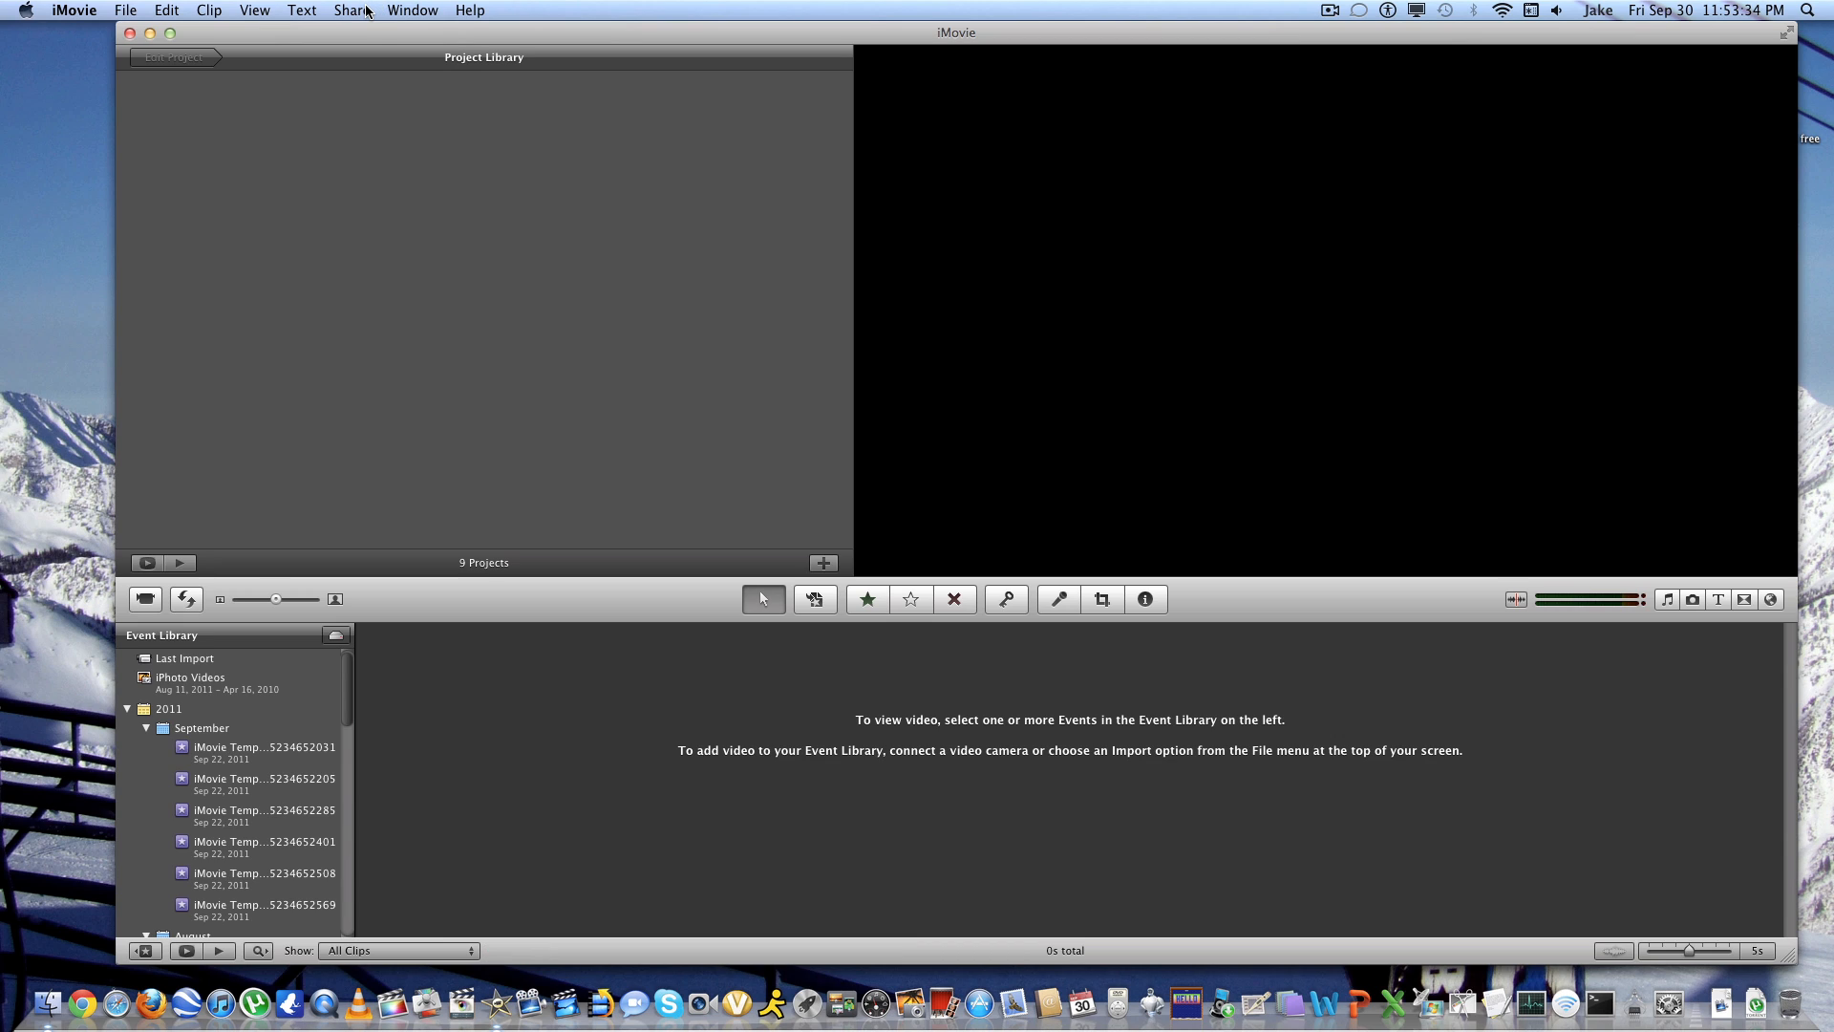
Show iMovie's Share menu with its export and publishing options.
left_click(350, 9)
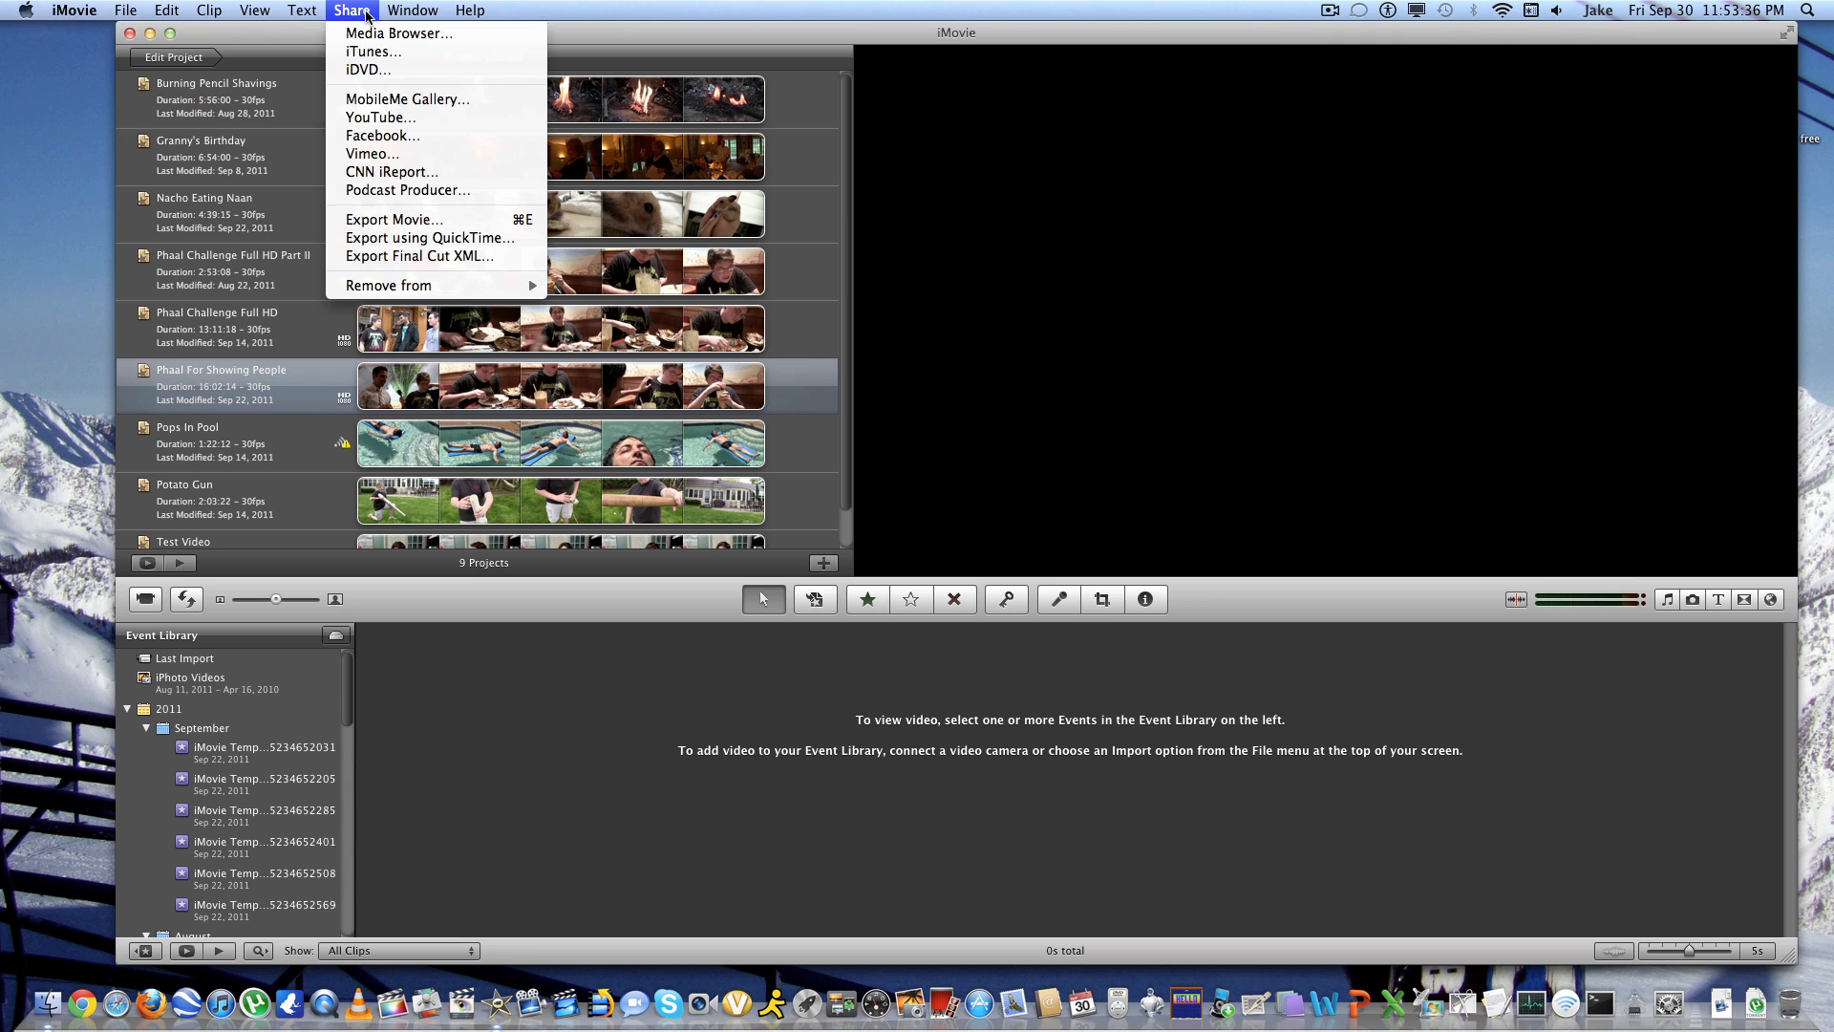
mouse_move(366, 69)
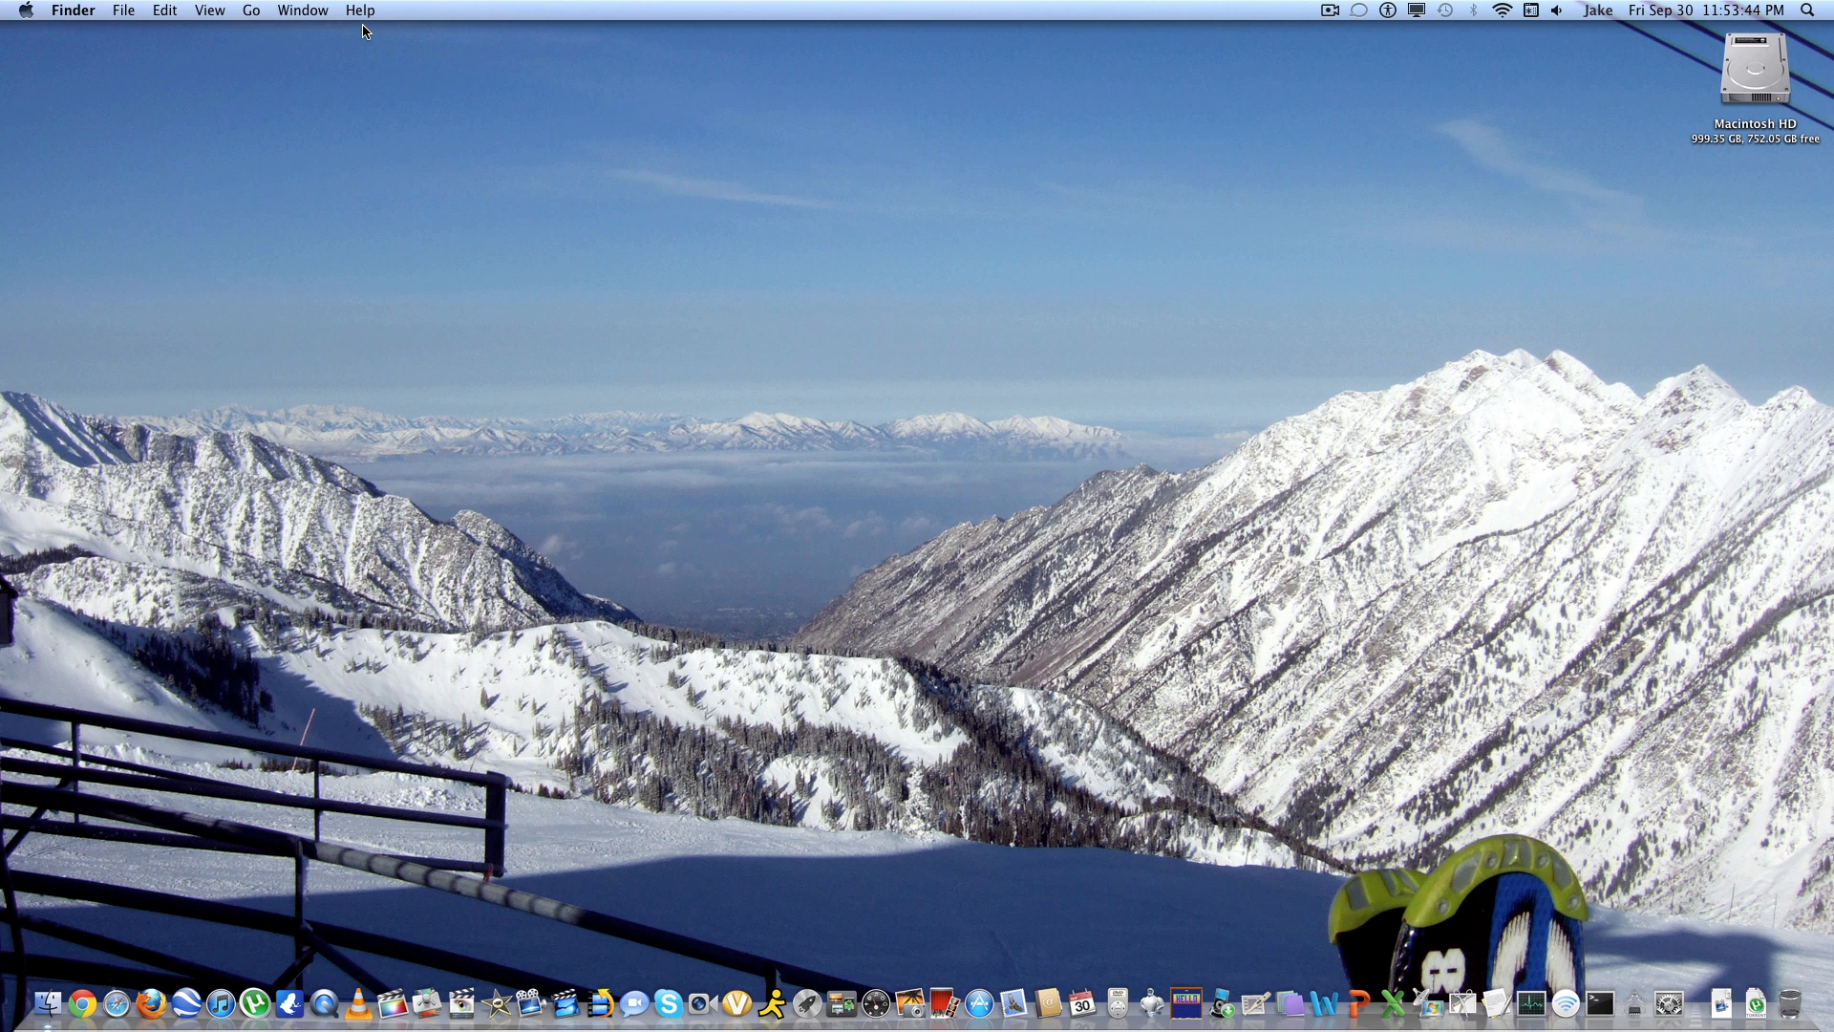
mouse_move(465, 79)
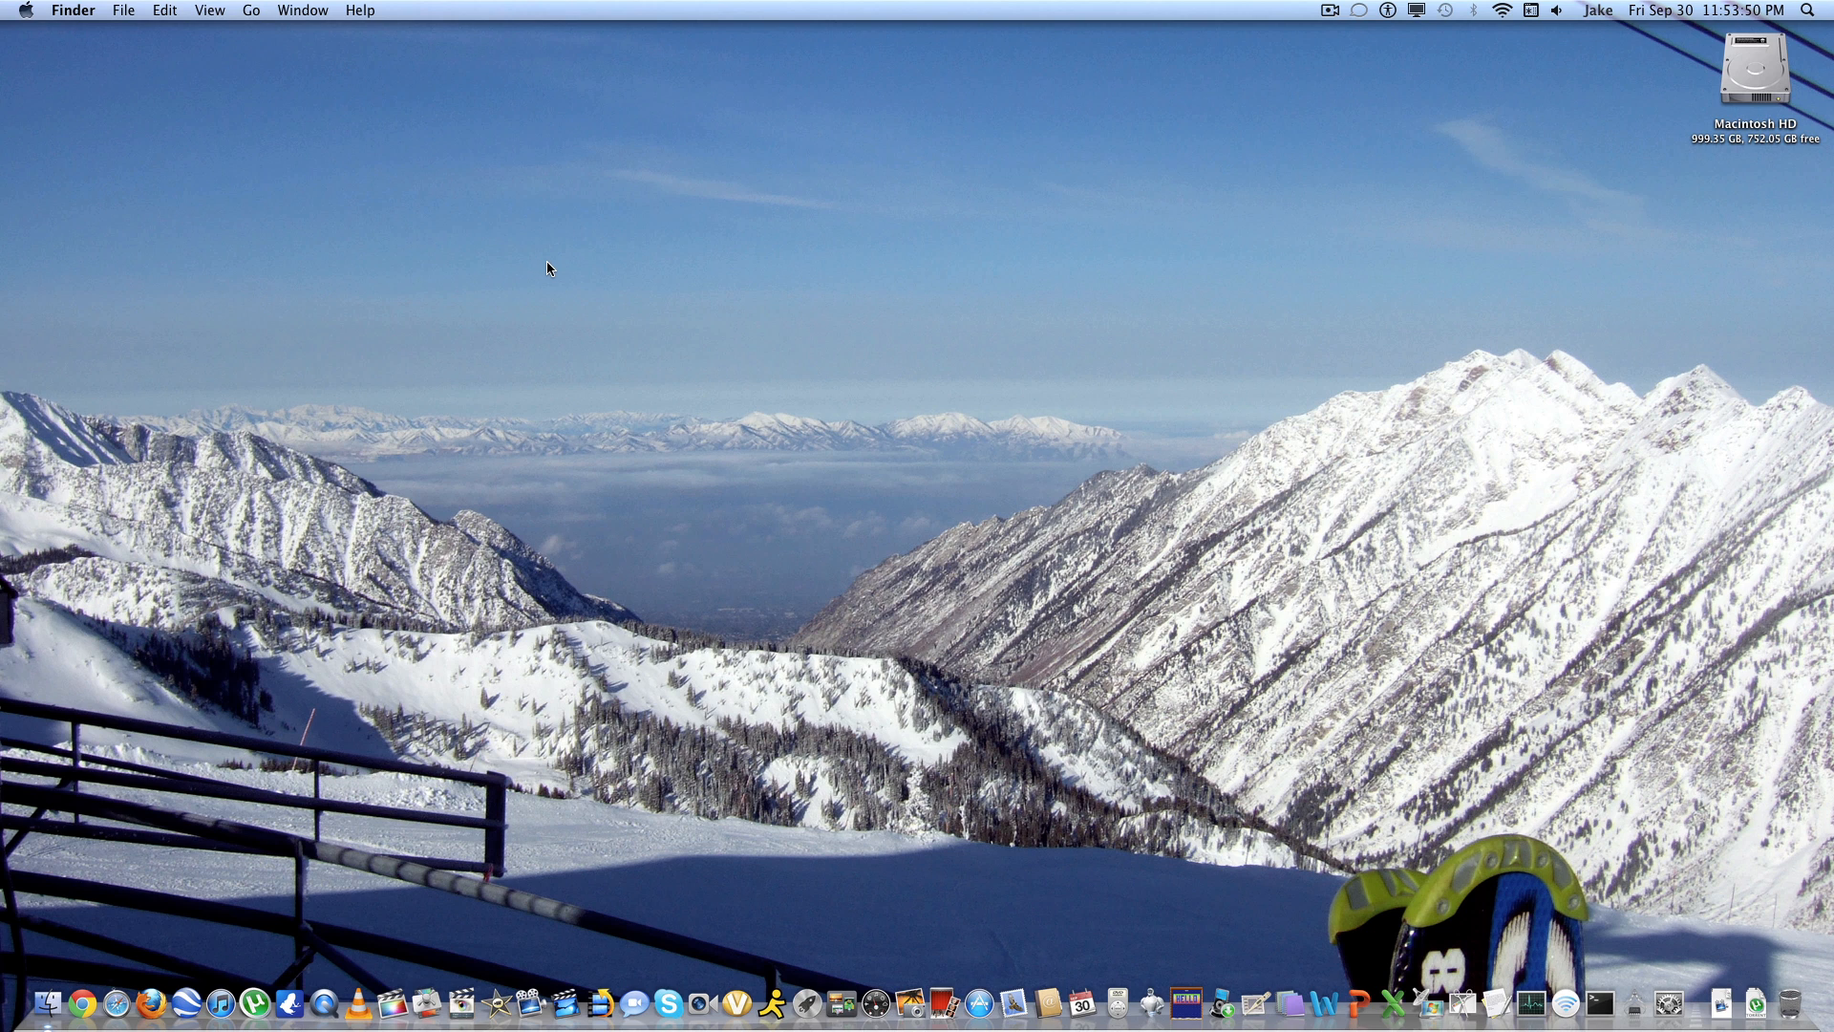
mouse_move(469, 1002)
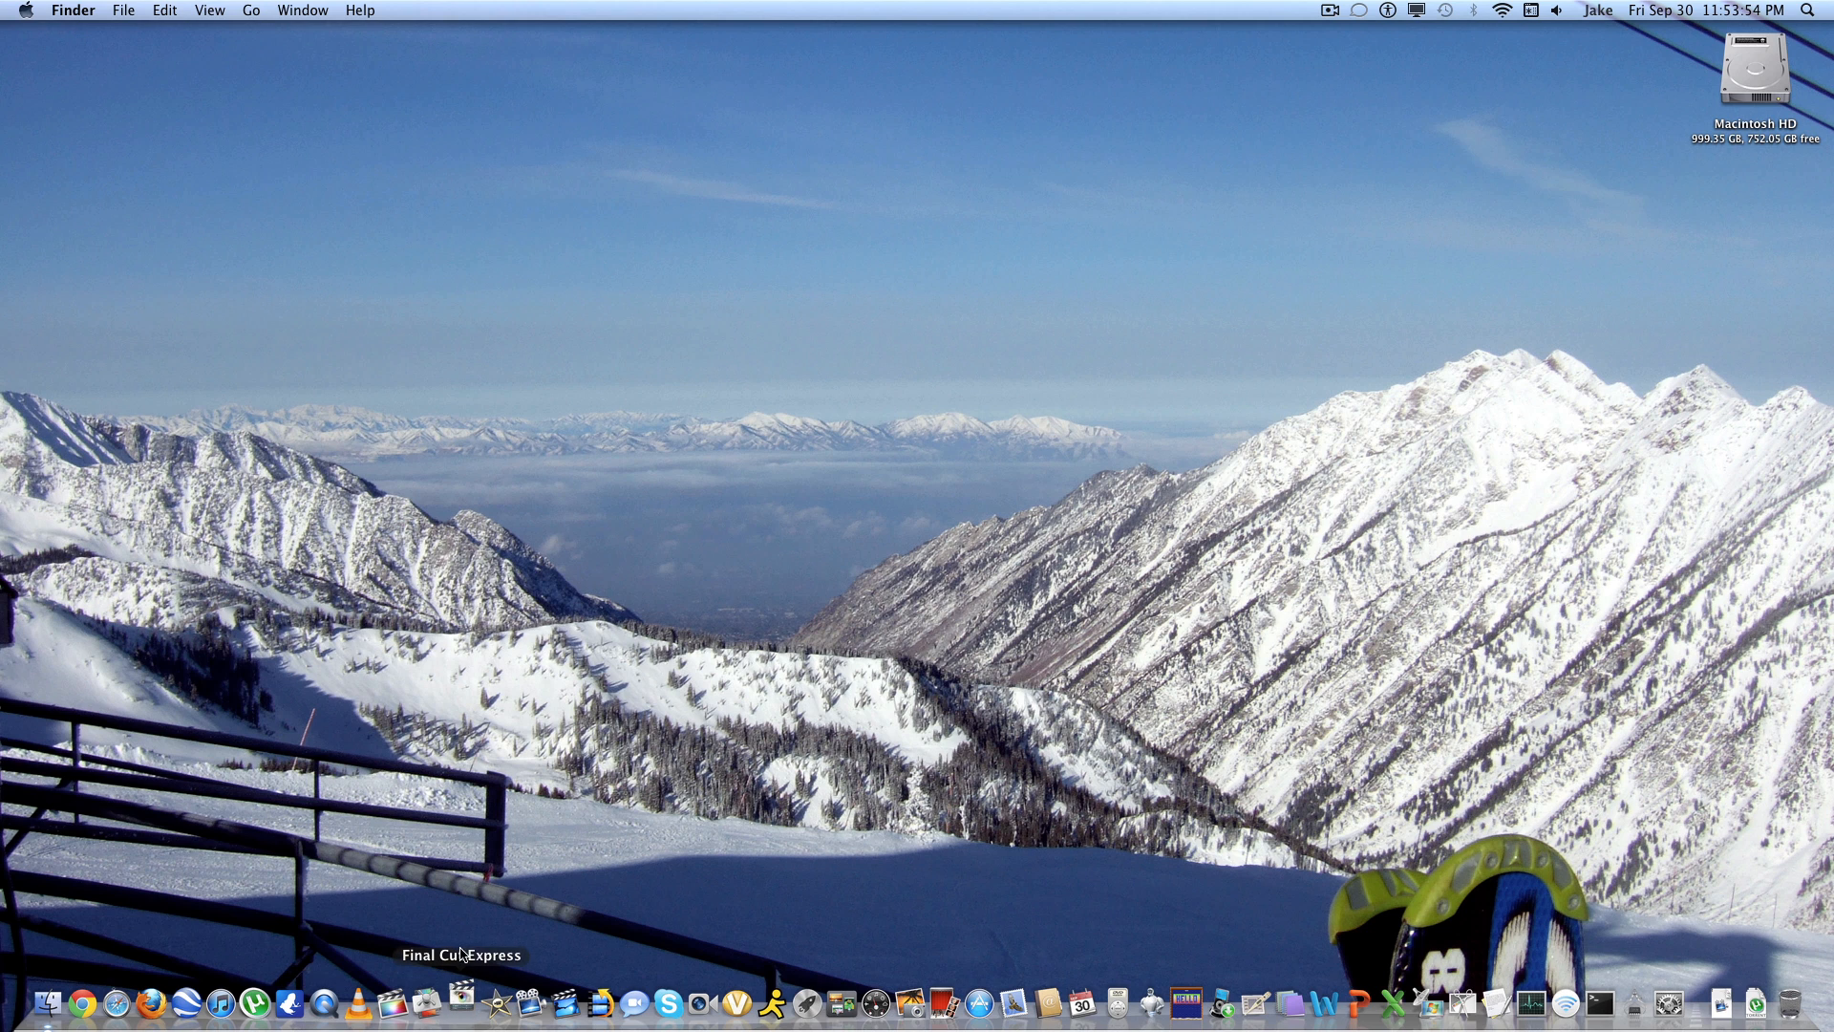
Launch Final Cut Express from the Dock.
left_click(459, 1004)
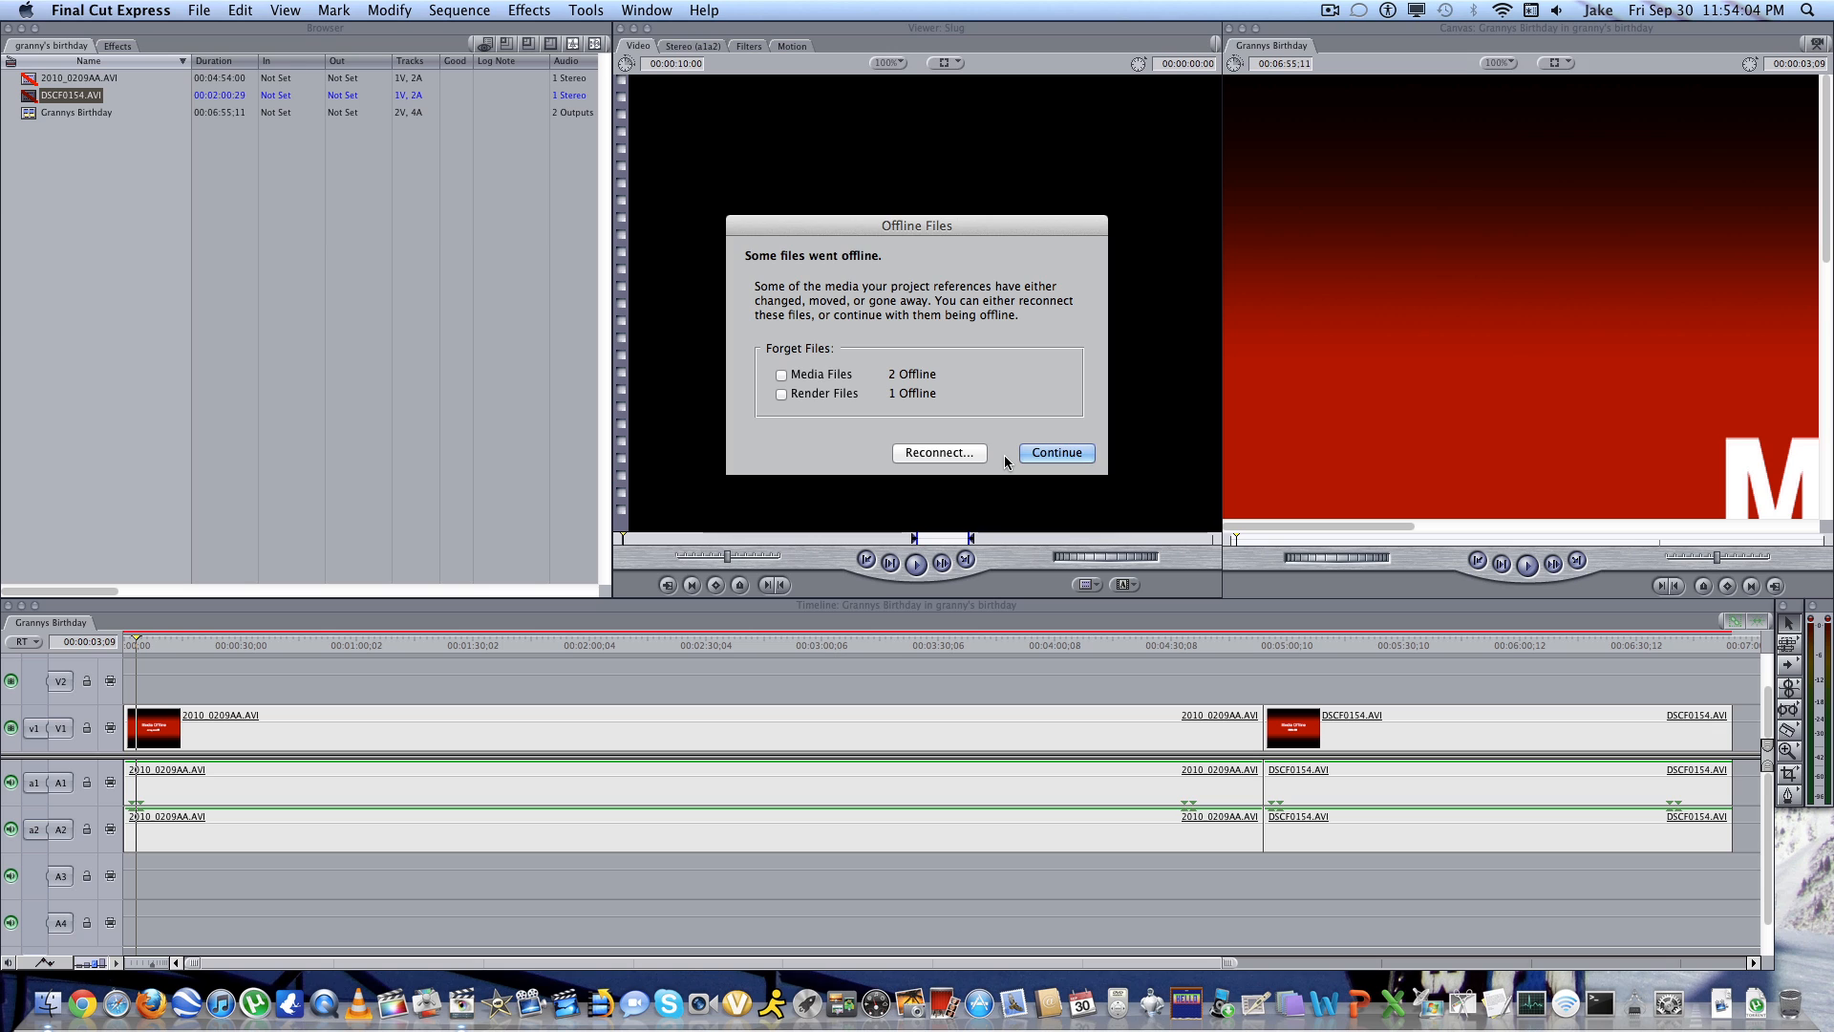
Continue in the Offline Files dialog with the missing media left offline.
left_click(1054, 453)
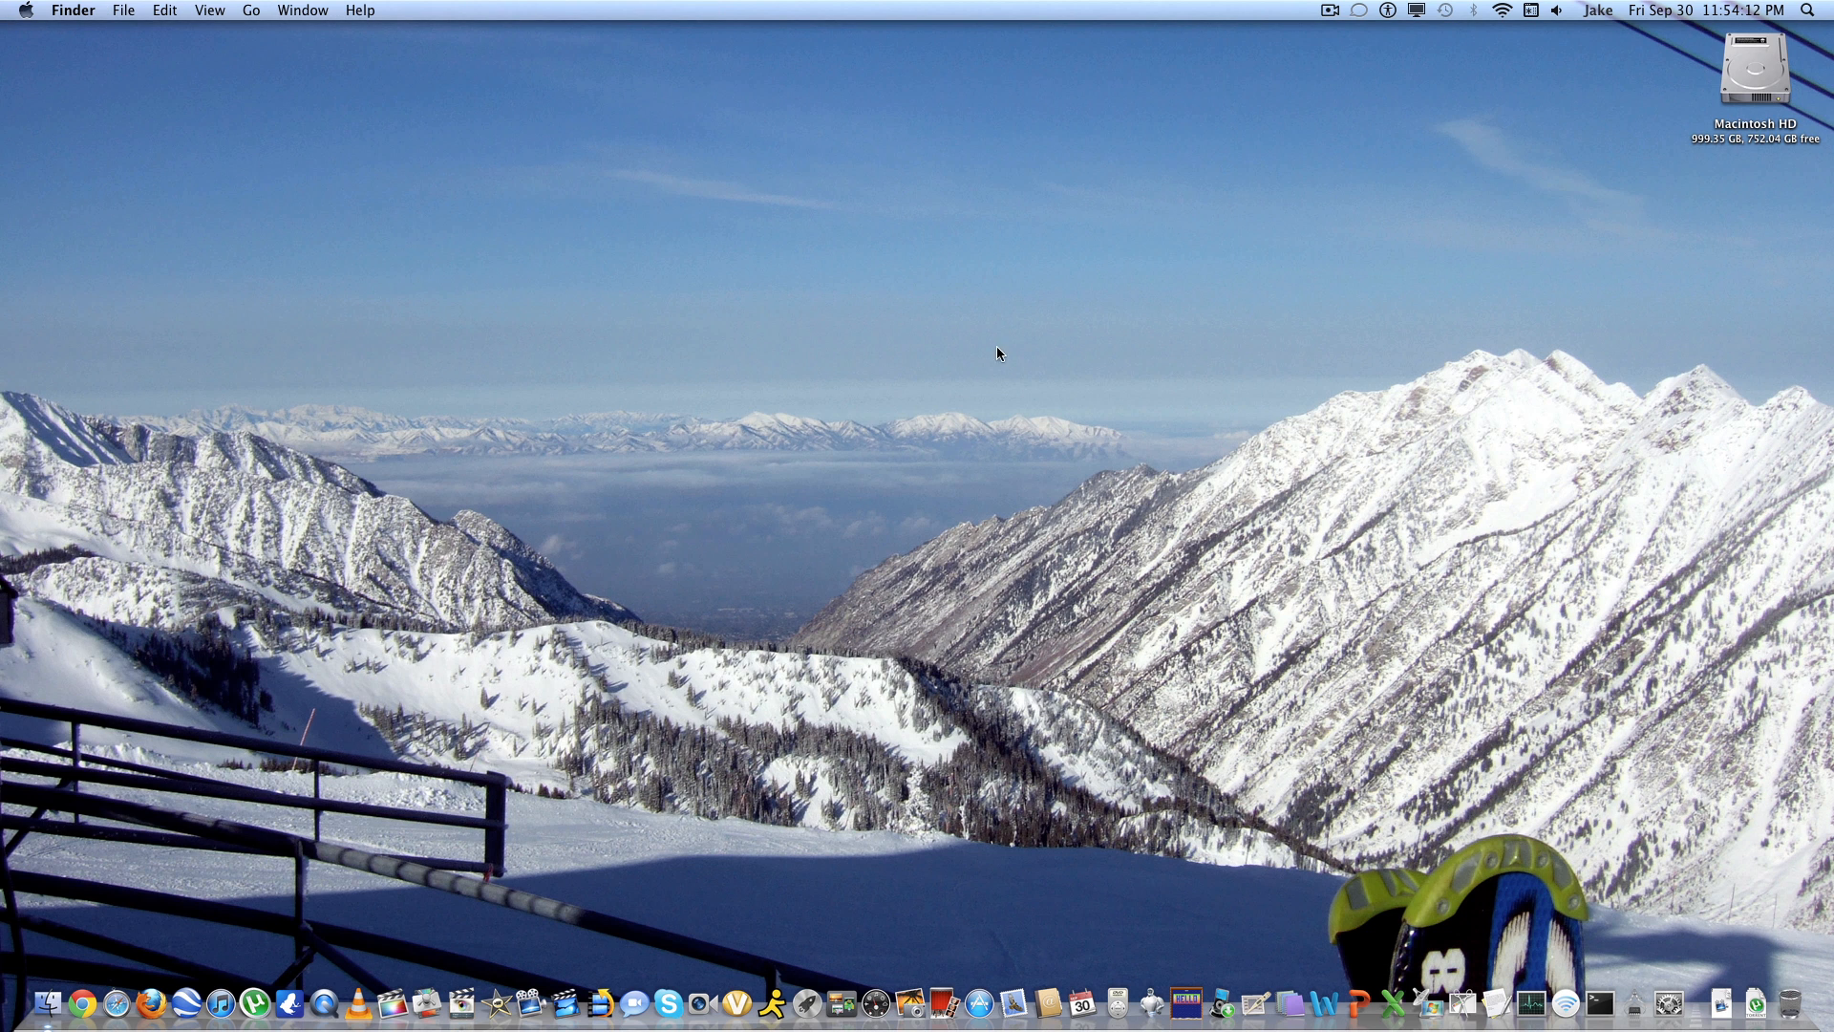
mouse_move(402, 1002)
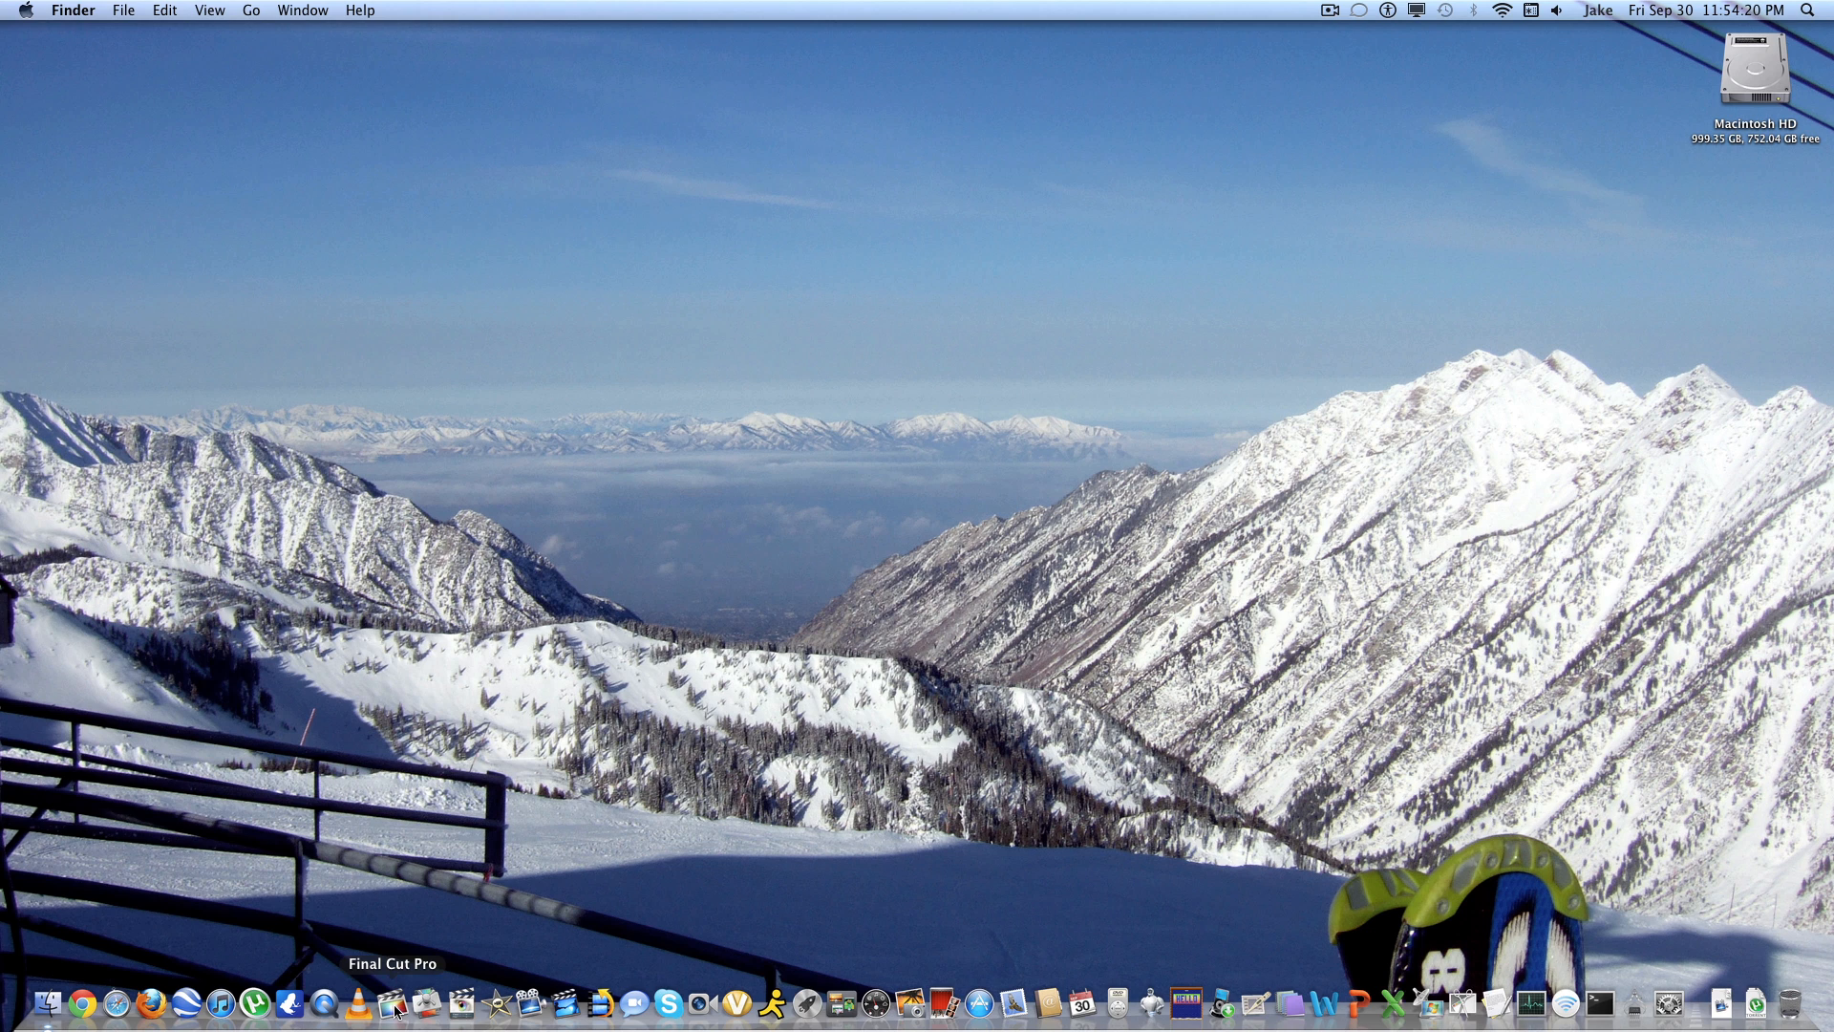
mouse_move(489, 812)
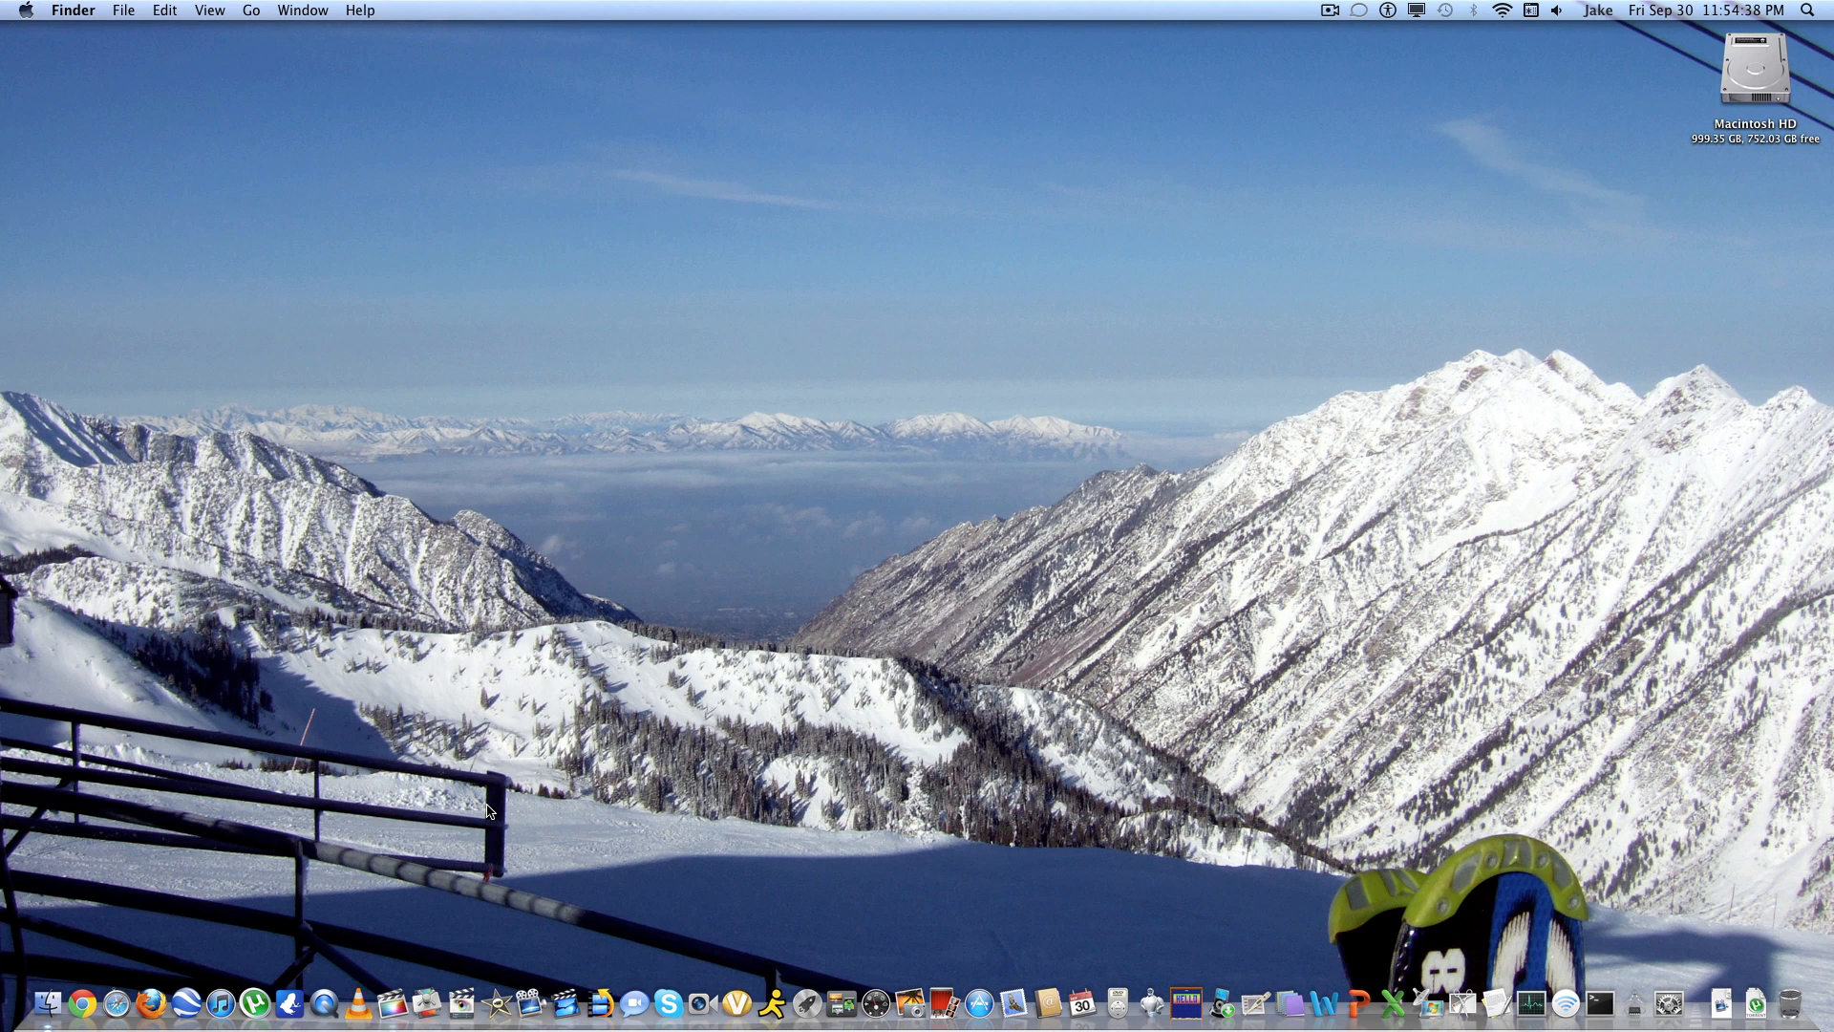
mouse_move(530, 995)
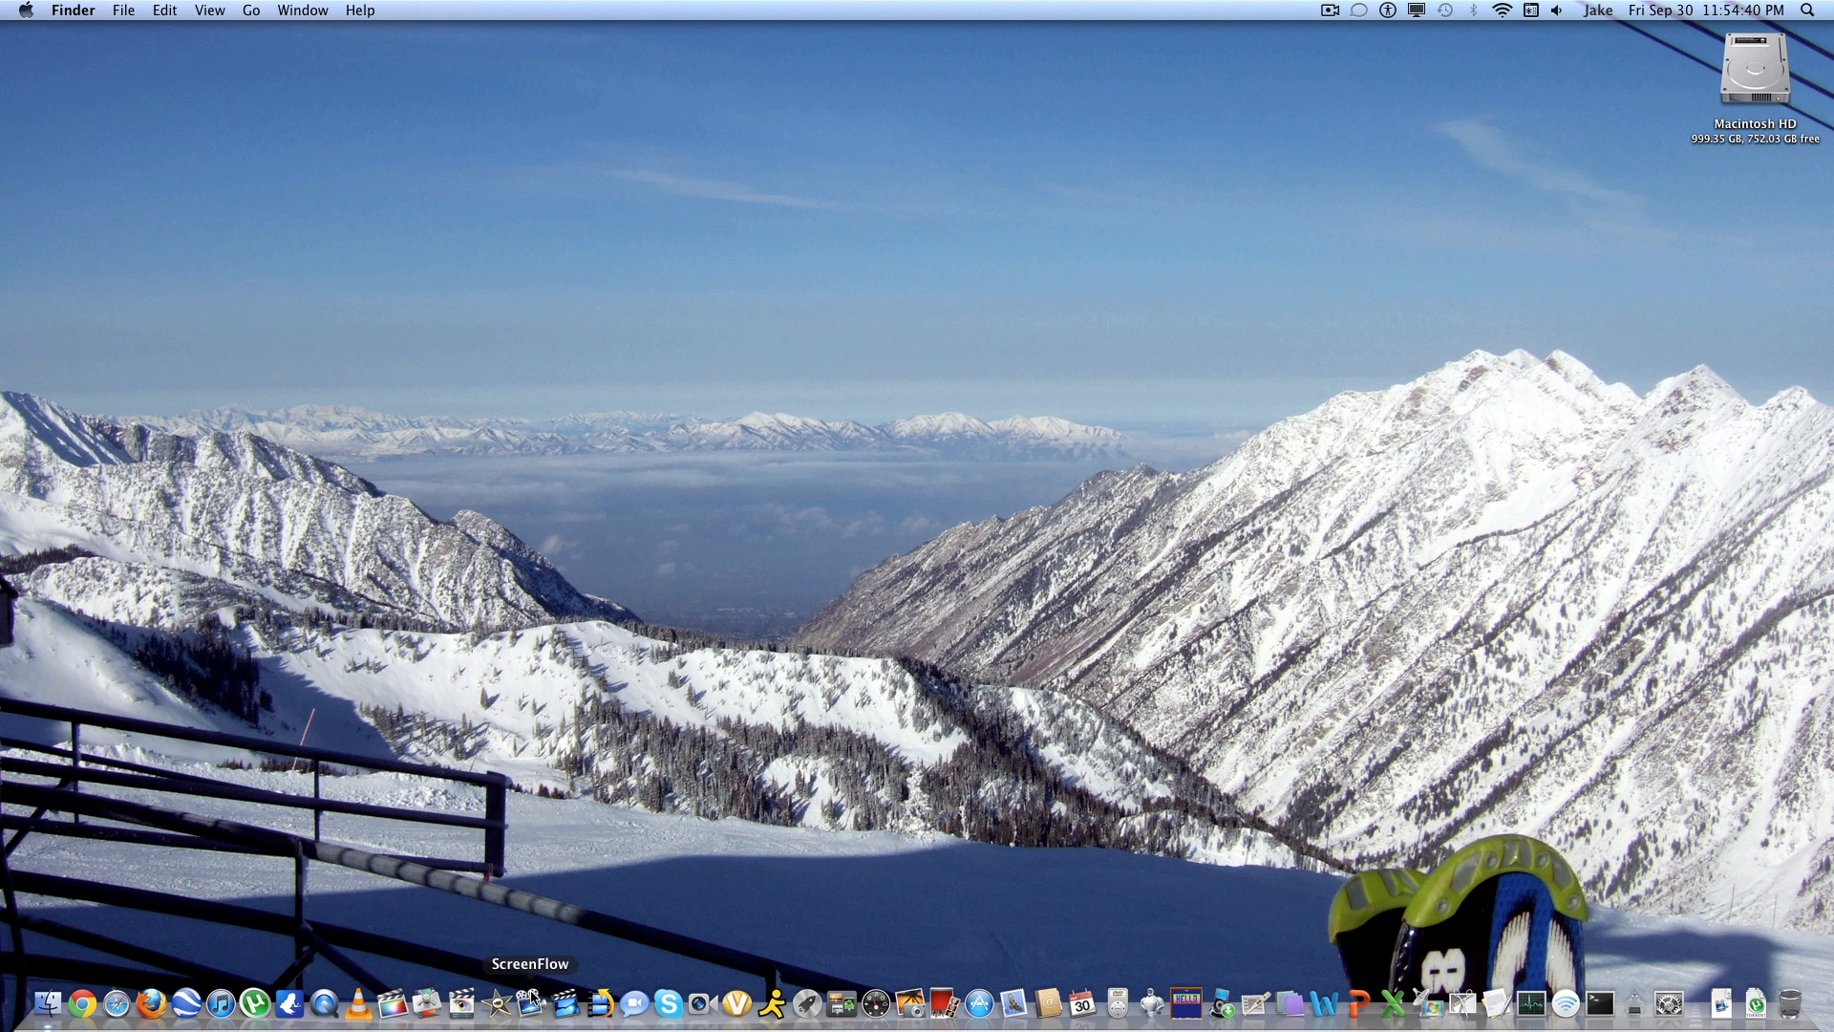
mouse_move(533, 957)
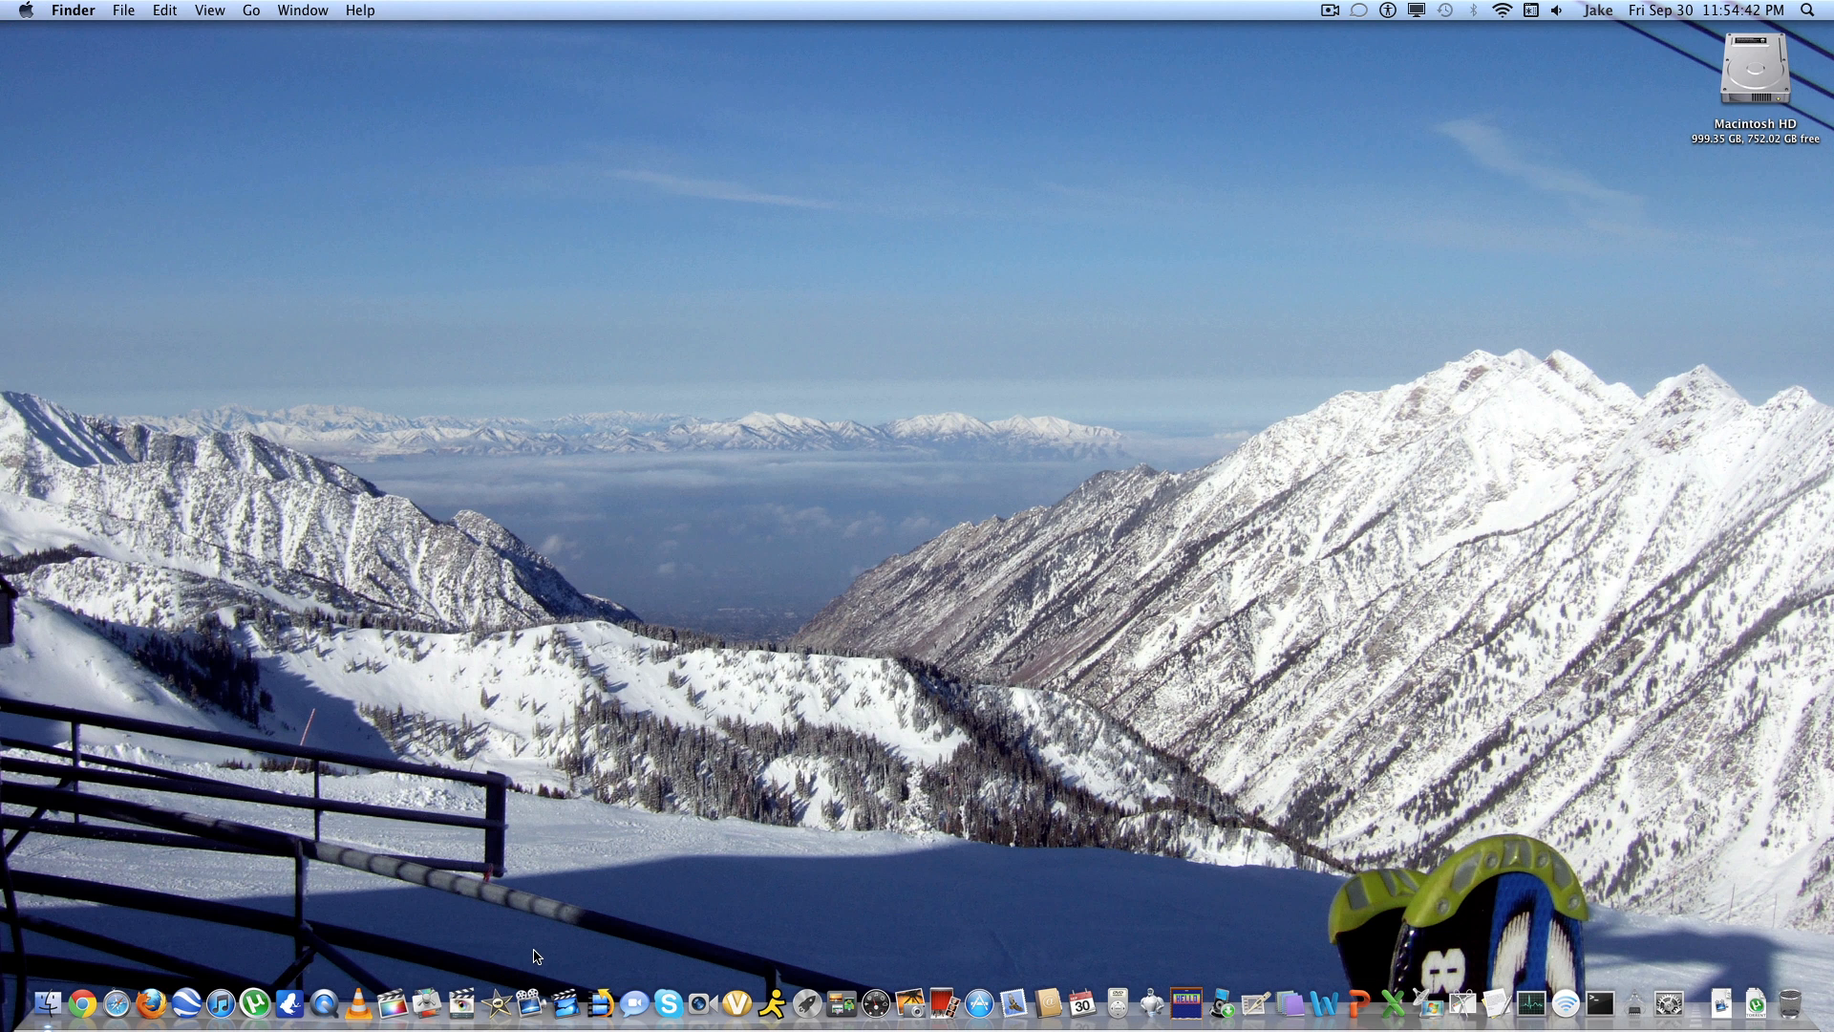
mouse_move(532, 1004)
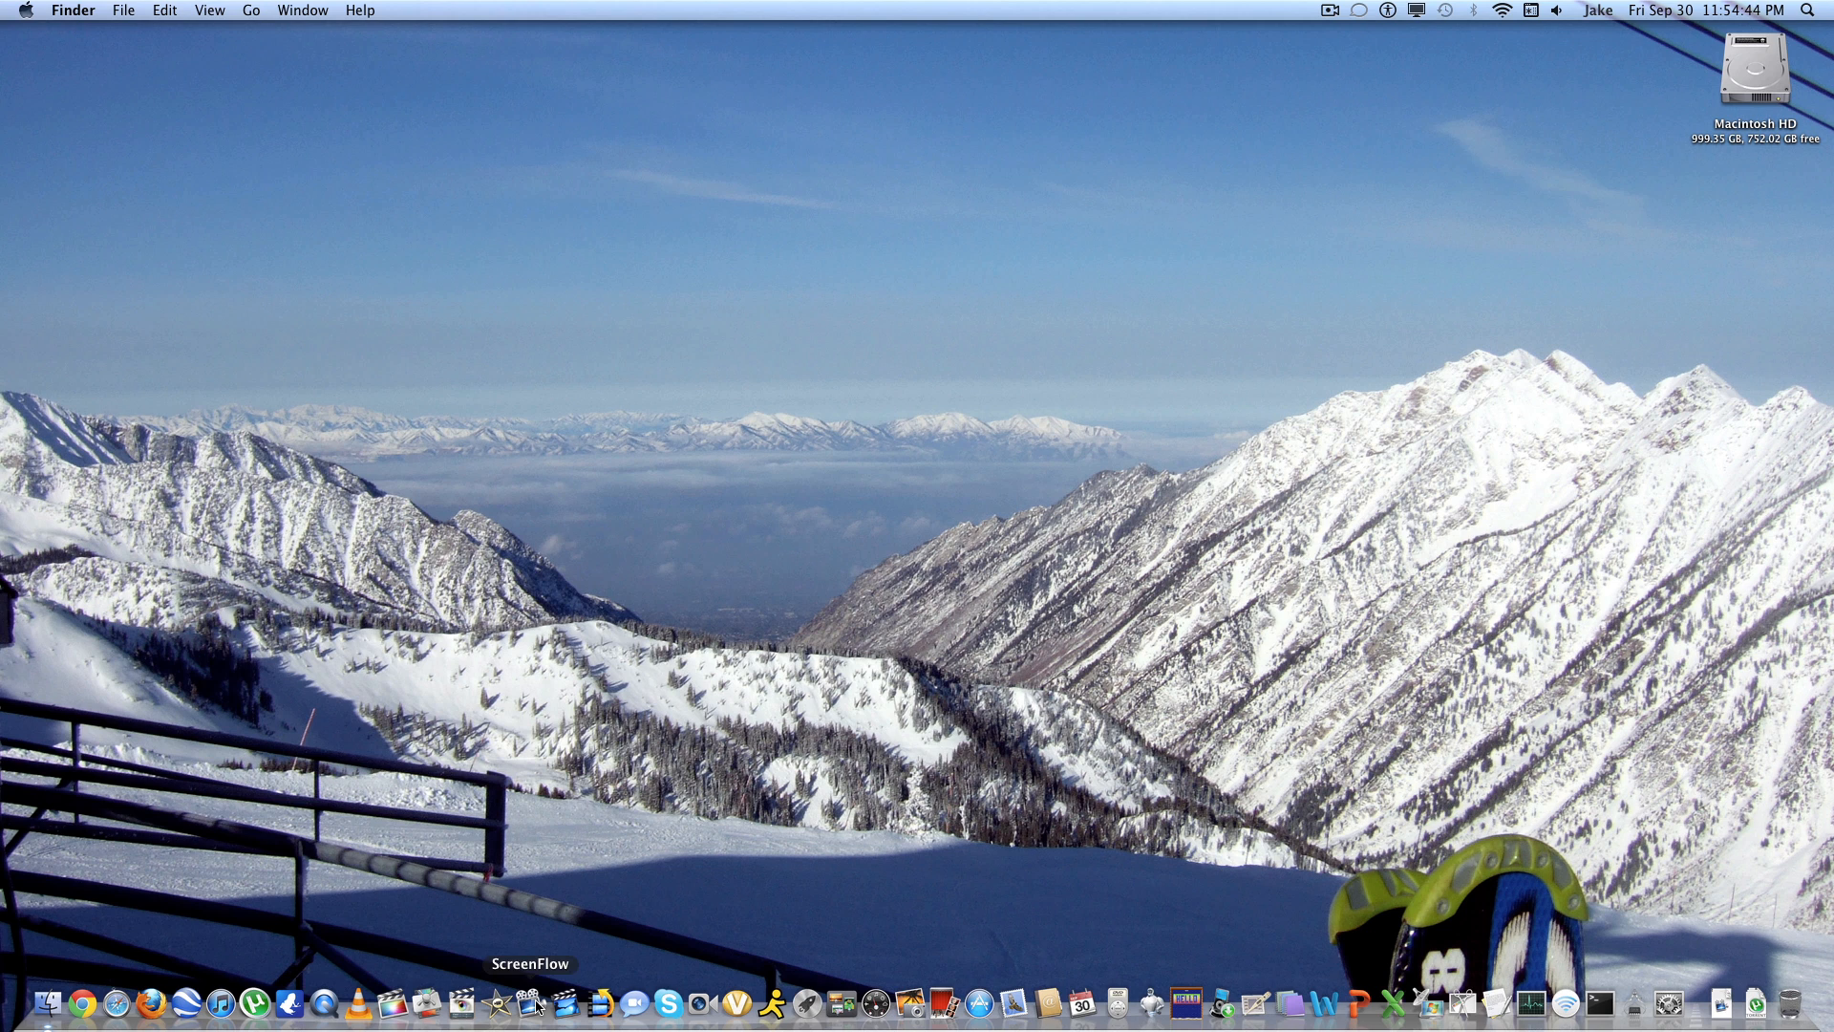
mouse_move(551, 895)
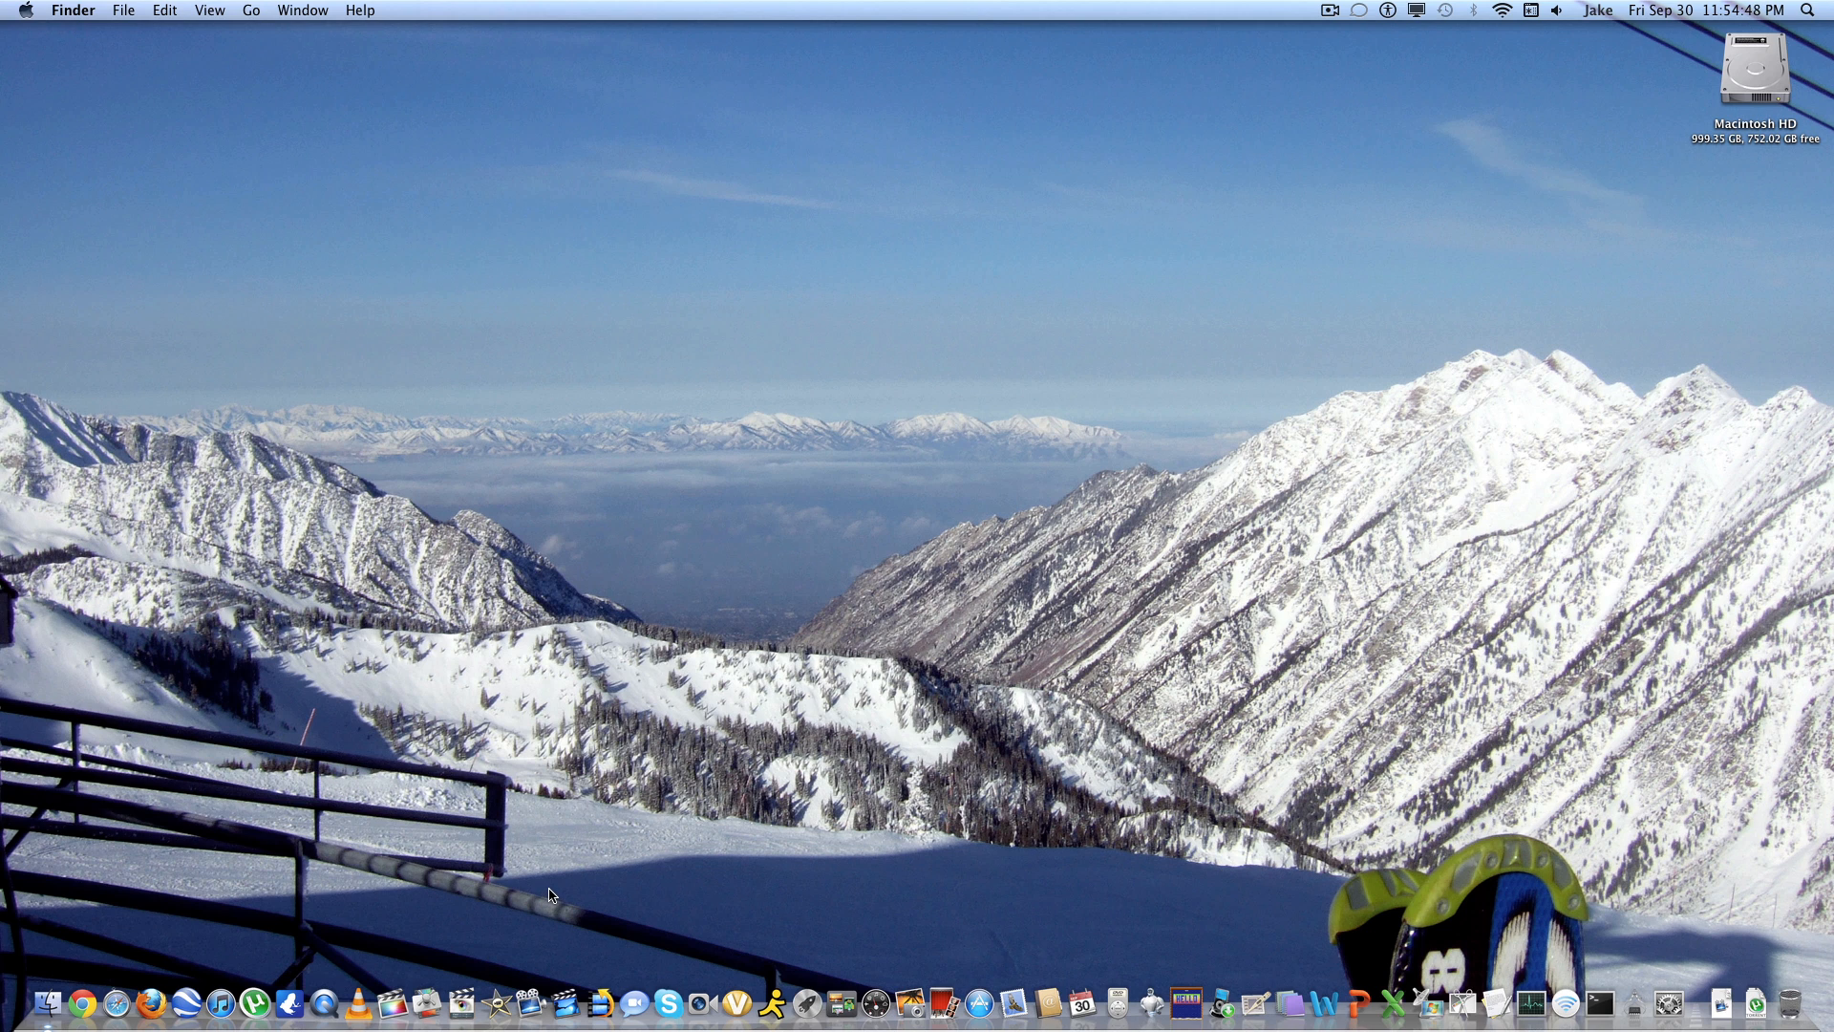
mouse_move(802, 606)
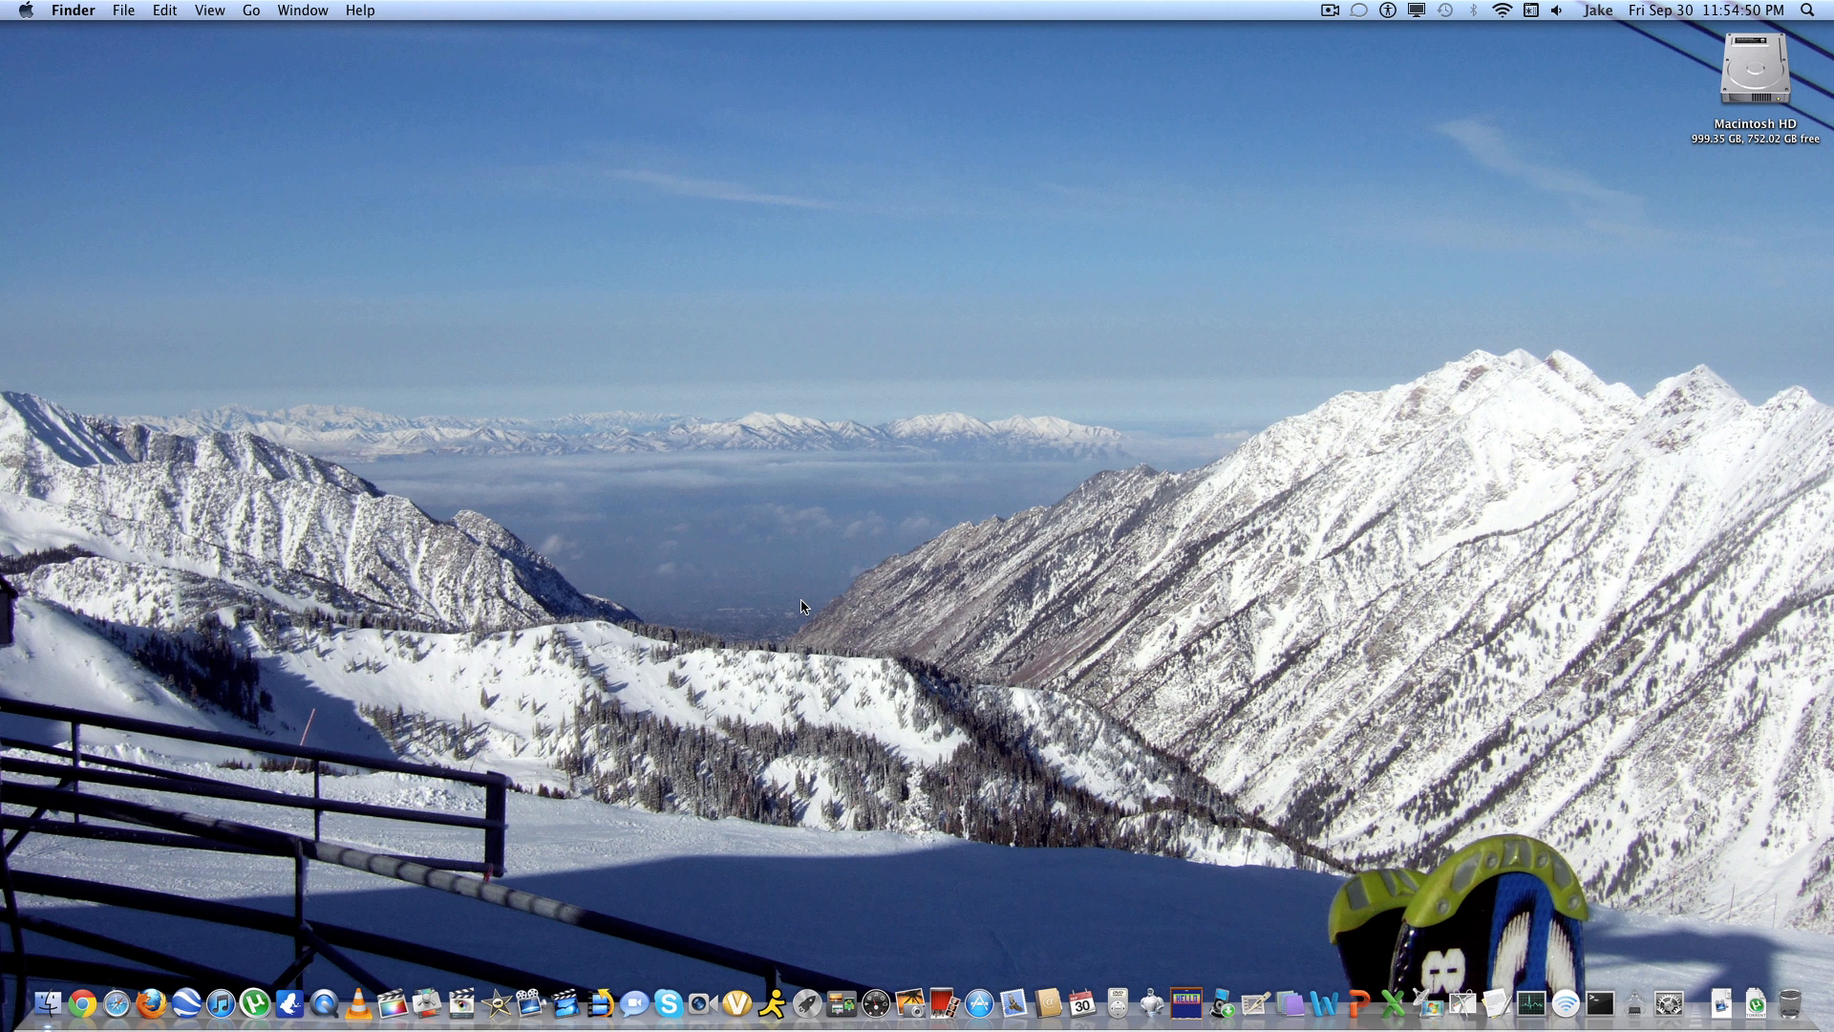
mouse_move(1414, 723)
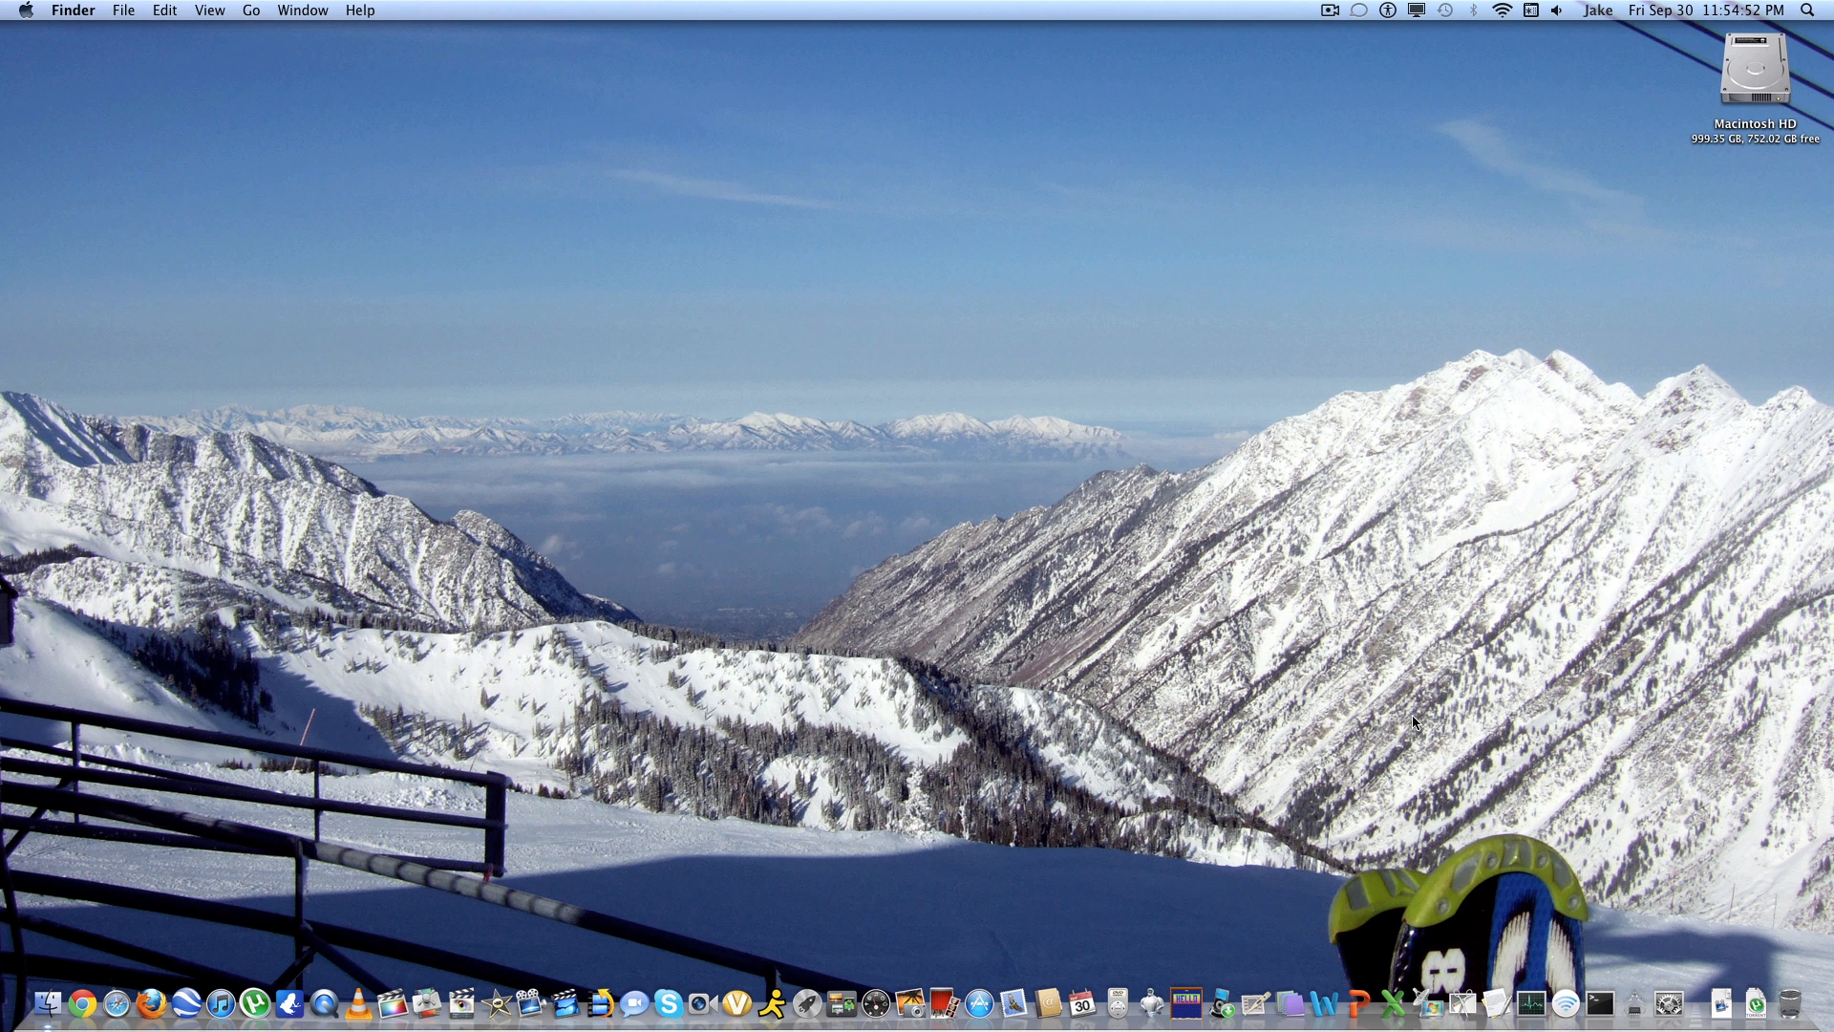
mouse_move(1250, 722)
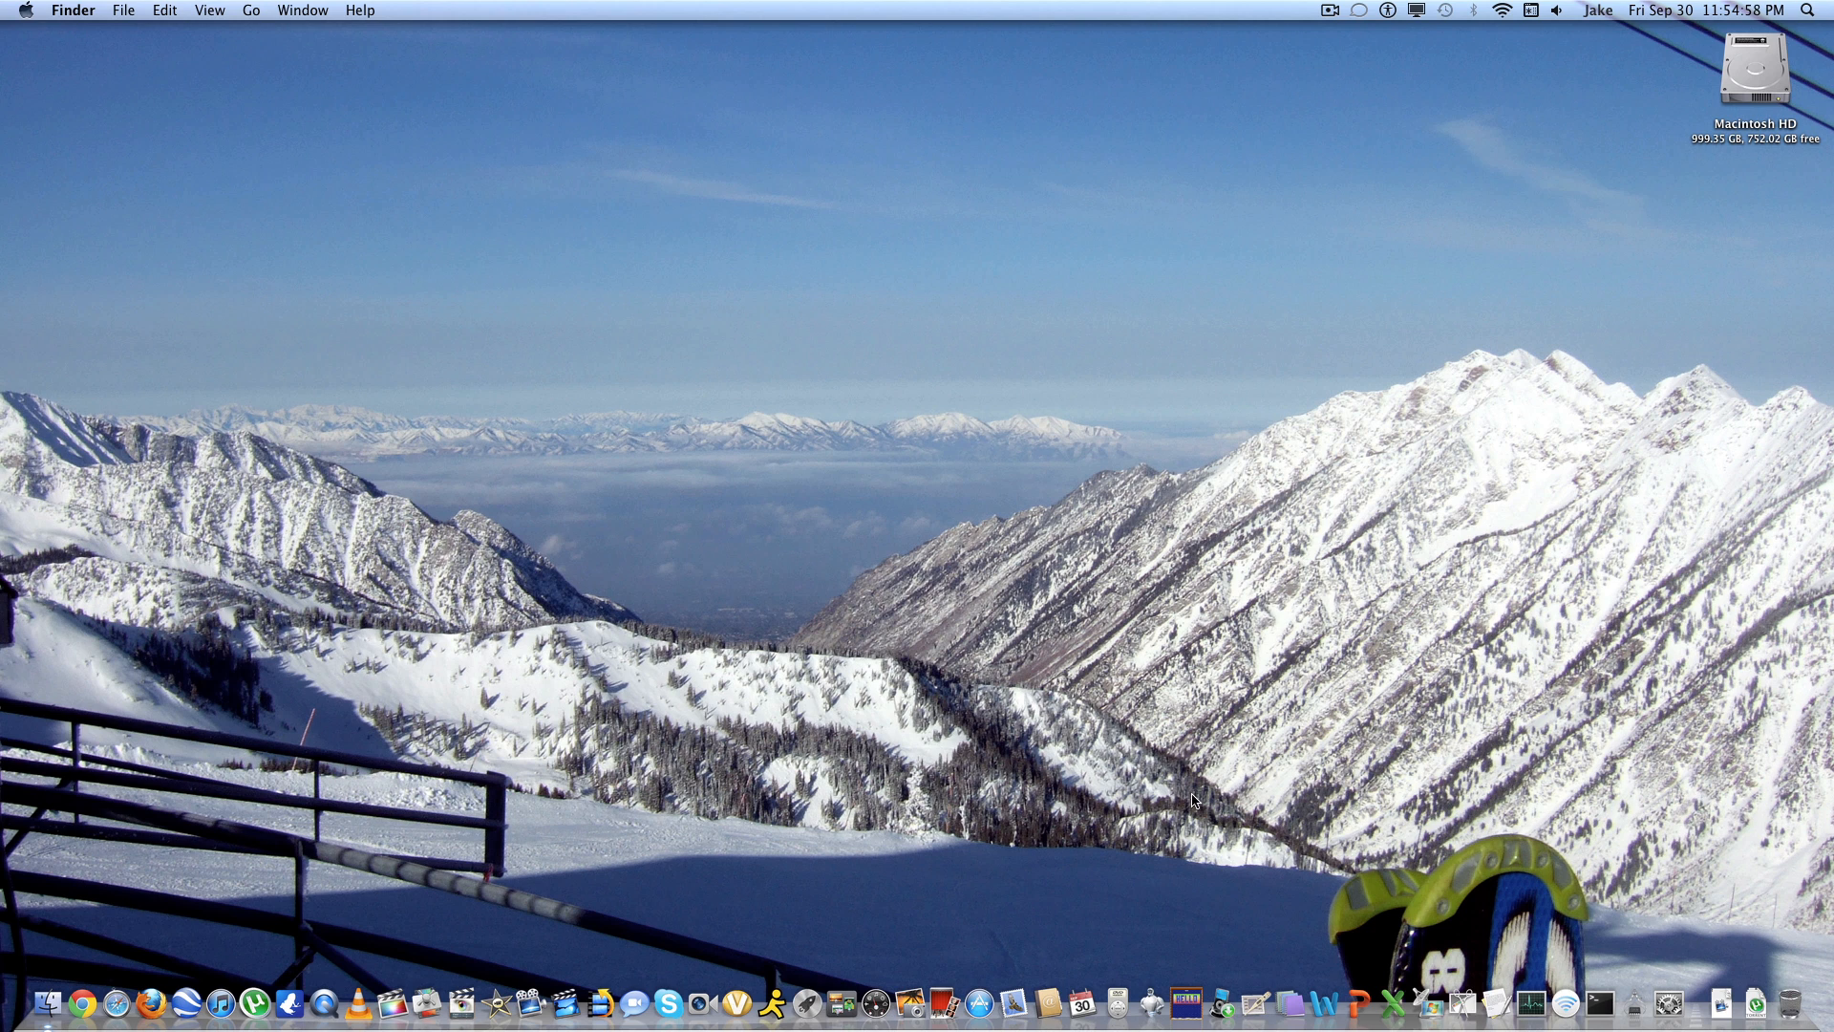
mouse_move(1523, 733)
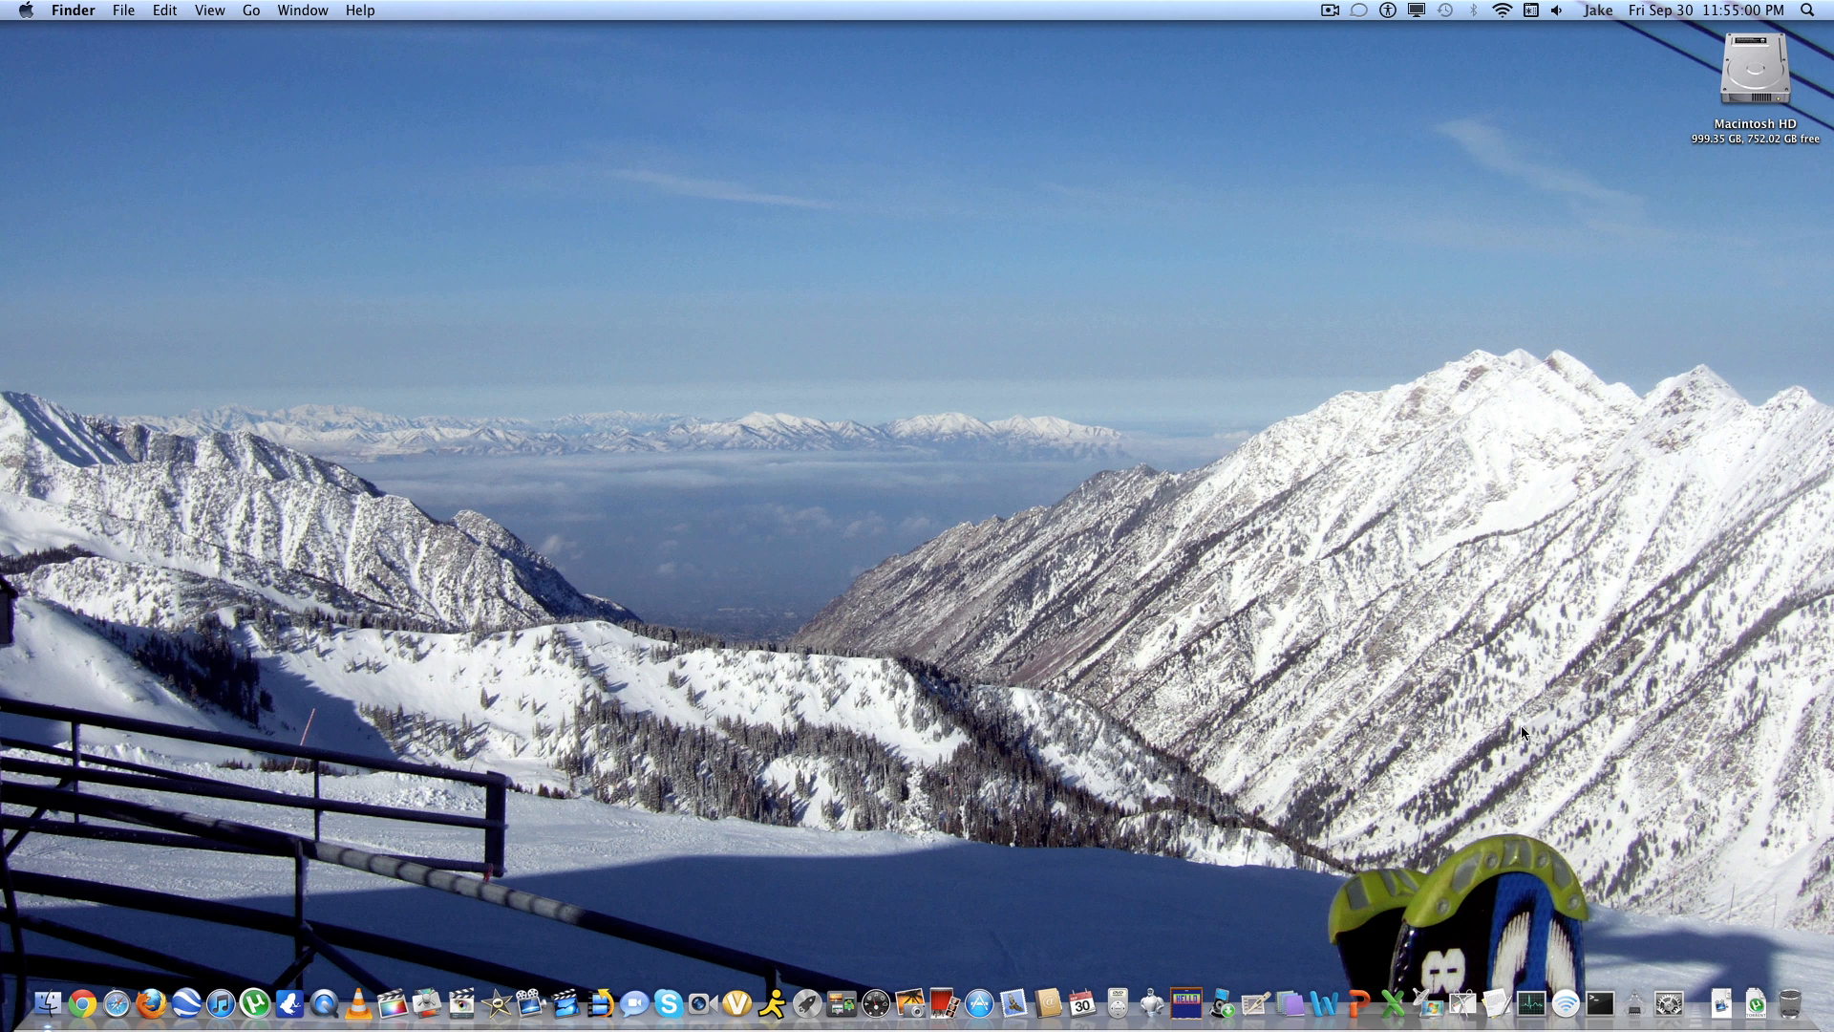
mouse_move(1000, 1011)
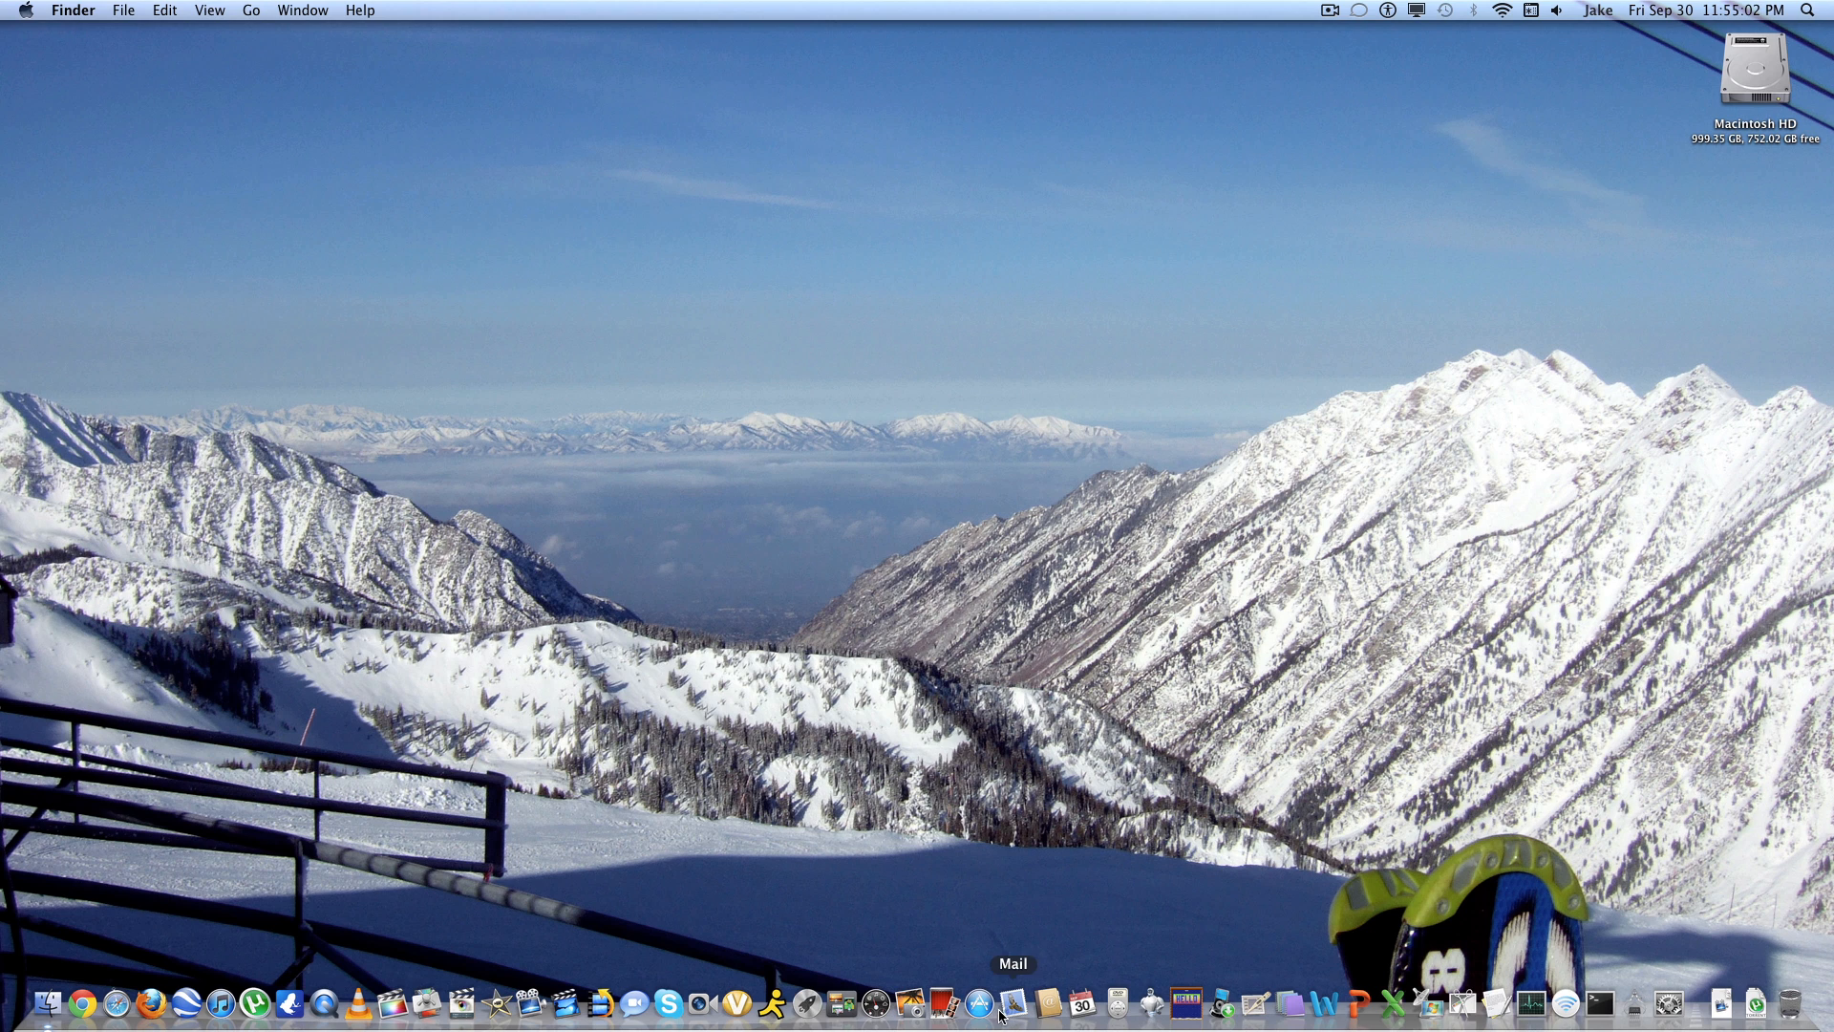
mouse_move(1195, 874)
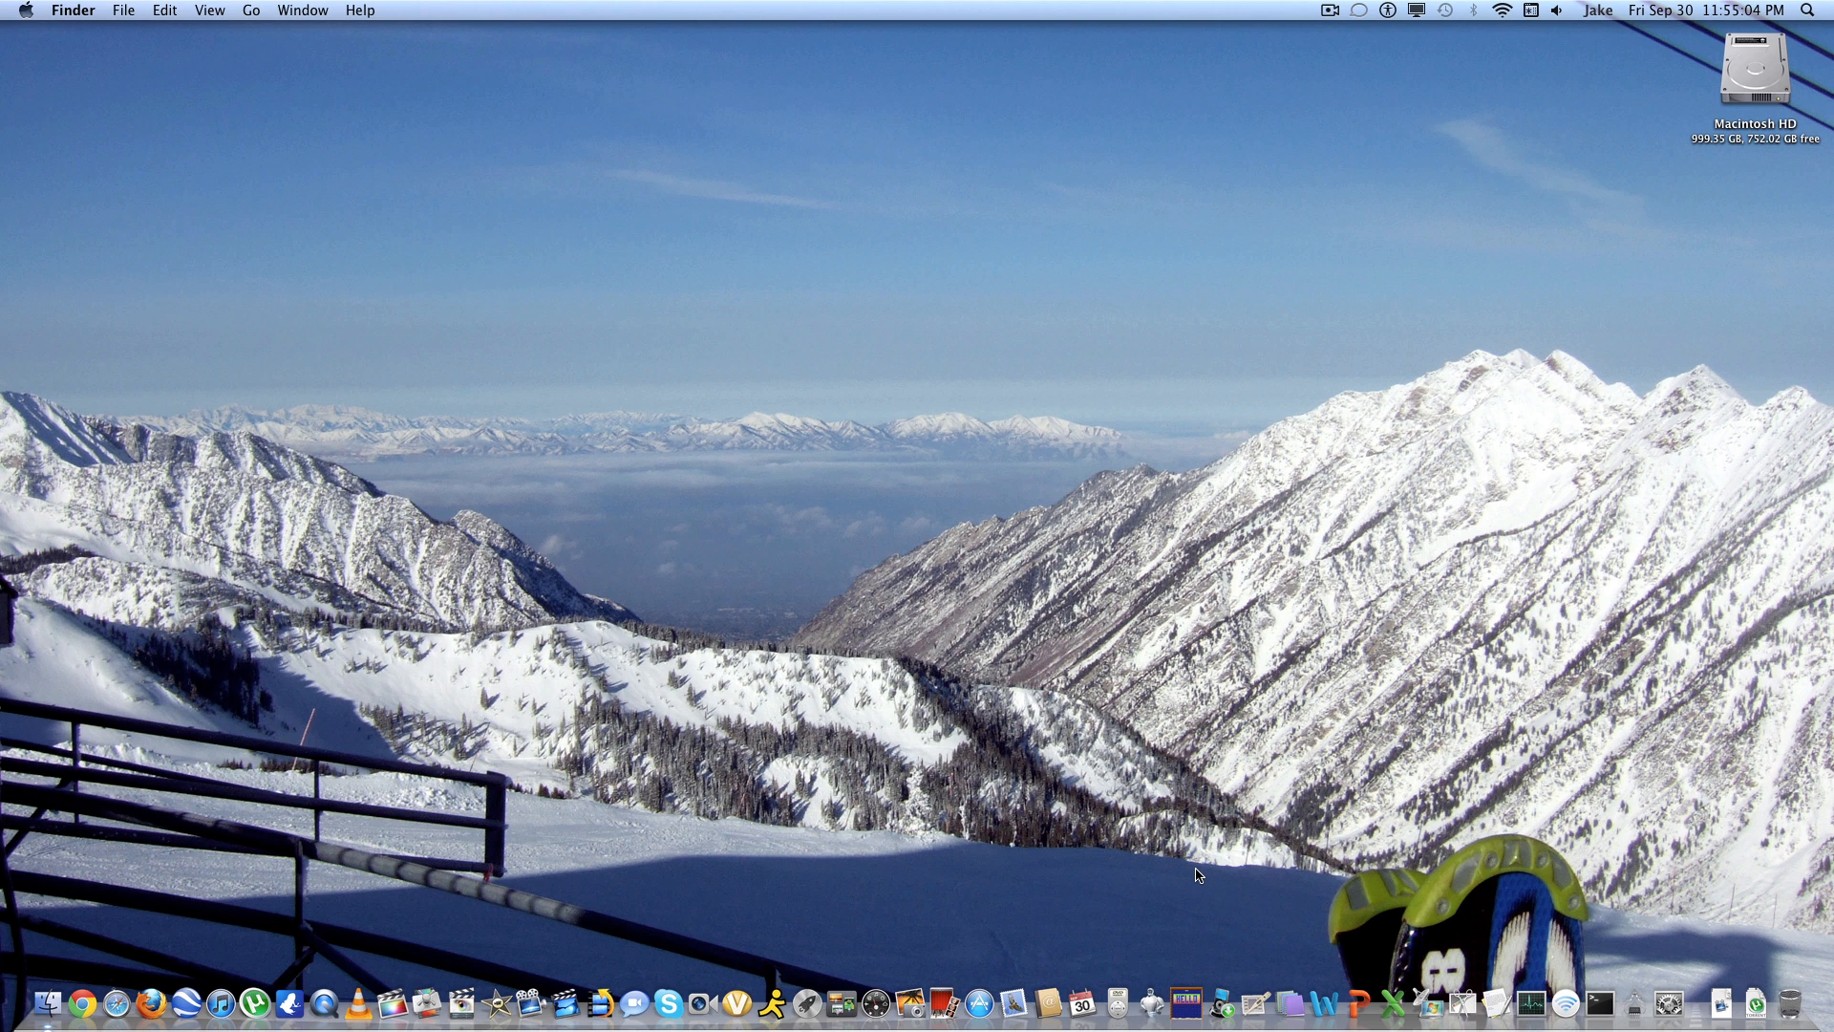
mouse_move(768, 1002)
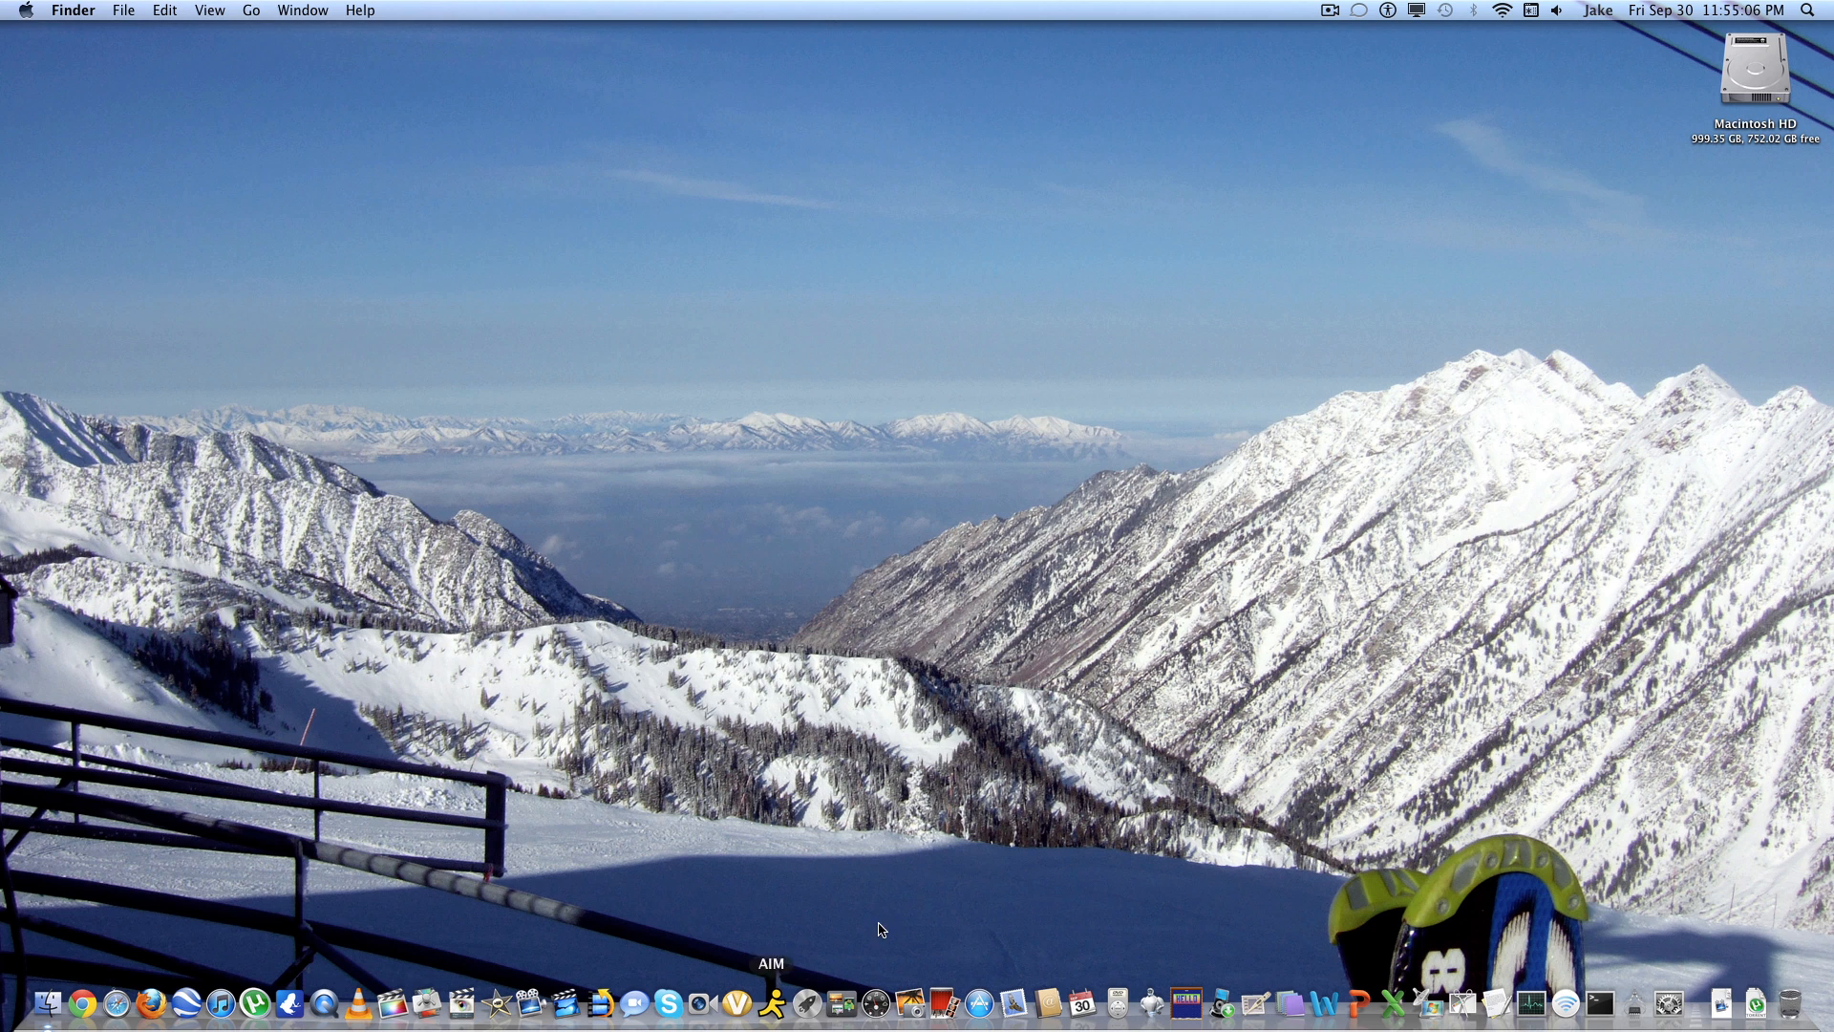
mouse_move(1010, 881)
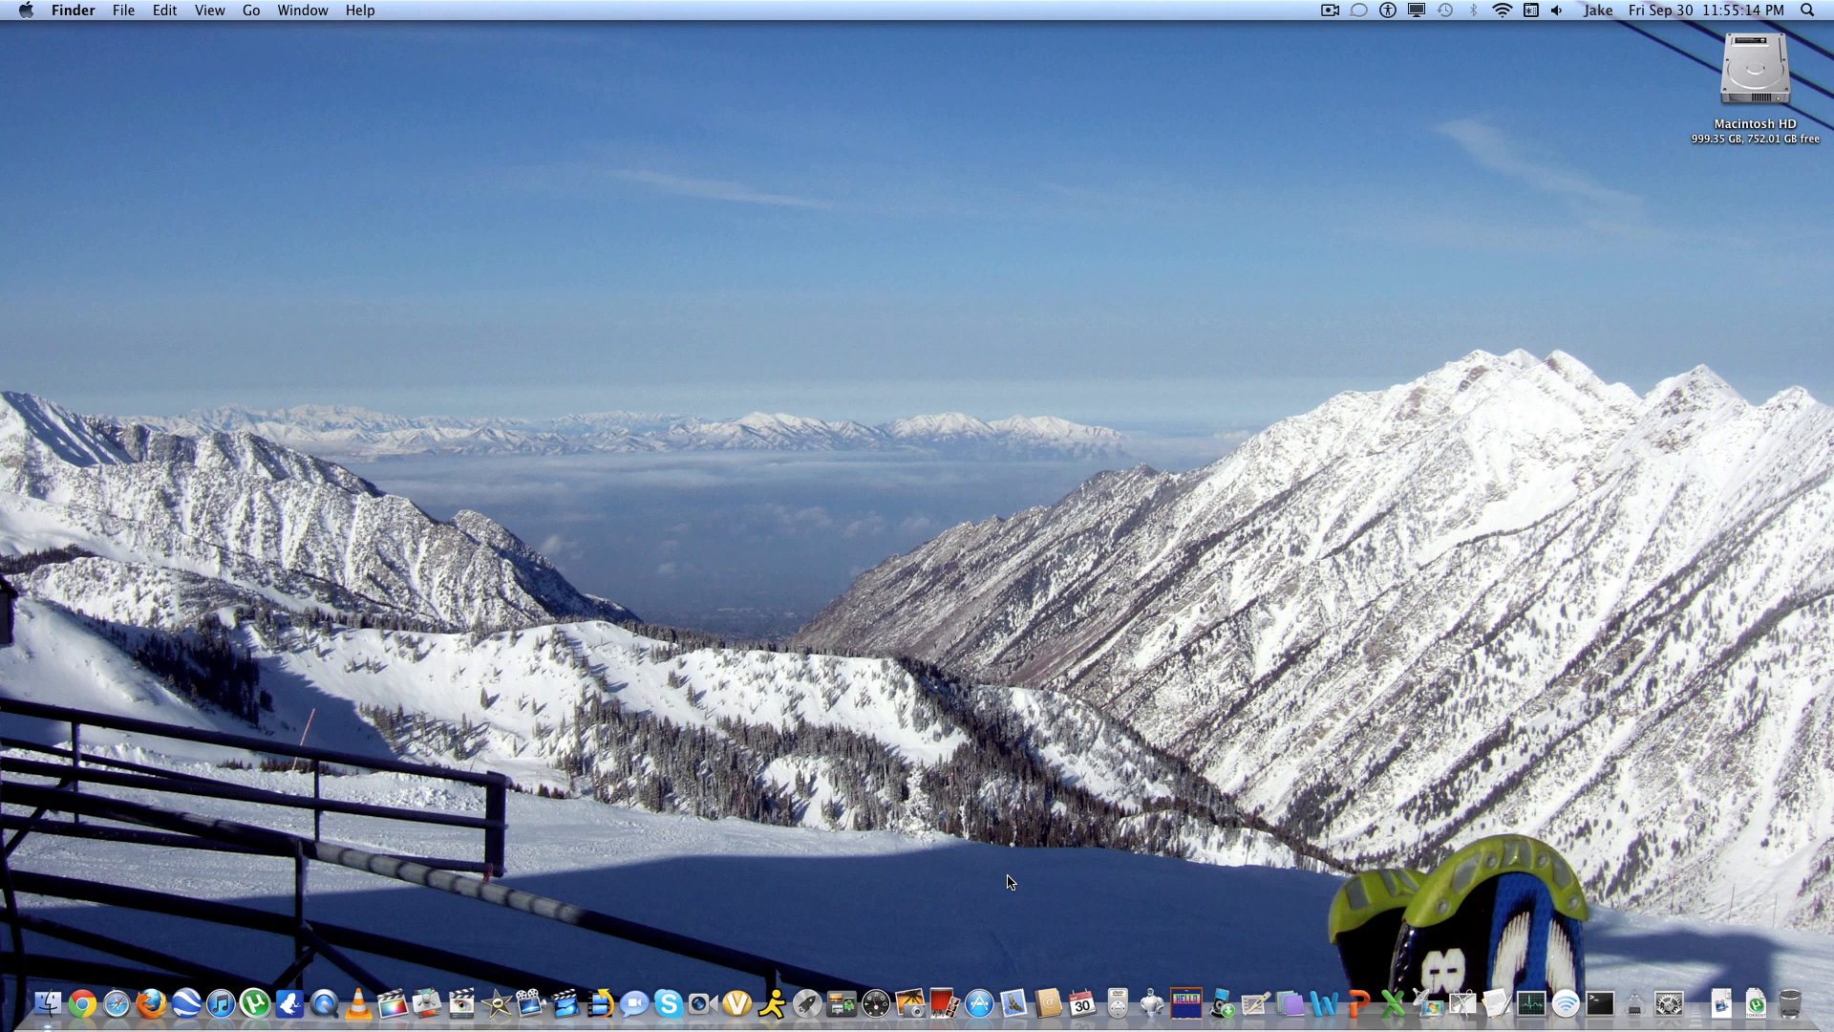
mouse_move(628, 501)
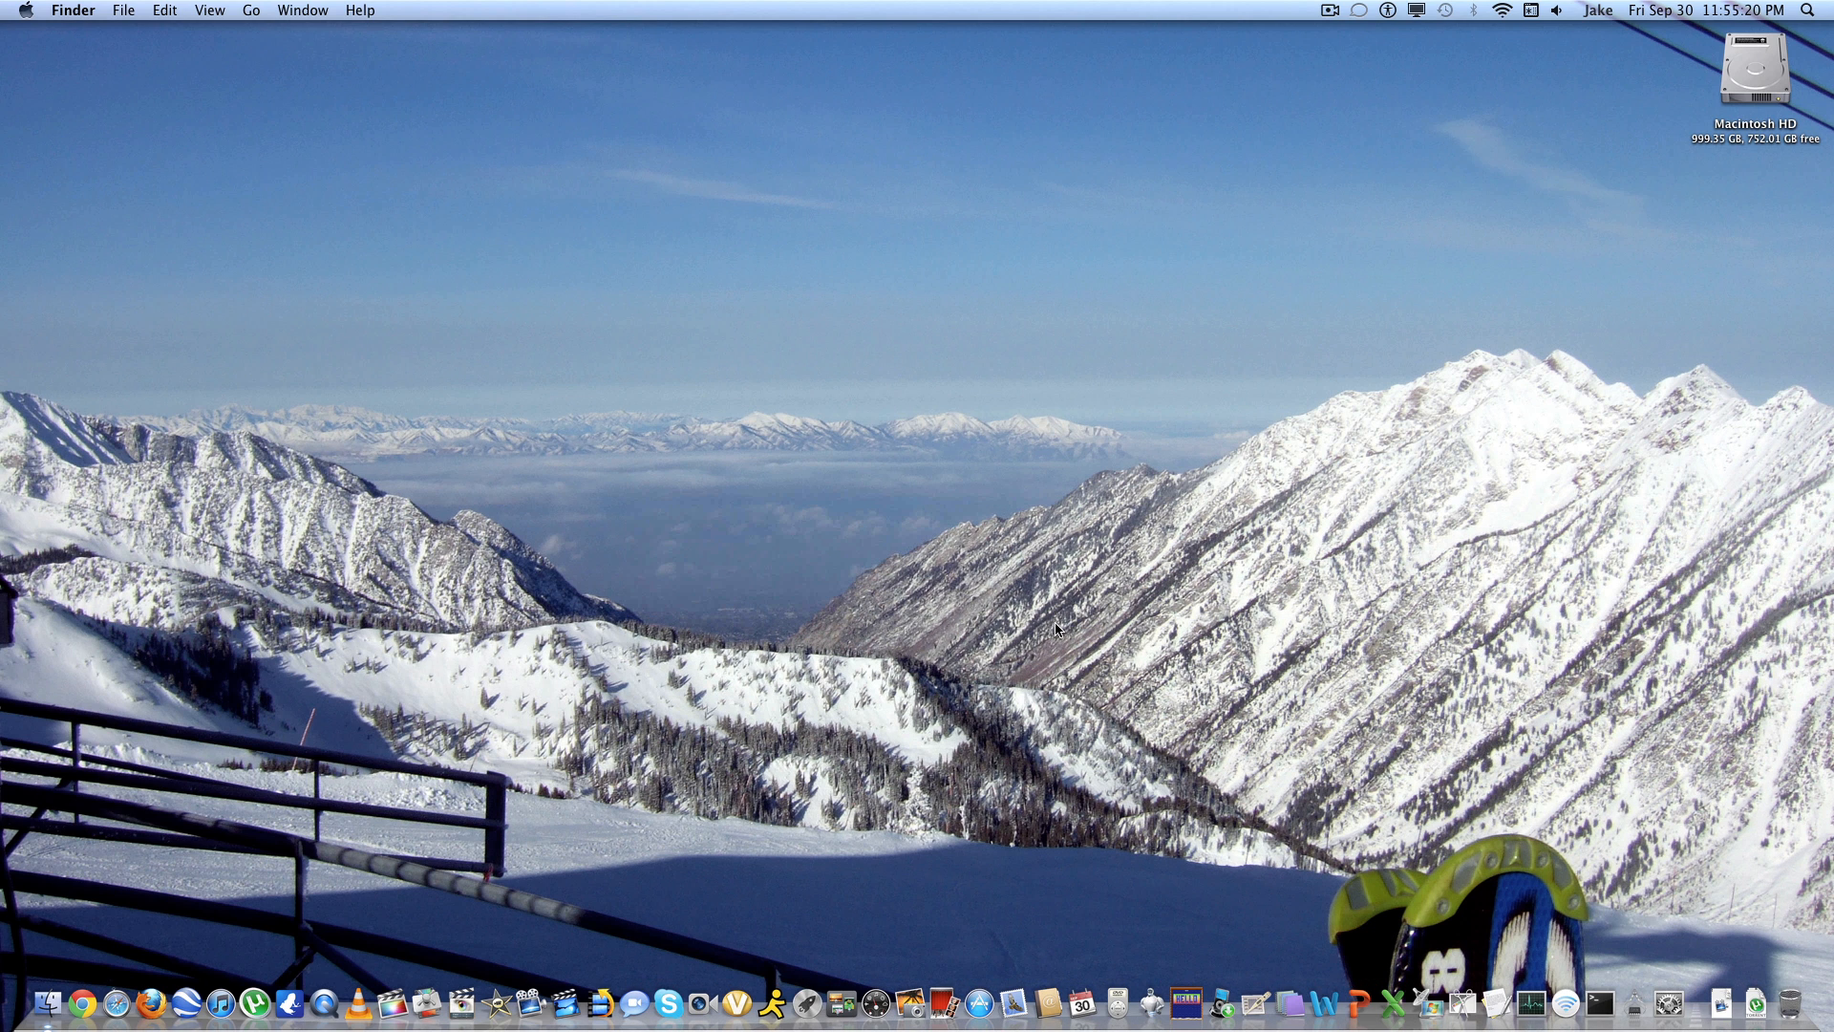
mouse_move(1062, 630)
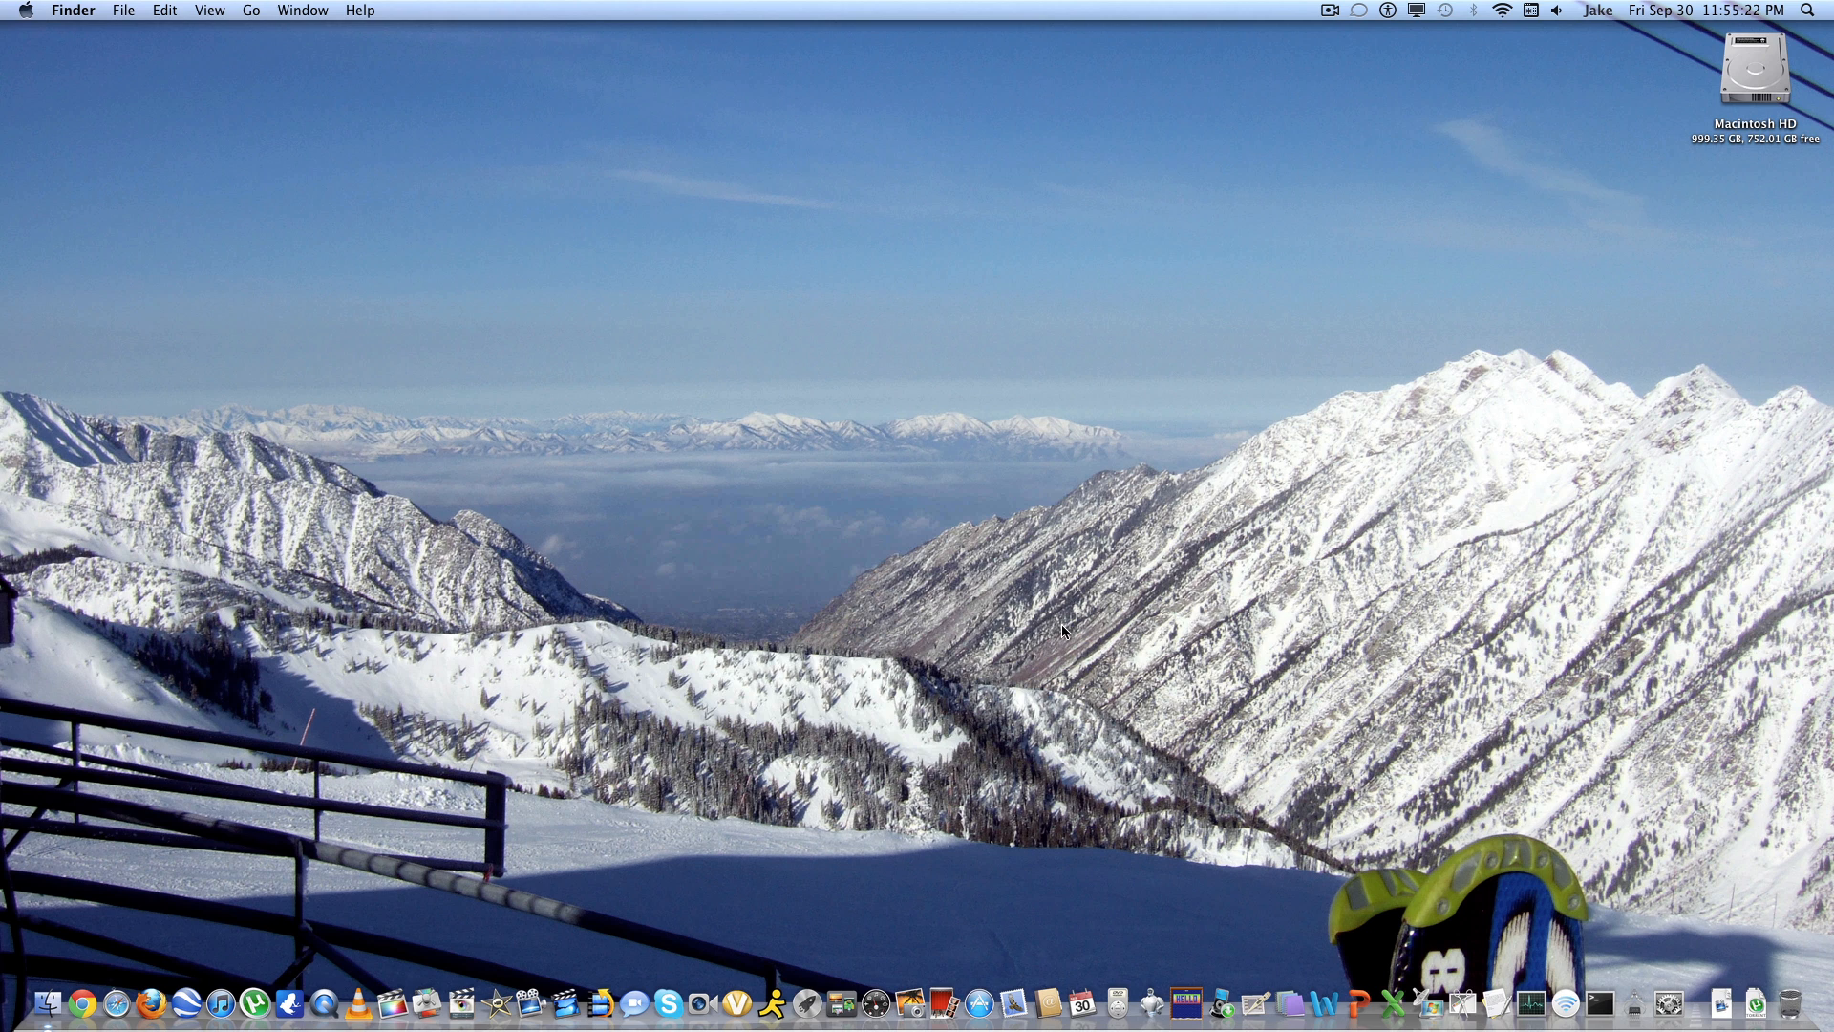